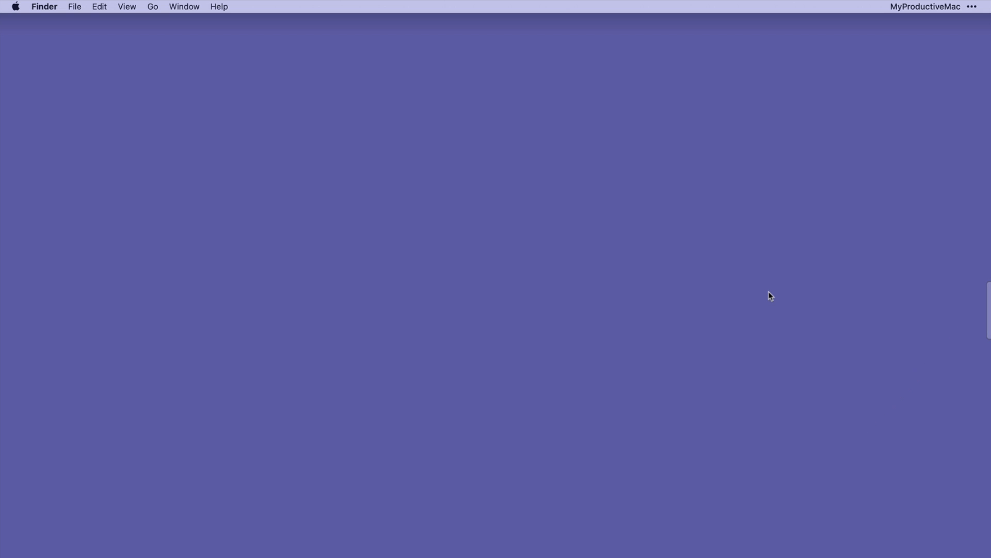
Slide out the SideNotes panel from the right screen edge to show the Showcase folder
click(987, 317)
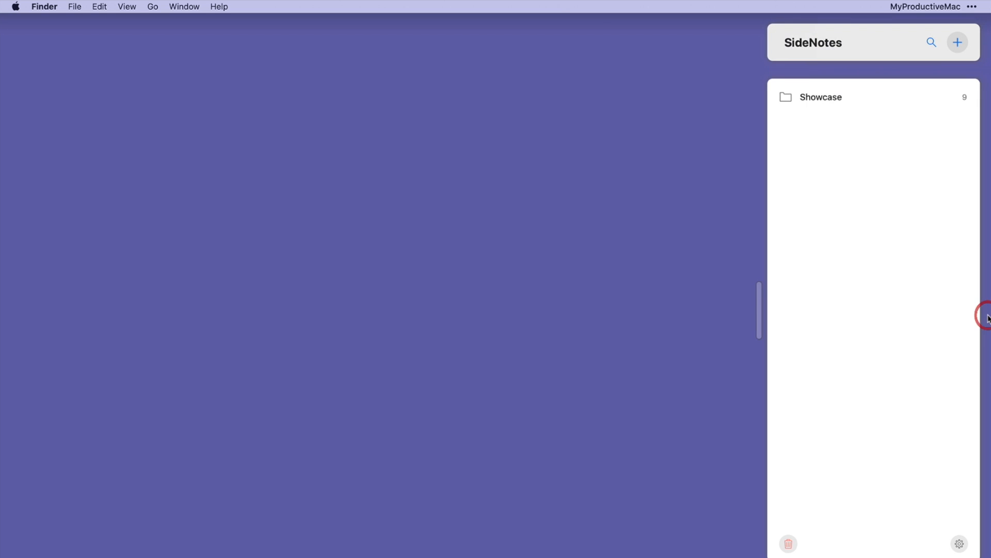
mouse_move(988, 318)
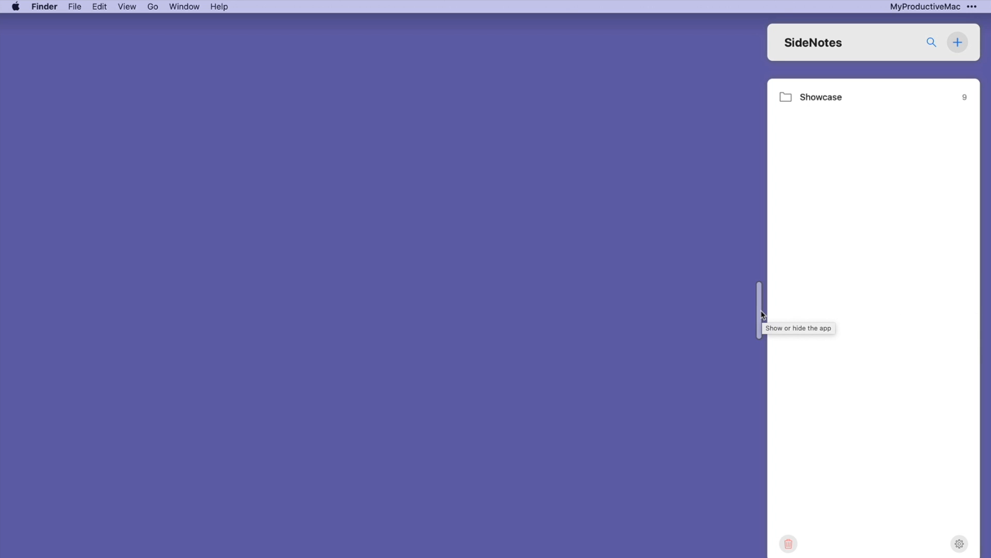
click(758, 312)
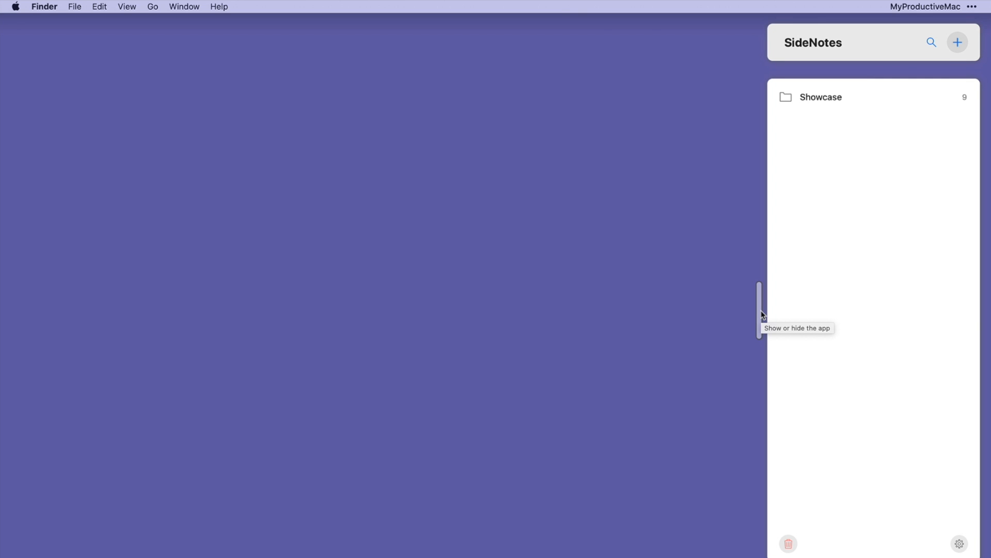
mouse_move(627, 313)
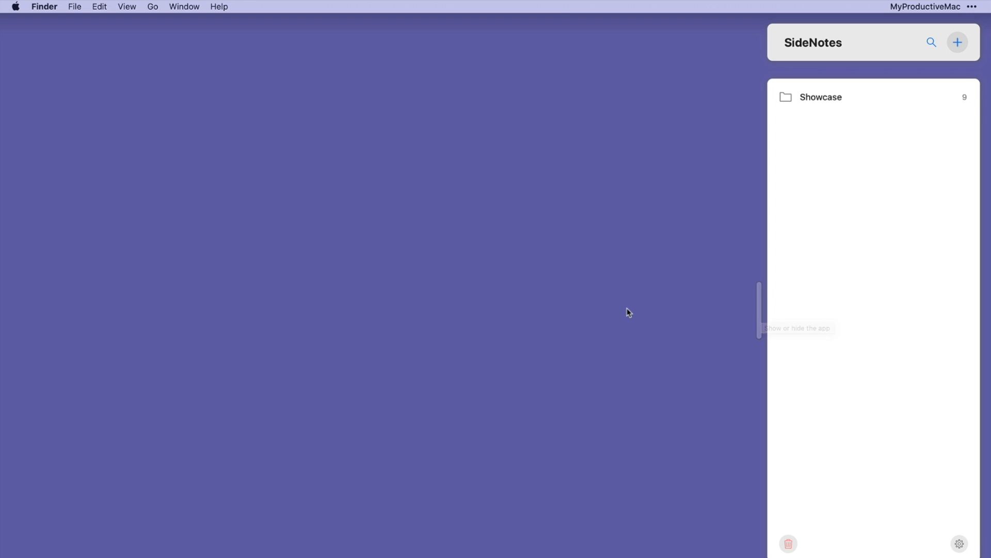
In General preferences, show or hide notes via the Menubar Icon, then use that icon
click(960, 543)
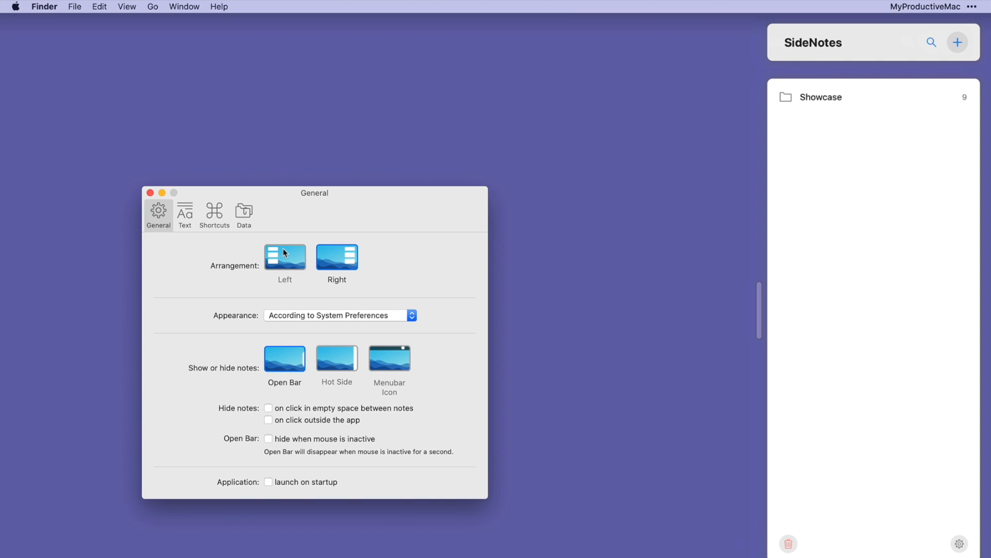
click(285, 358)
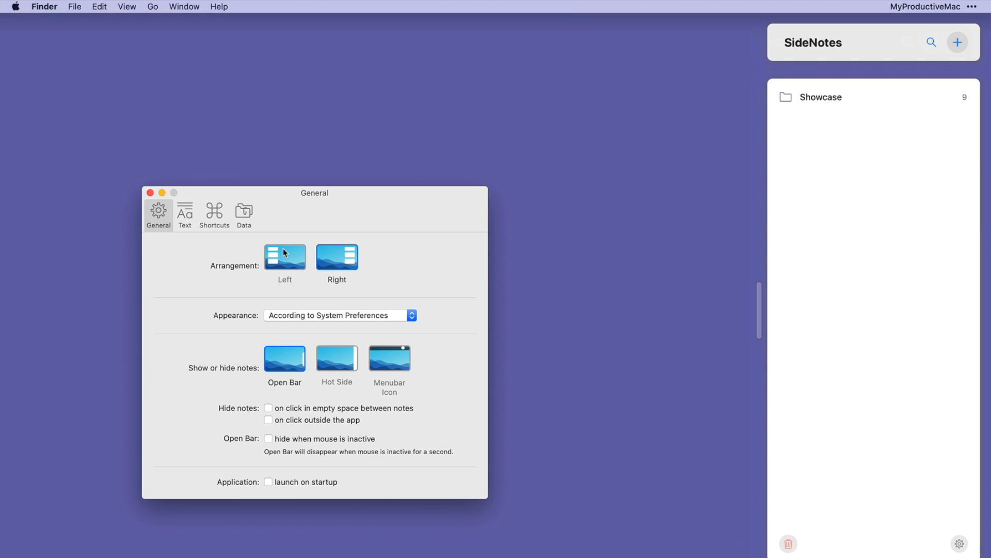
mouse_move(333, 342)
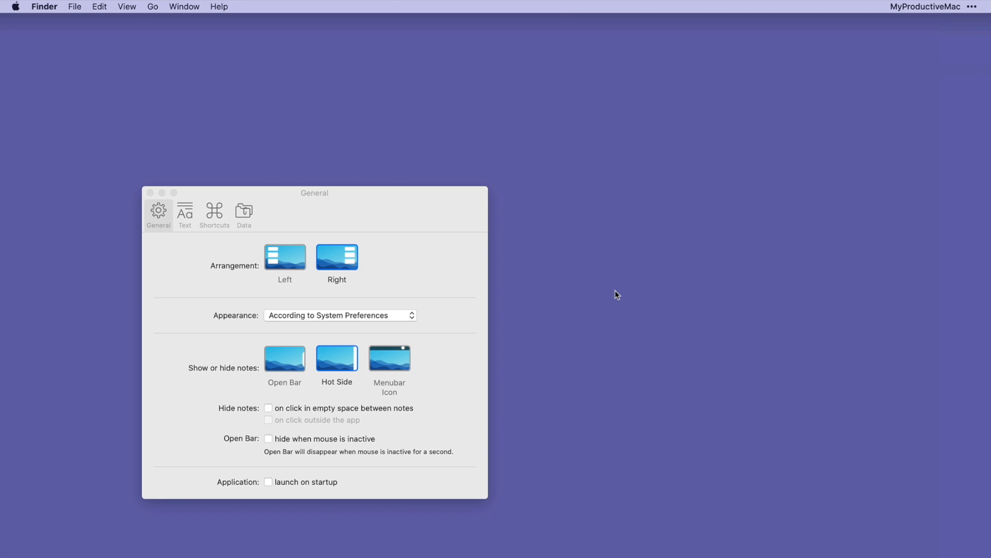
click(390, 359)
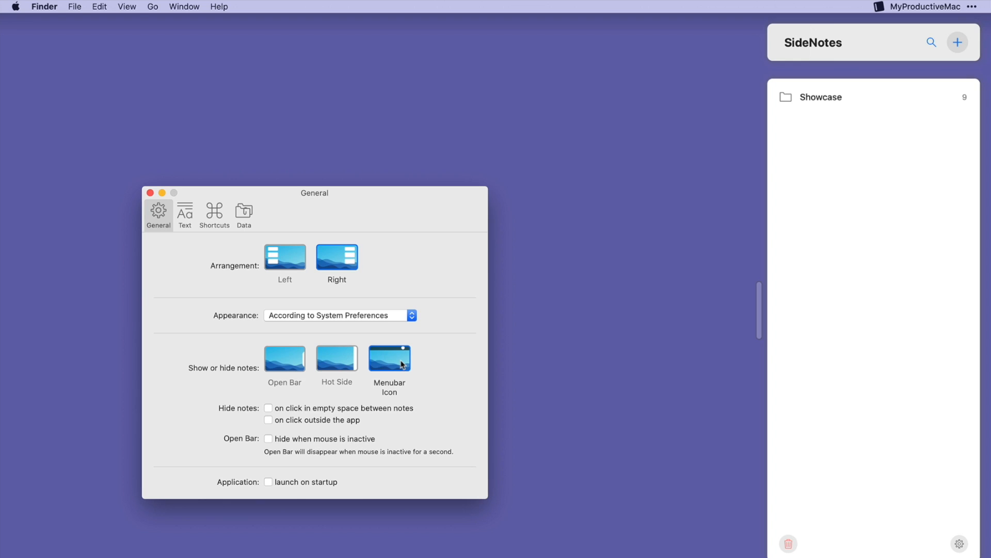
mouse_move(723, 309)
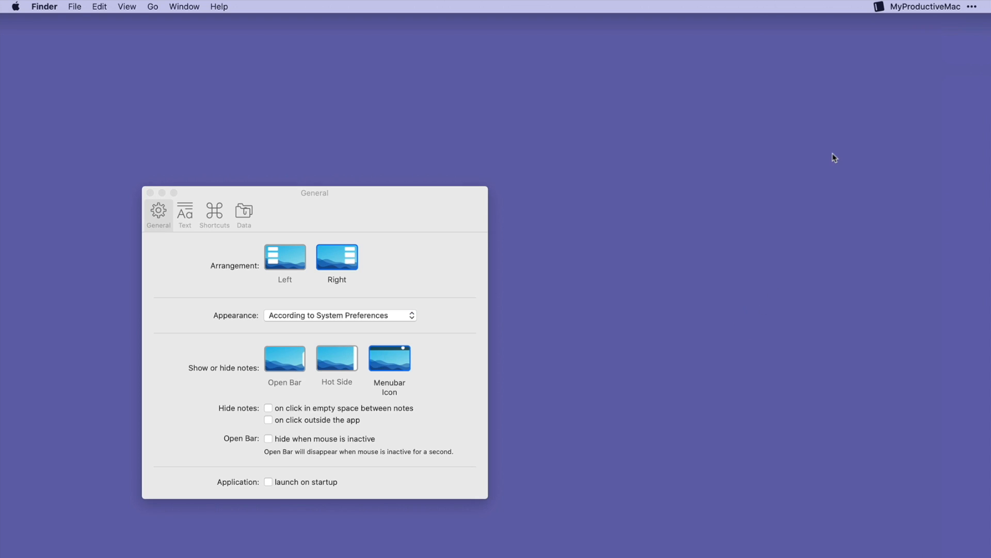
click(879, 7)
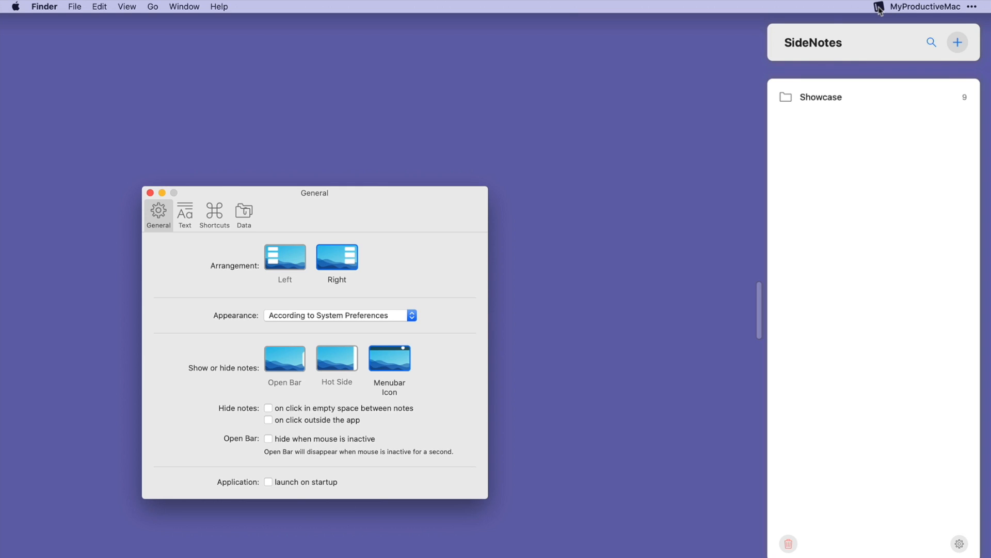
mouse_move(428, 315)
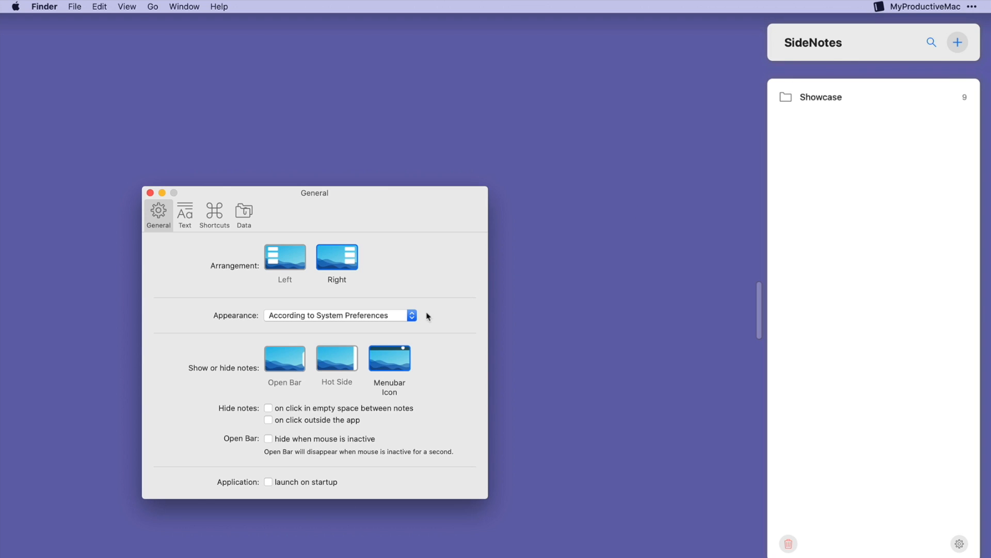
Hide notes on empty-space and outside-app clicks, auto-hide the idle open bar, then close Preferences
click(269, 408)
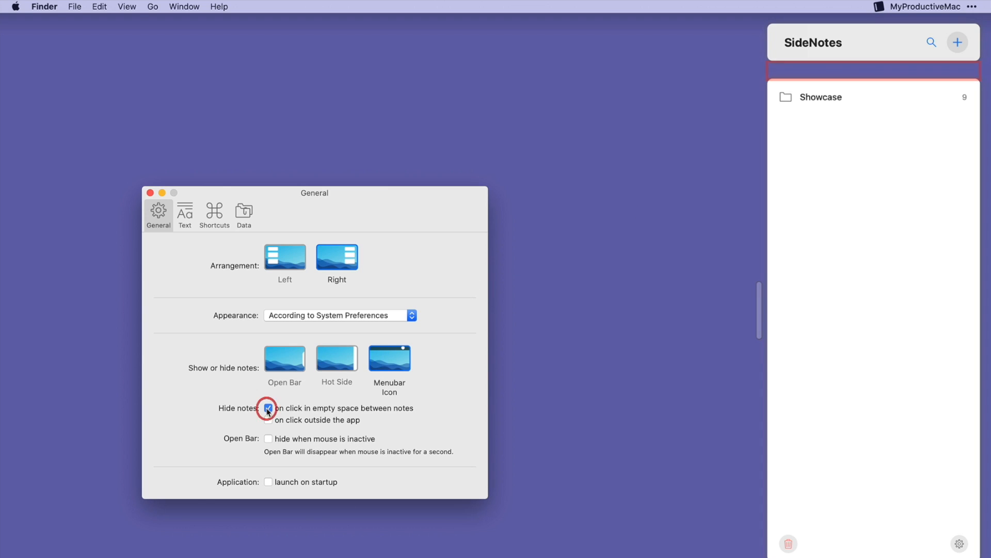
click(268, 408)
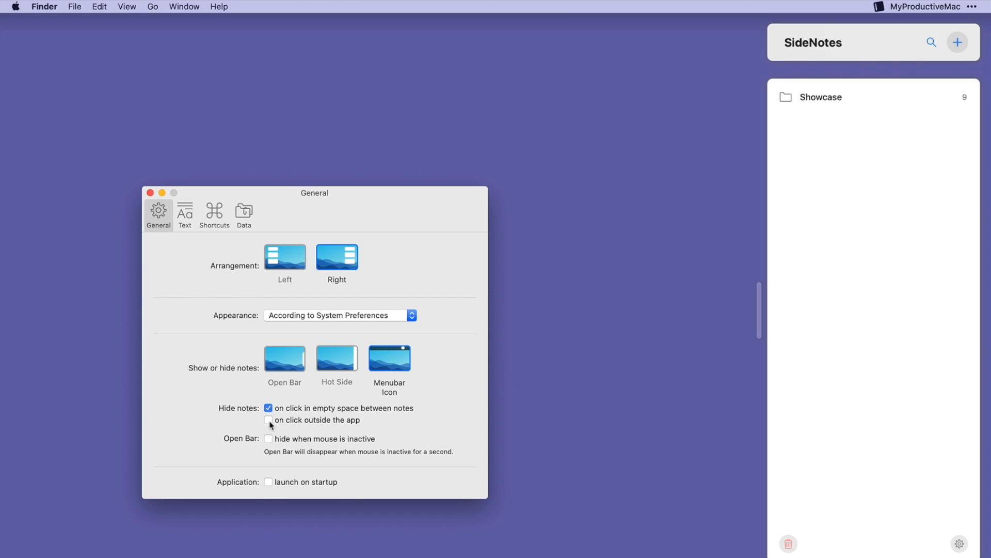
click(268, 420)
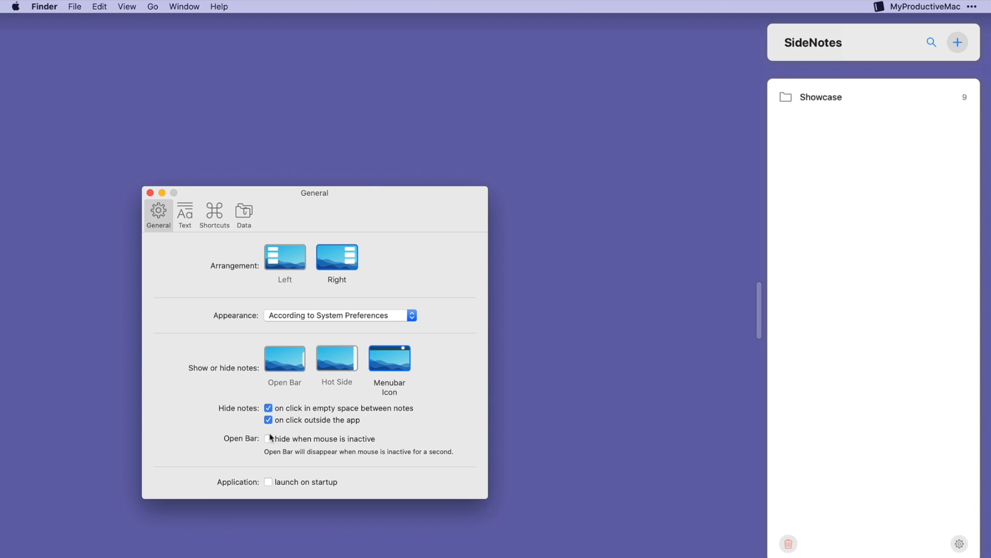
click(269, 439)
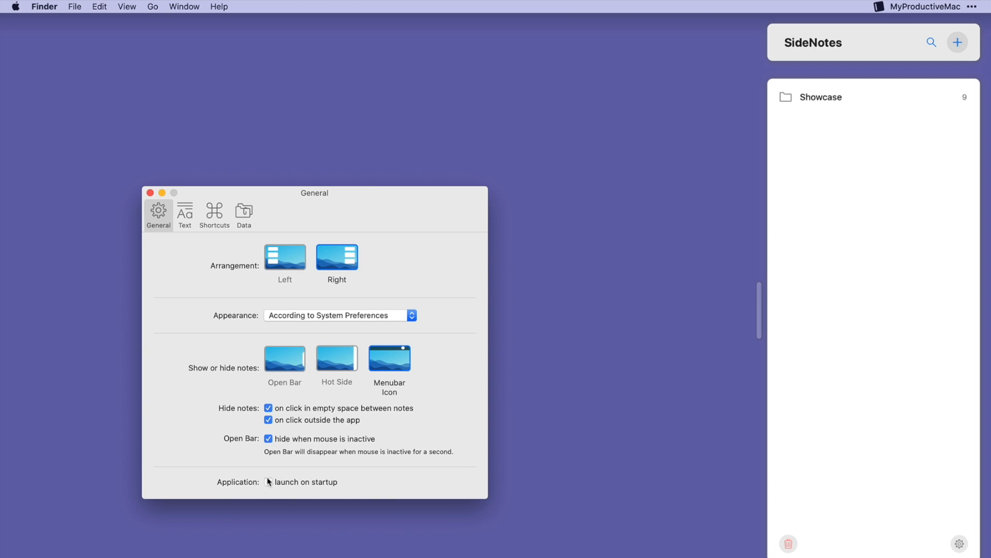
click(268, 482)
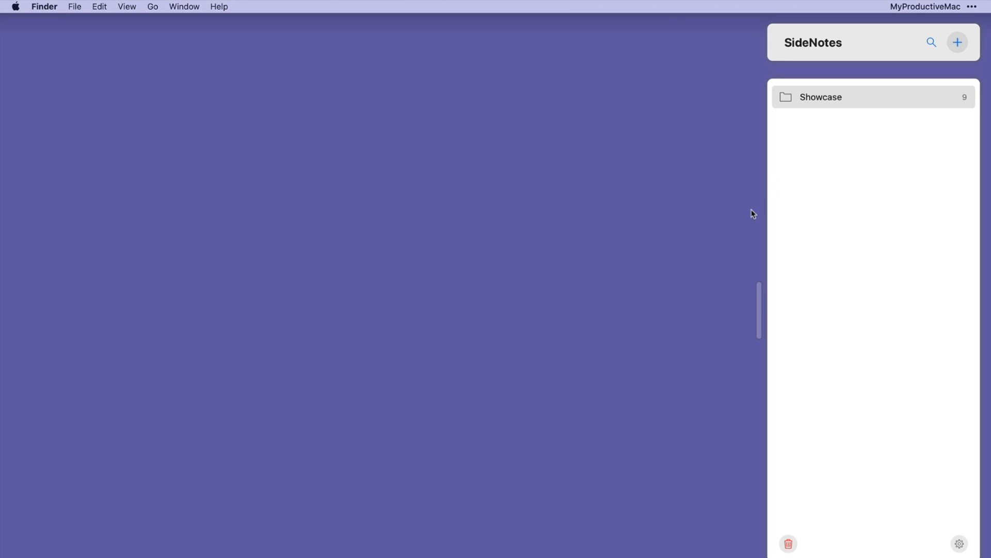
Open the Showcase folder and give the Hello note a purple colour
click(821, 97)
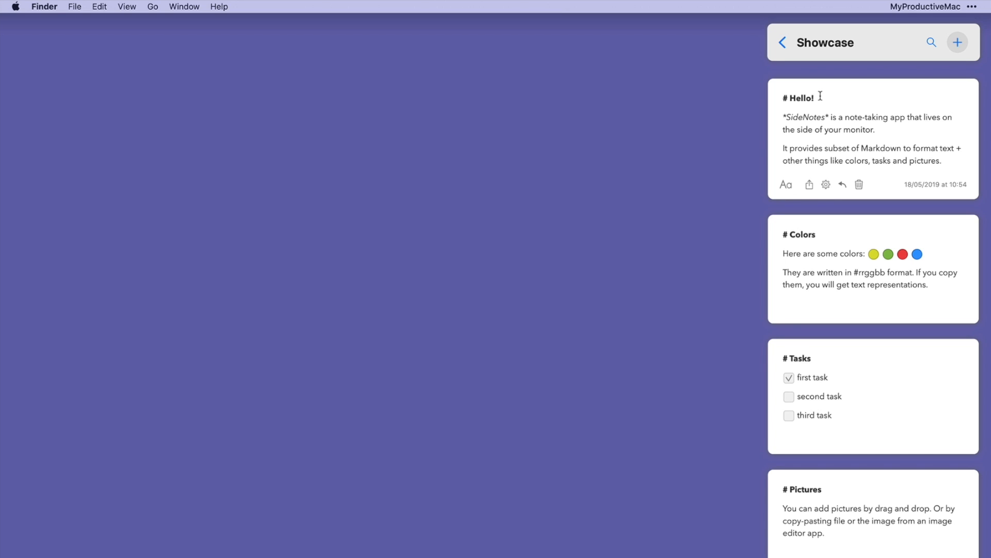
click(785, 185)
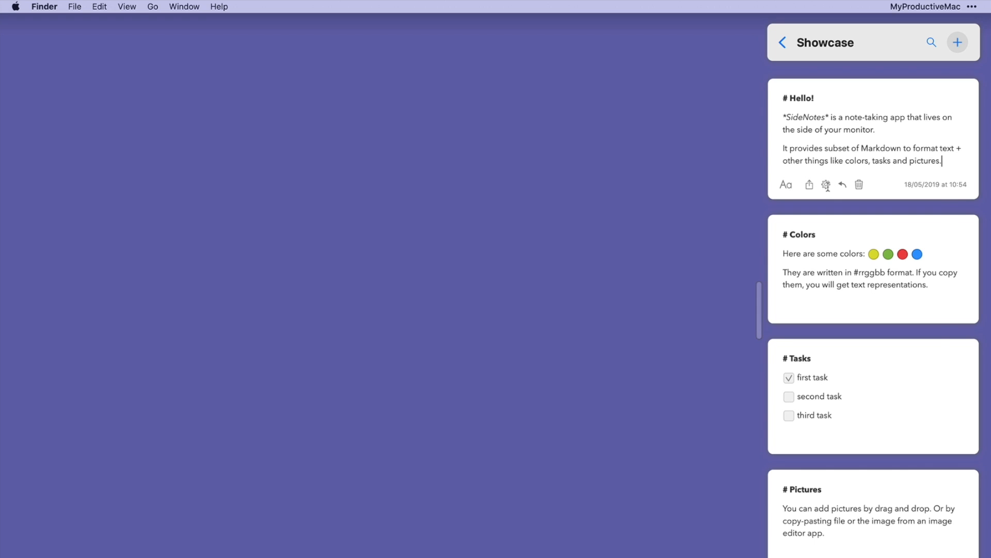
click(826, 185)
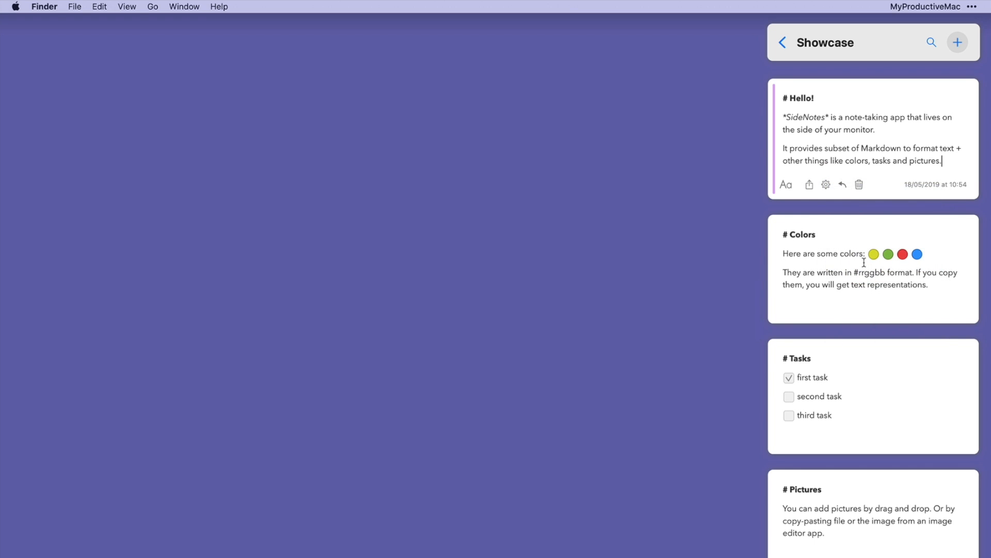
Scroll through the Showcase notes down to the code-formatting example
scroll(down, 3)
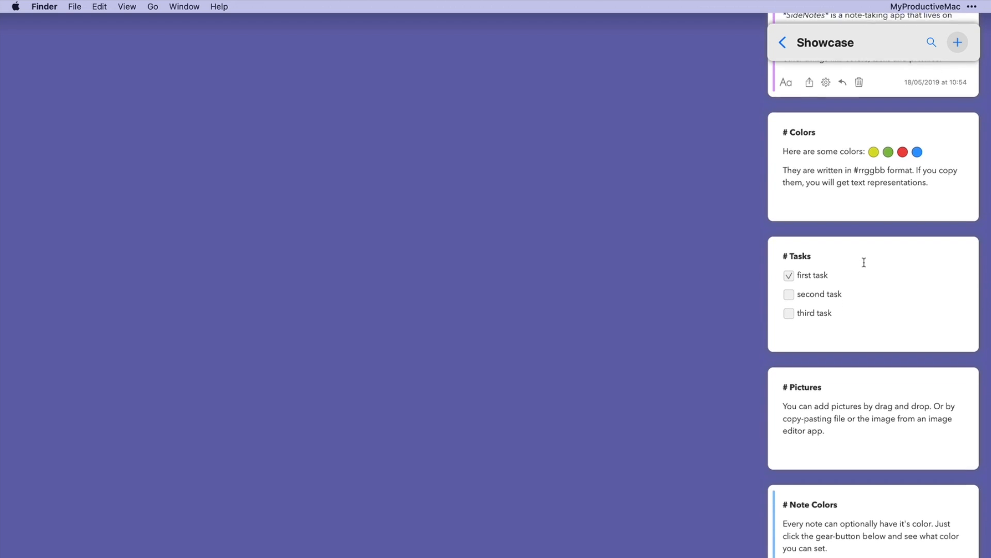
scroll(down, 3)
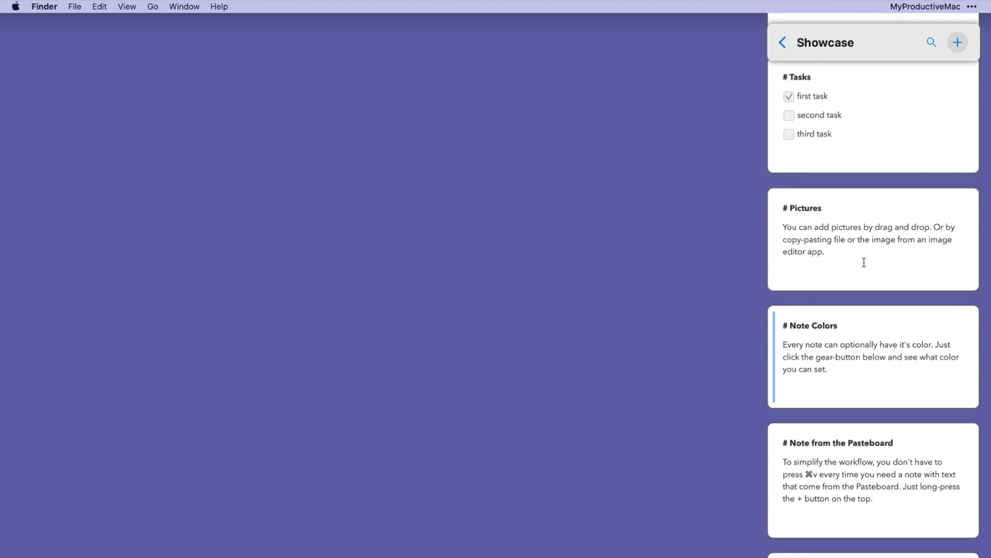
scroll(down, 3)
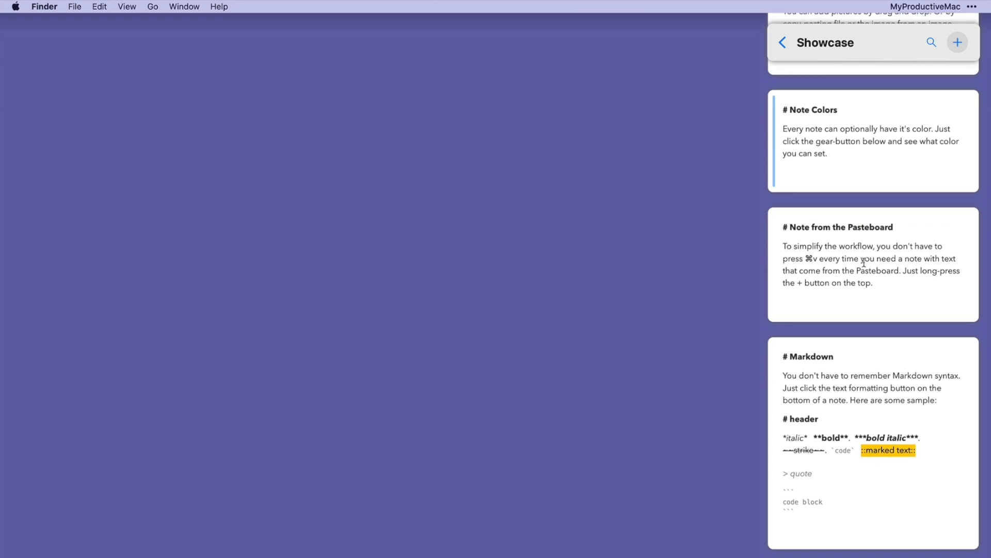
scroll(down, 3)
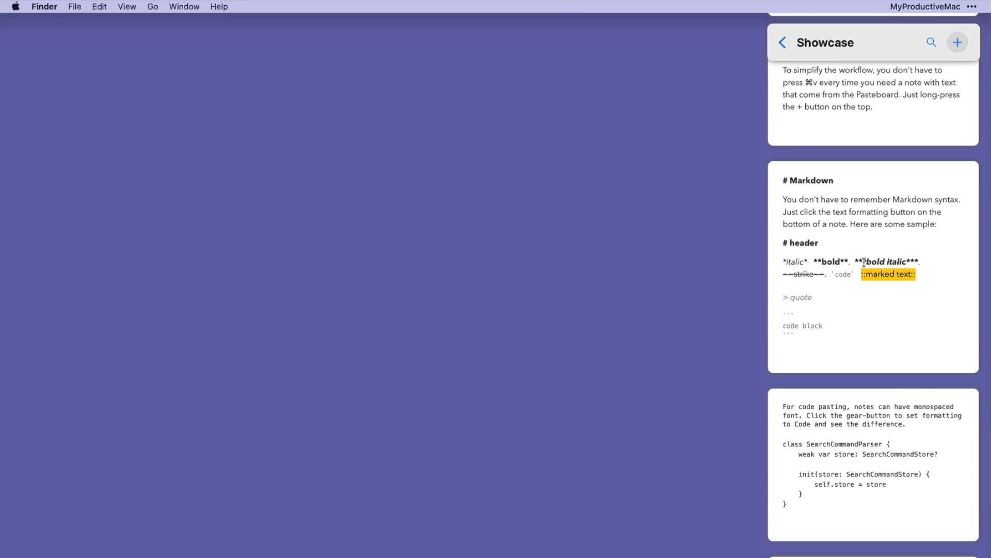
scroll(down, 3)
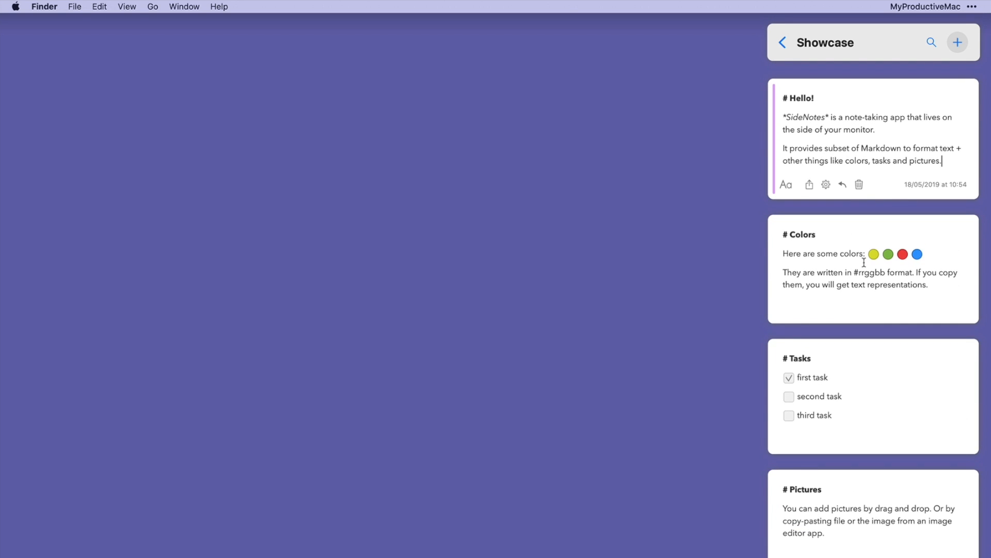
Create a Showcase note reading 'This is my test note' with *italic* text
click(961, 42)
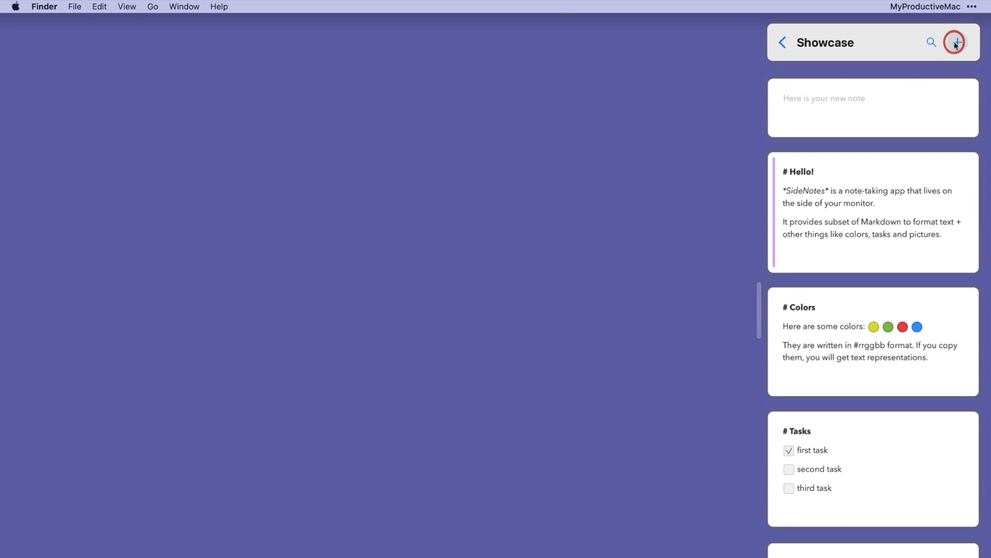
click(956, 42)
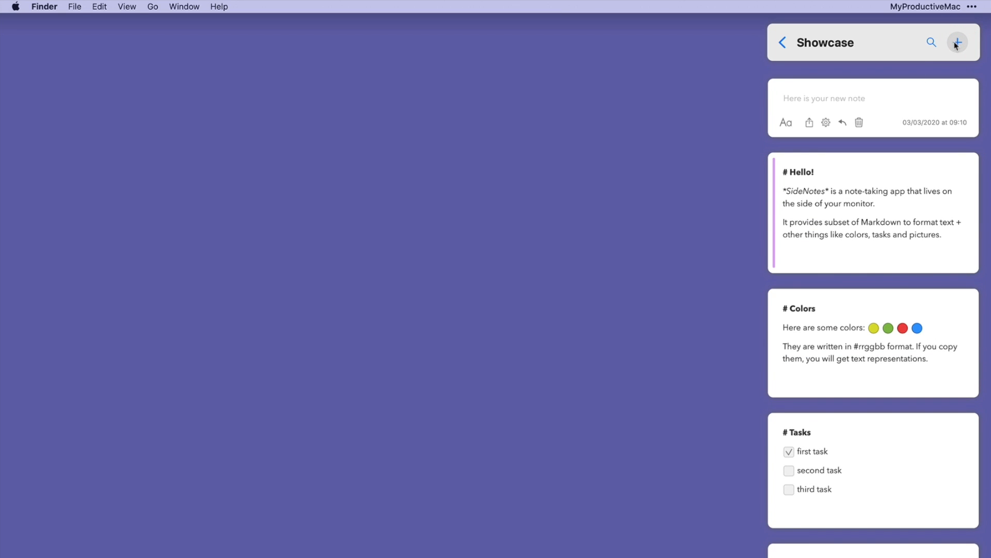
text(This is my test note)
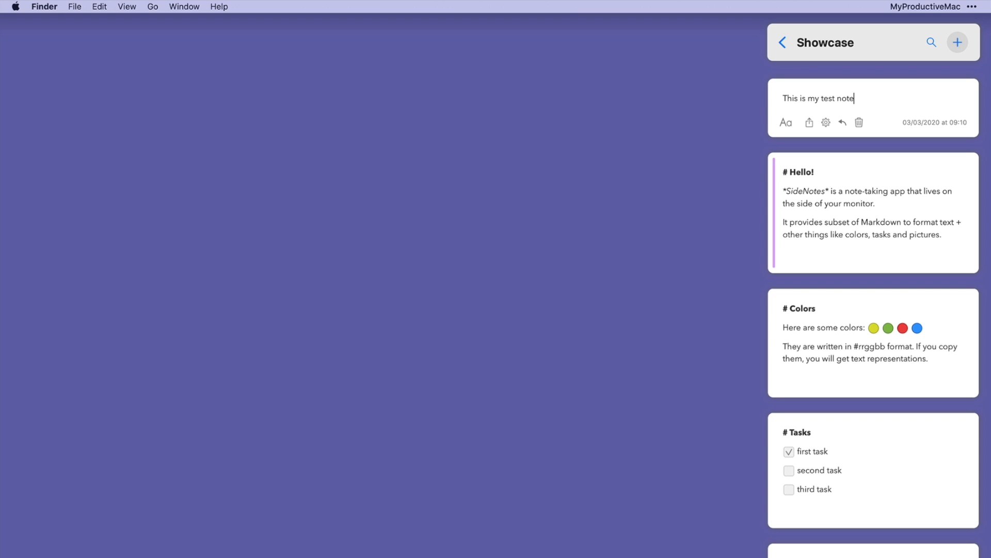
text(*italic*)
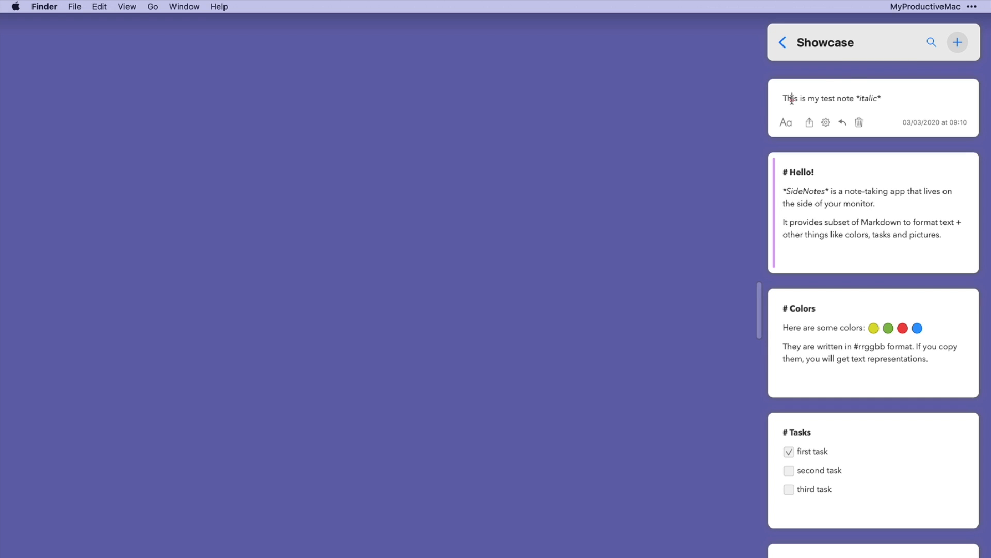
Make the word 'This' bold and add a fresh blank note
click(785, 122)
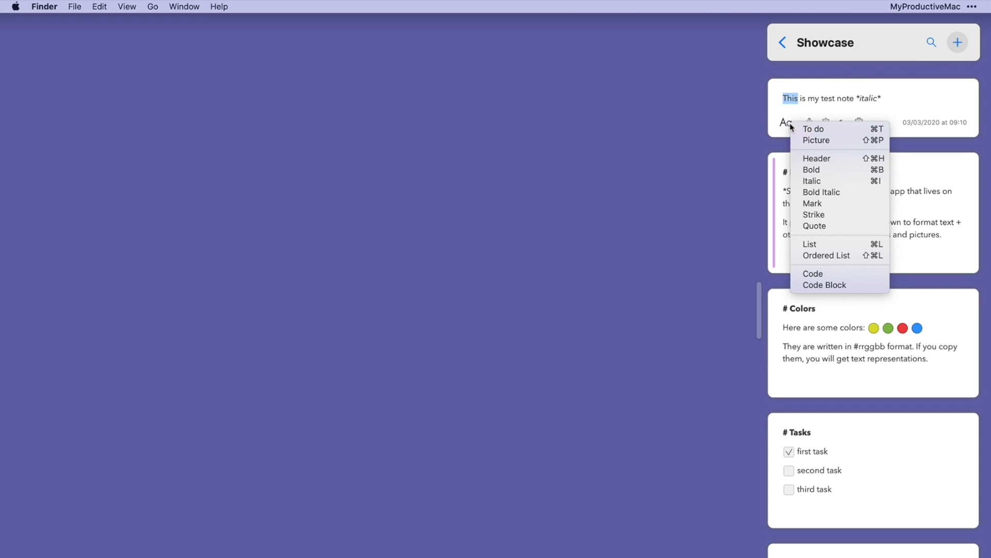
click(812, 170)
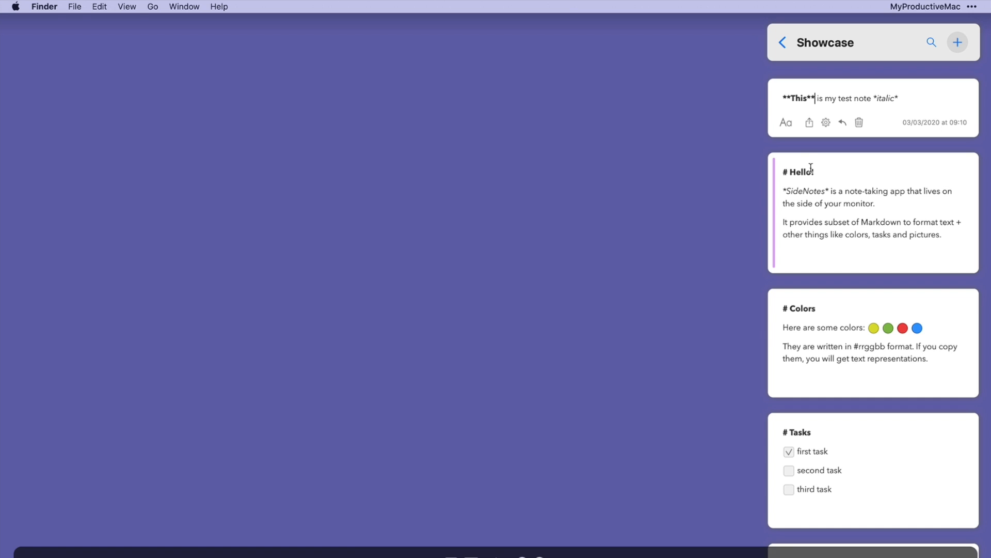
click(959, 42)
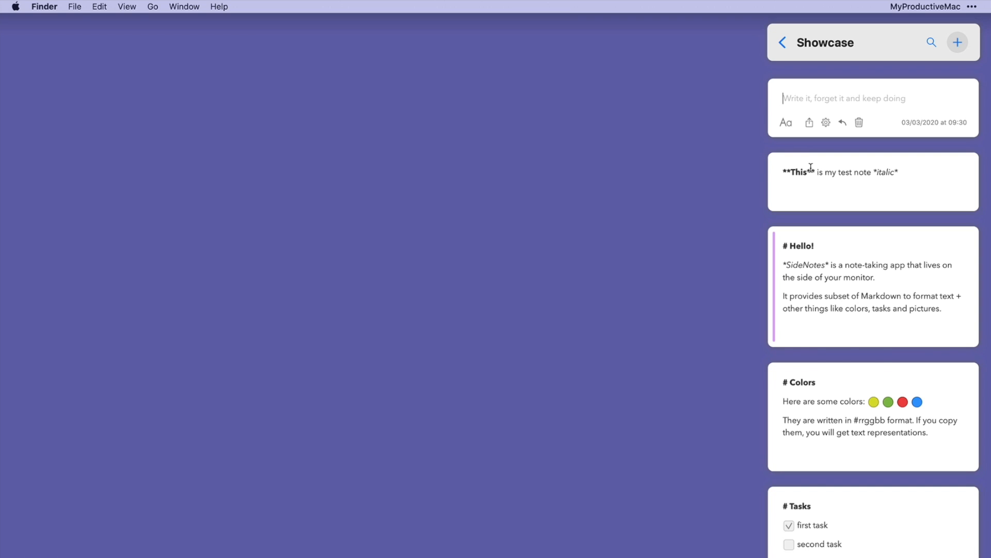
Write bold 'Note Number Two' with Wash Car and Pick Up Kids as to-dos, ticking Wash Car
text(**Note Number Two**)
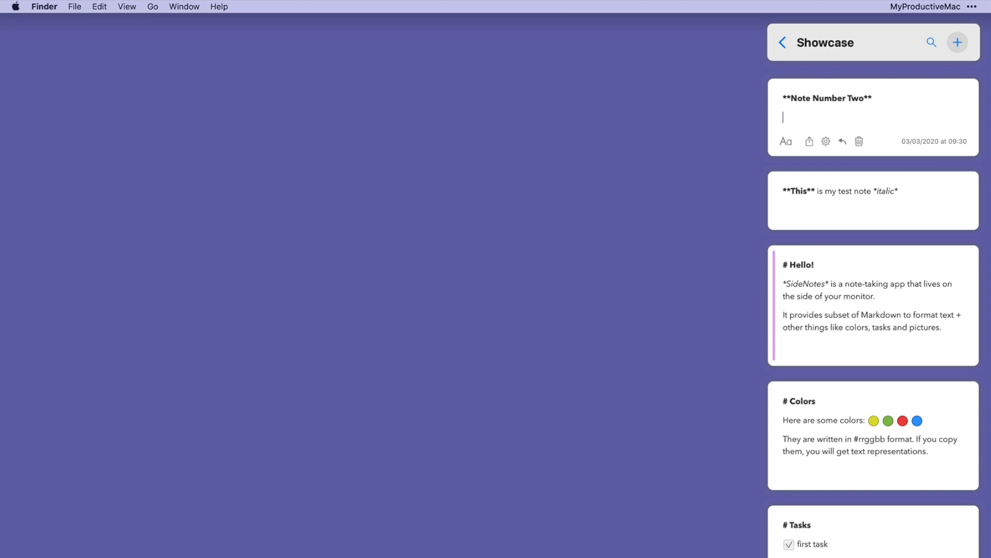
text(Wash Car)
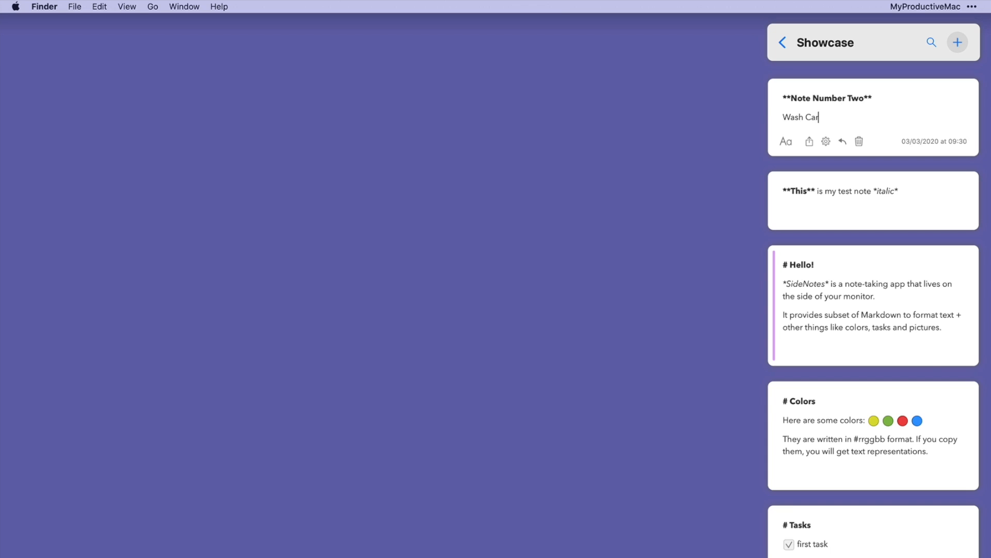
text(Pick Up Kids)
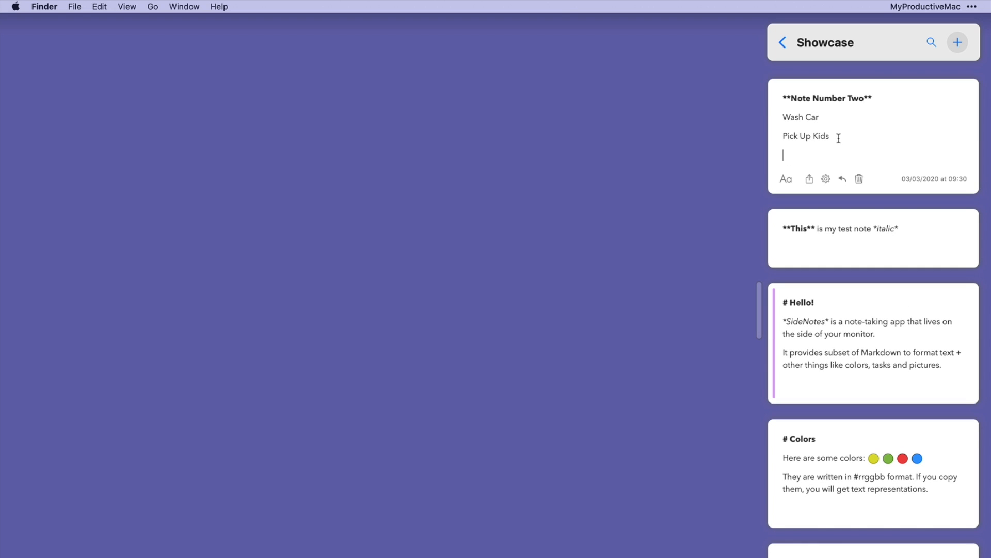
click(785, 179)
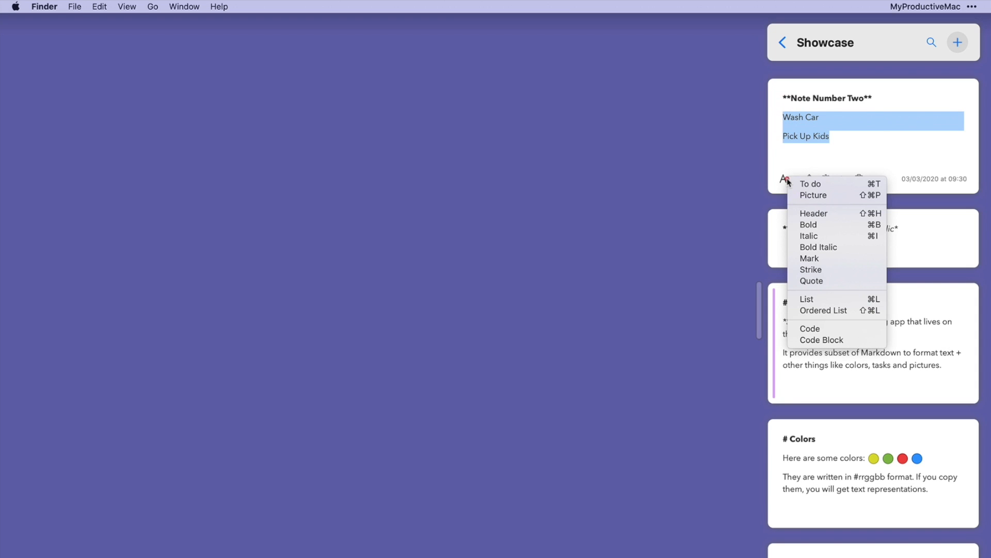
mouse_move(801, 183)
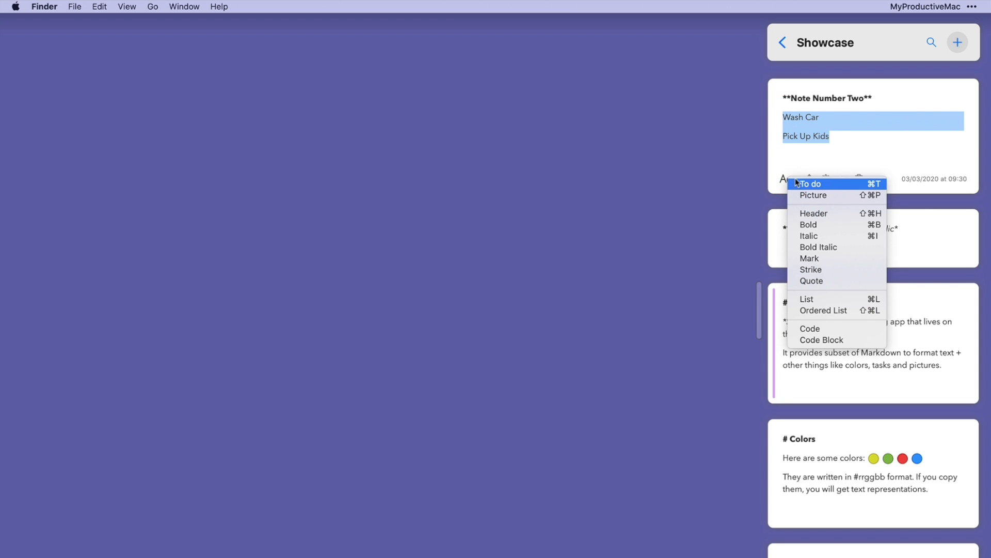
click(813, 184)
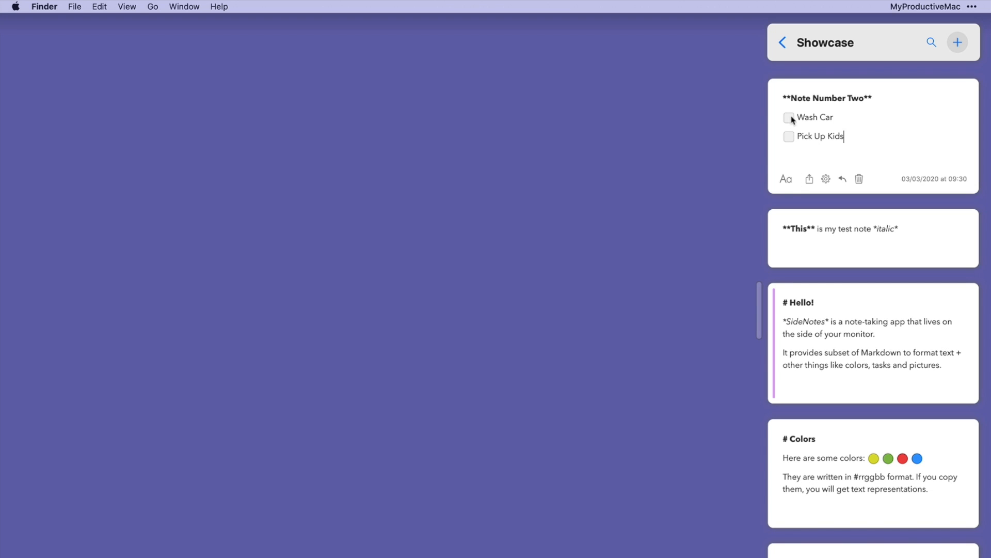
click(790, 137)
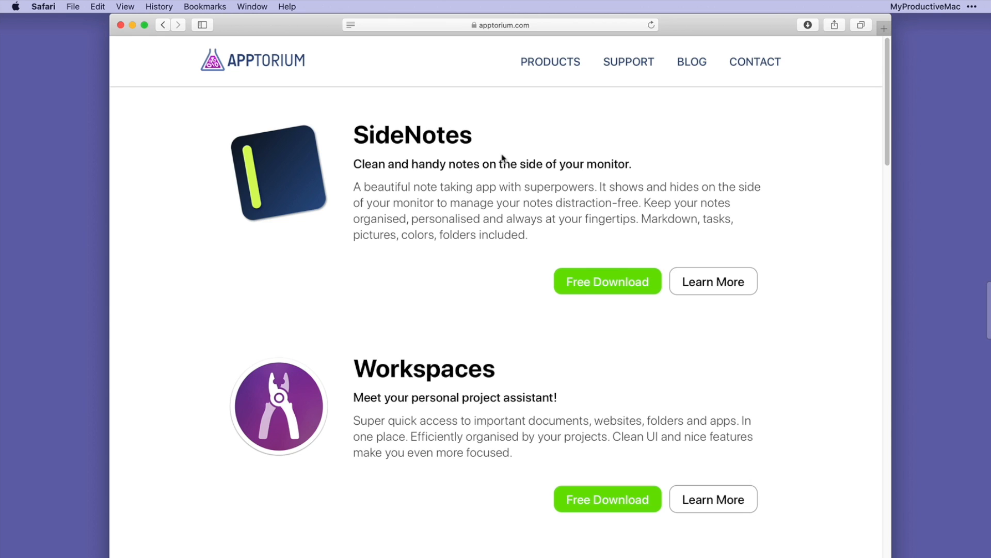
Drop the apptorium.com SideNotes product description into SideNotes as a note
double_click(374, 135)
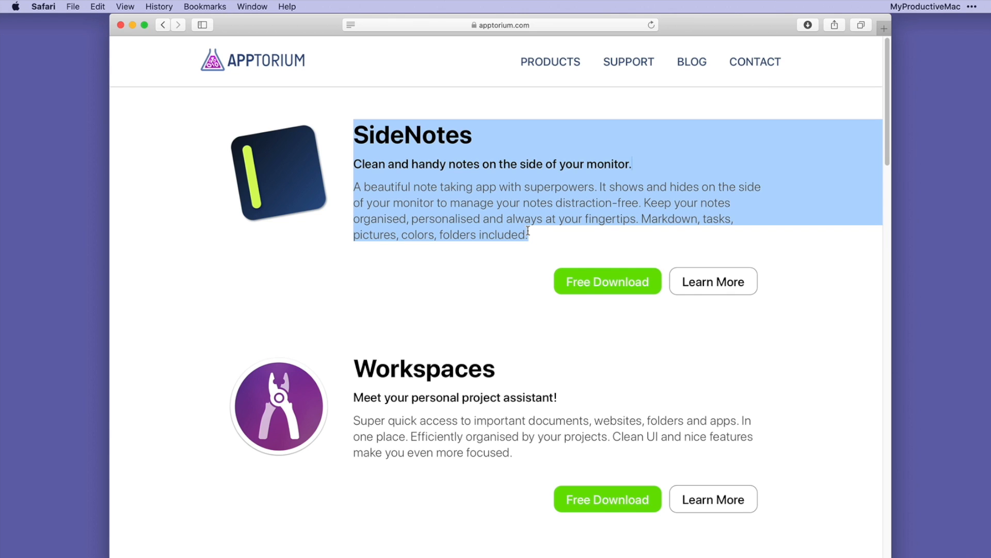
mouse_move(988, 310)
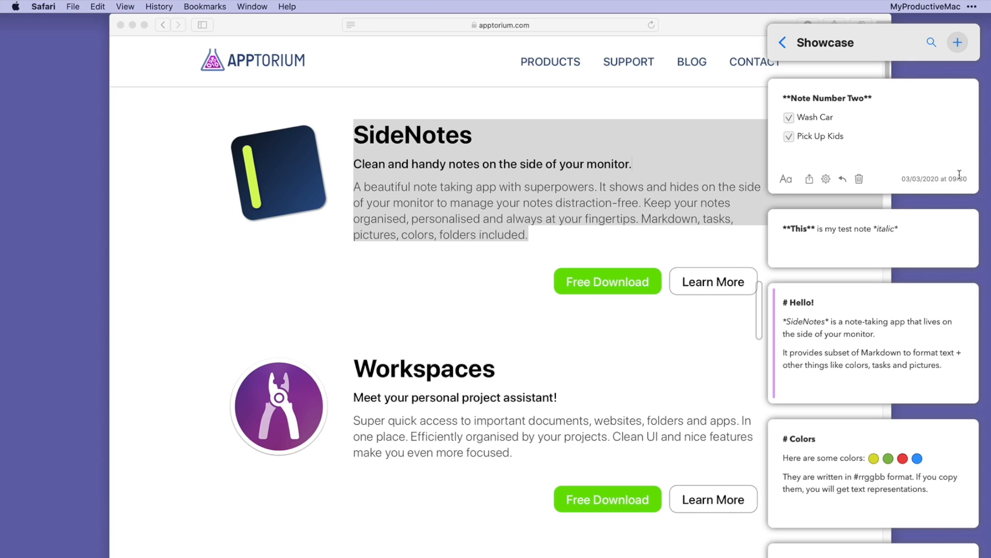
click(959, 43)
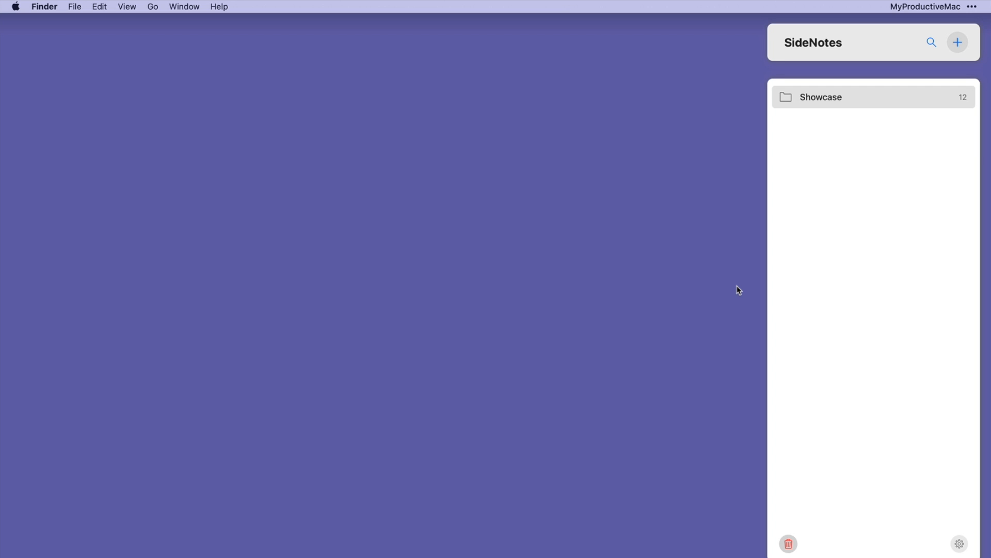
Add a new folder named Test holding a single blank note
click(958, 43)
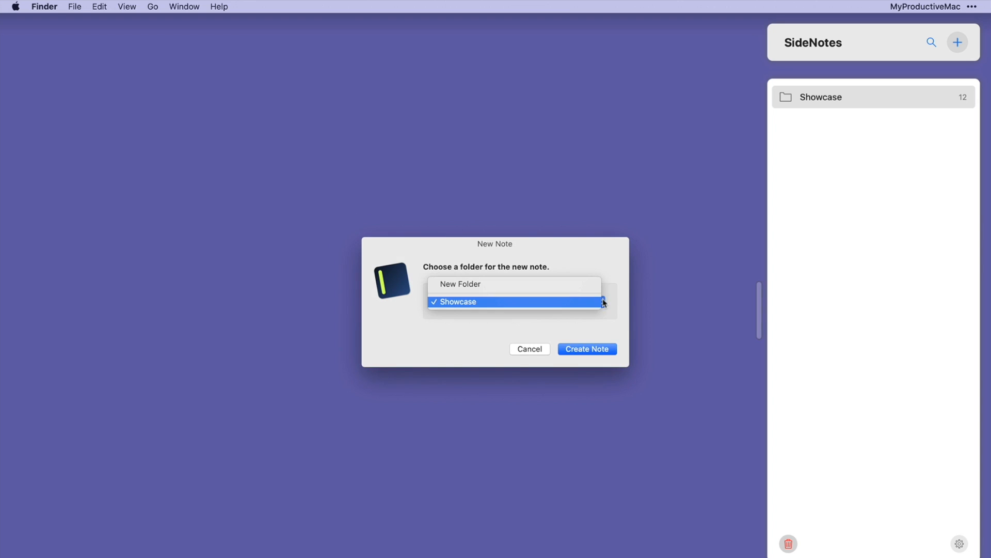
mouse_move(537, 284)
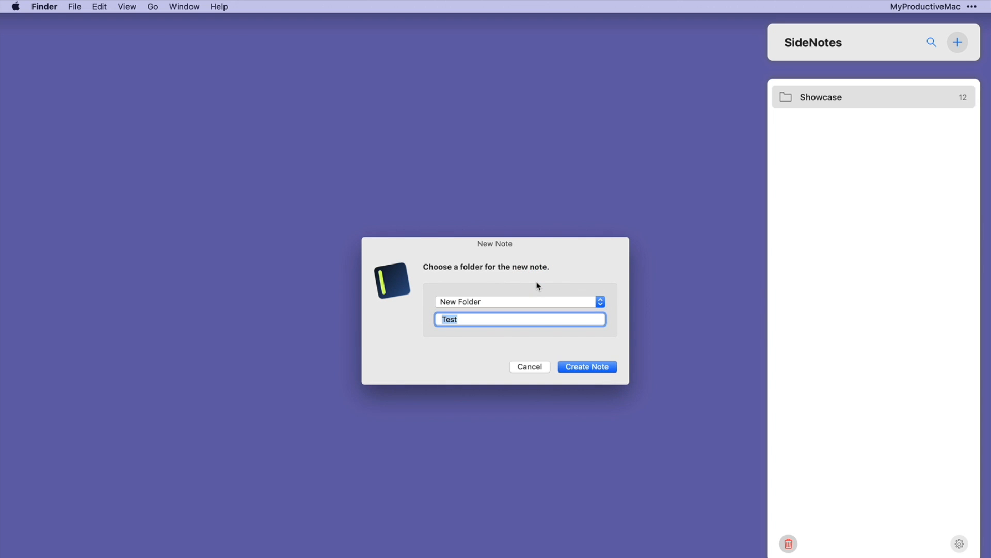
click(587, 367)
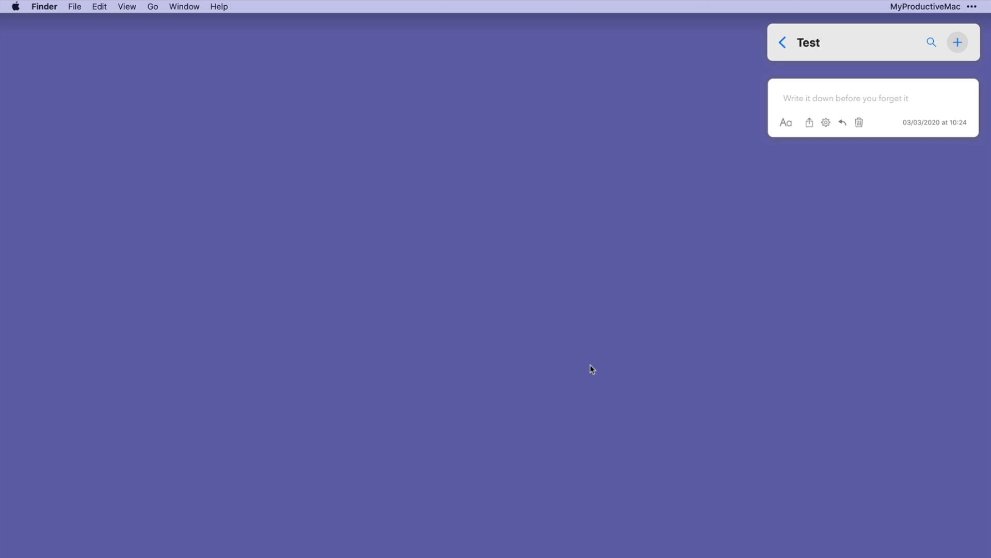
Drag Marvel Image 1 and Rise Of Skywalker 1 from Finder's Images folder into Test
click(846, 98)
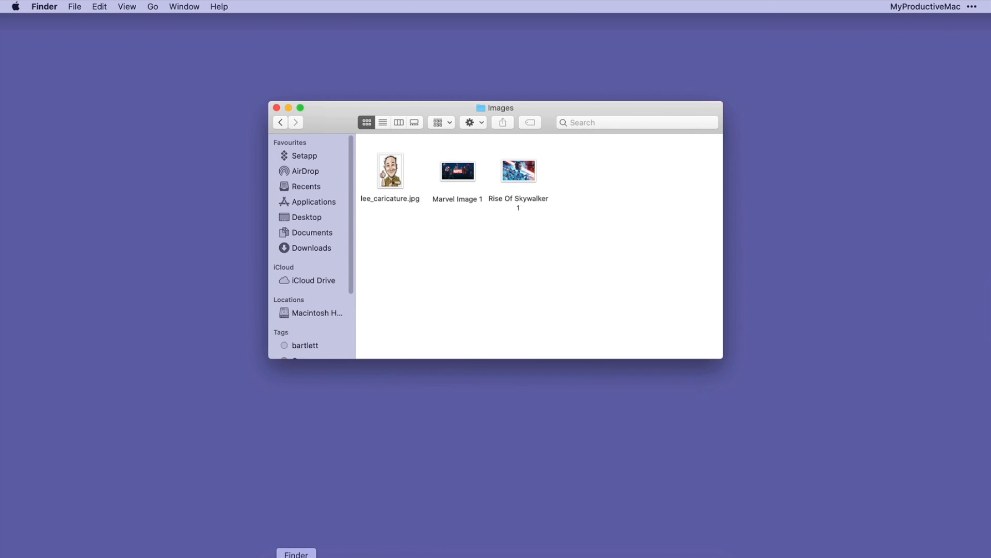
click(457, 170)
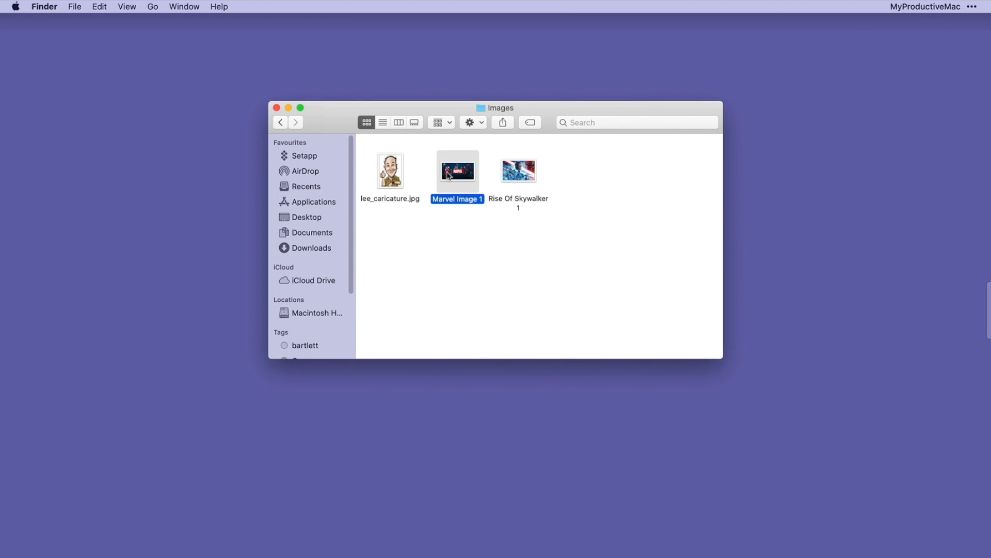
drag(457, 170, 983, 310)
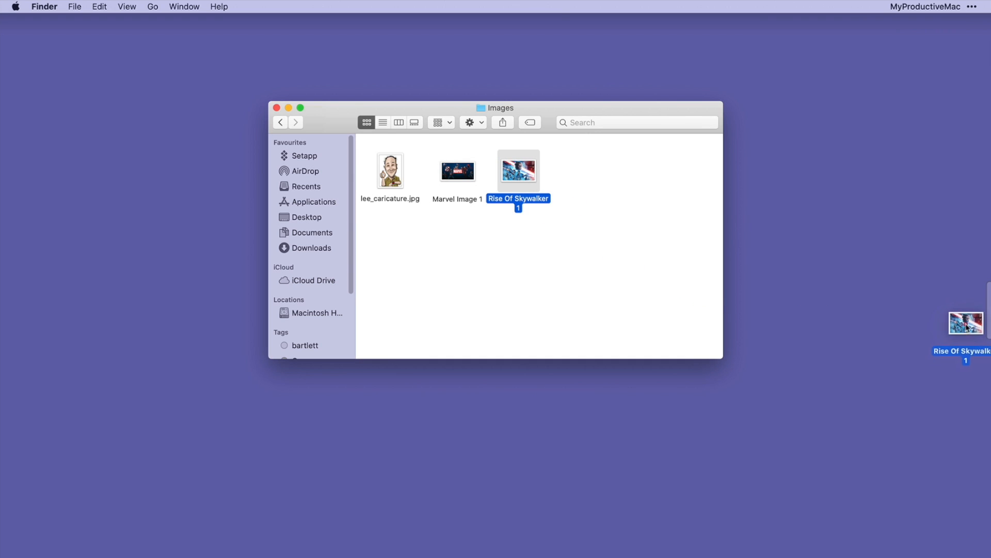
drag(961, 324, 890, 333)
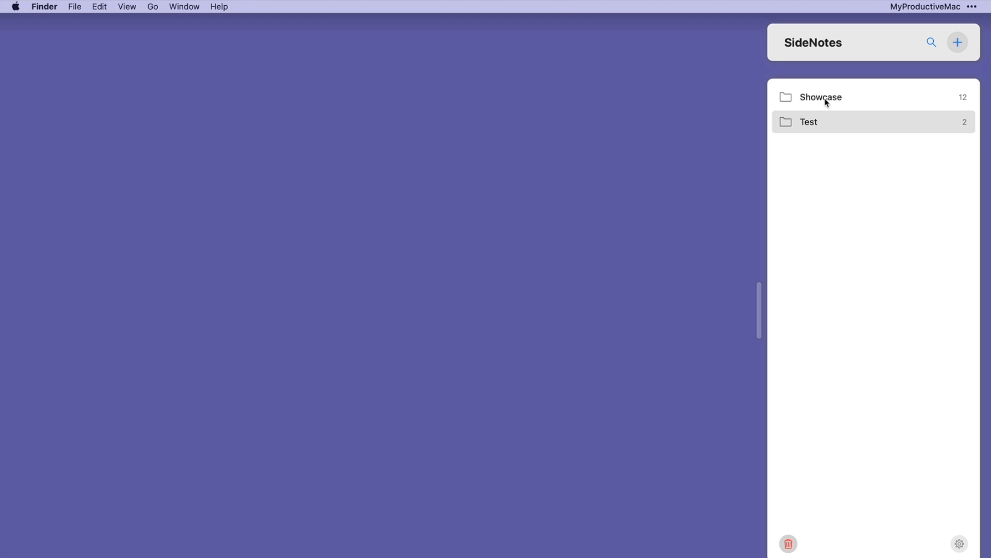
Move the web text, Note Number Two and 'This' notes from Showcase into Test
click(821, 97)
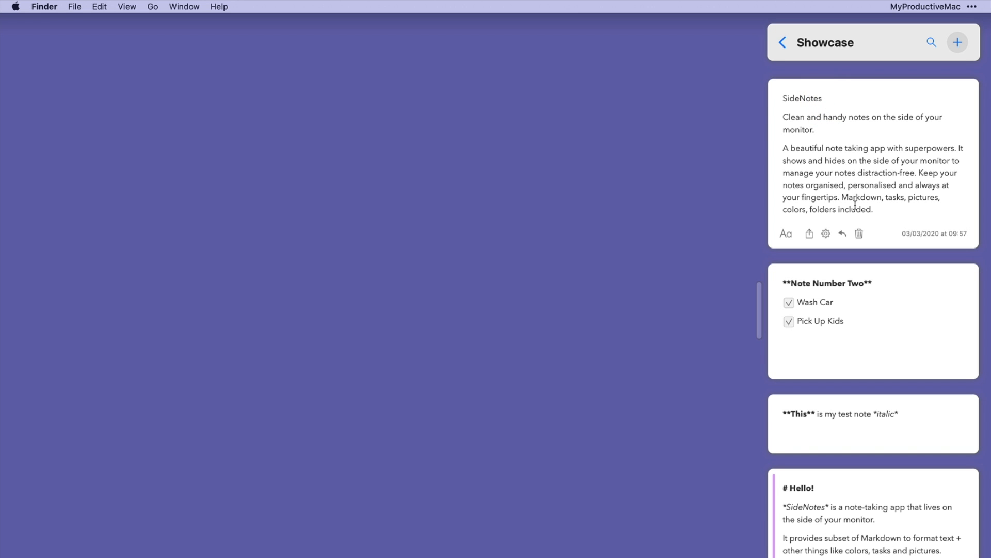
click(843, 233)
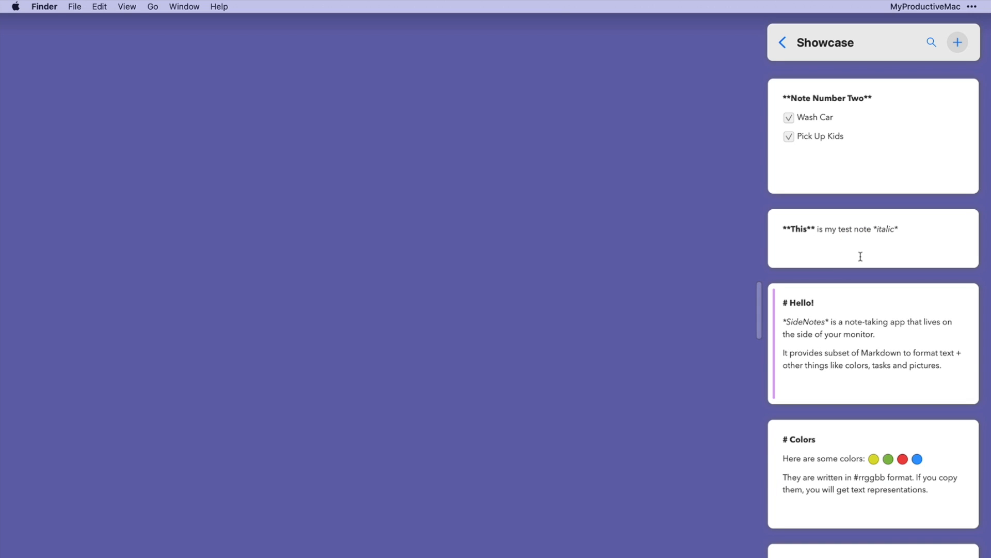
mouse_move(844, 187)
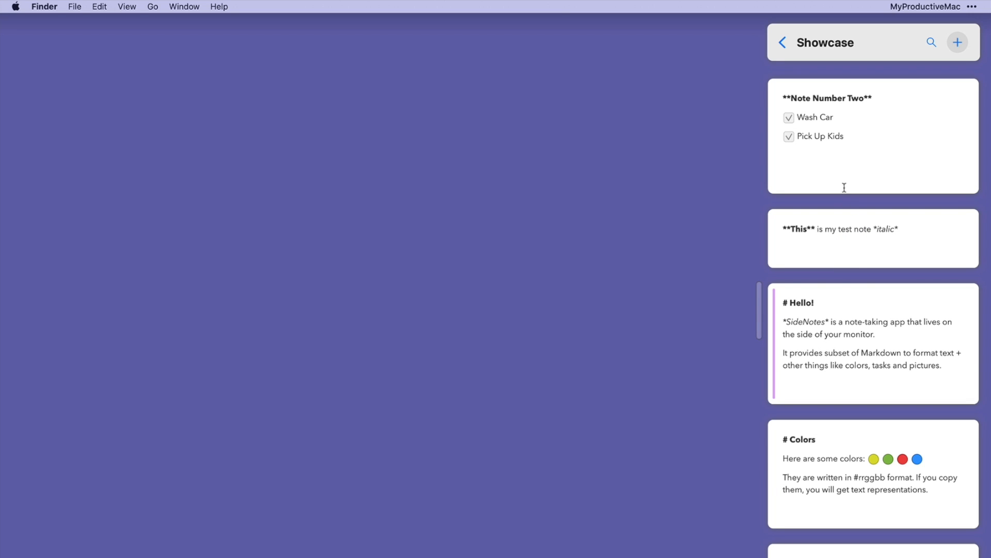
click(831, 179)
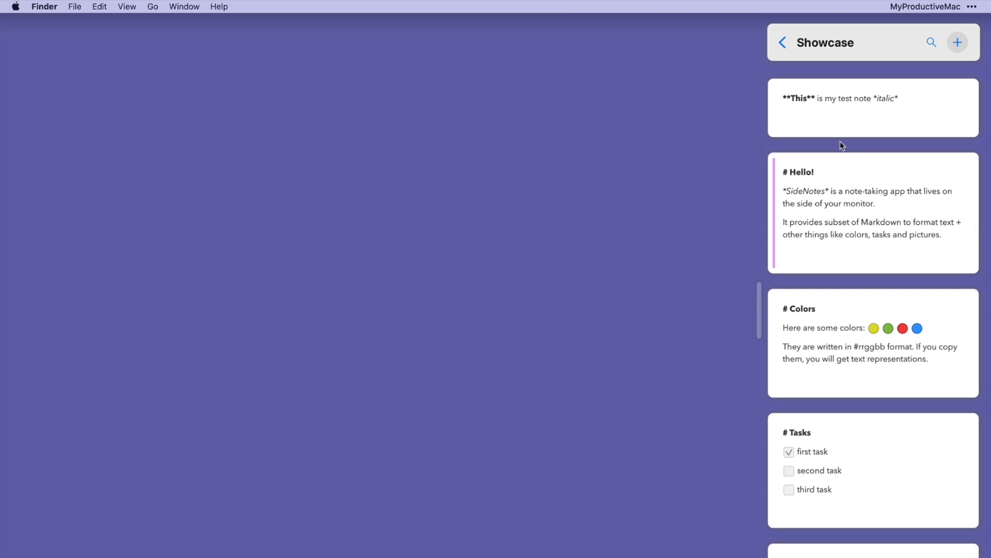
click(844, 122)
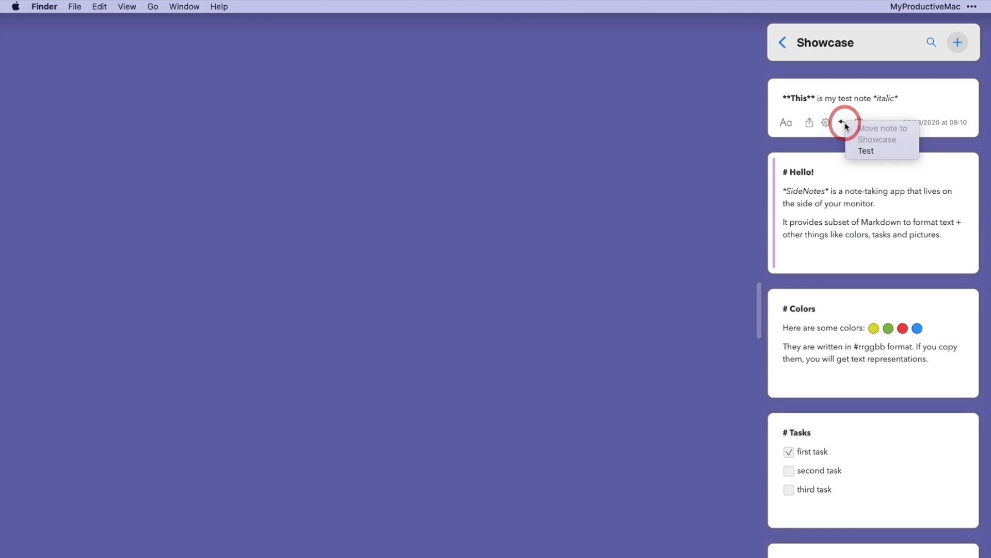
click(866, 151)
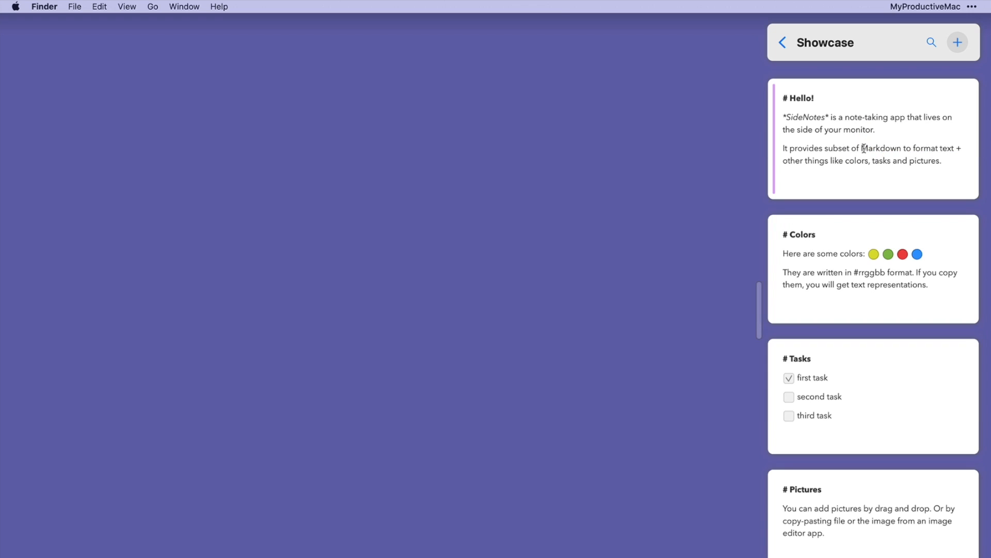
click(782, 42)
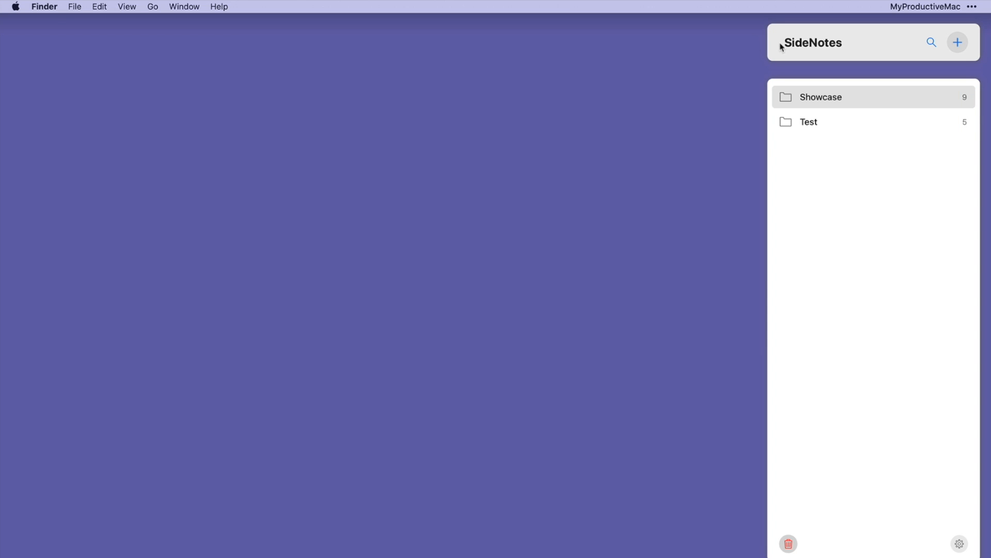
mouse_move(847, 123)
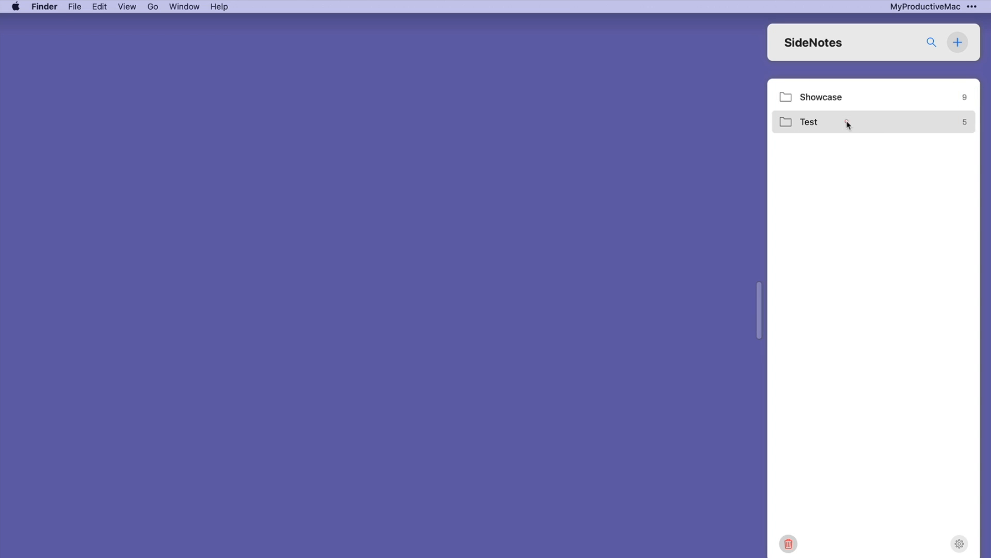
Open the Test folder and scroll through its picture and description notes
click(809, 122)
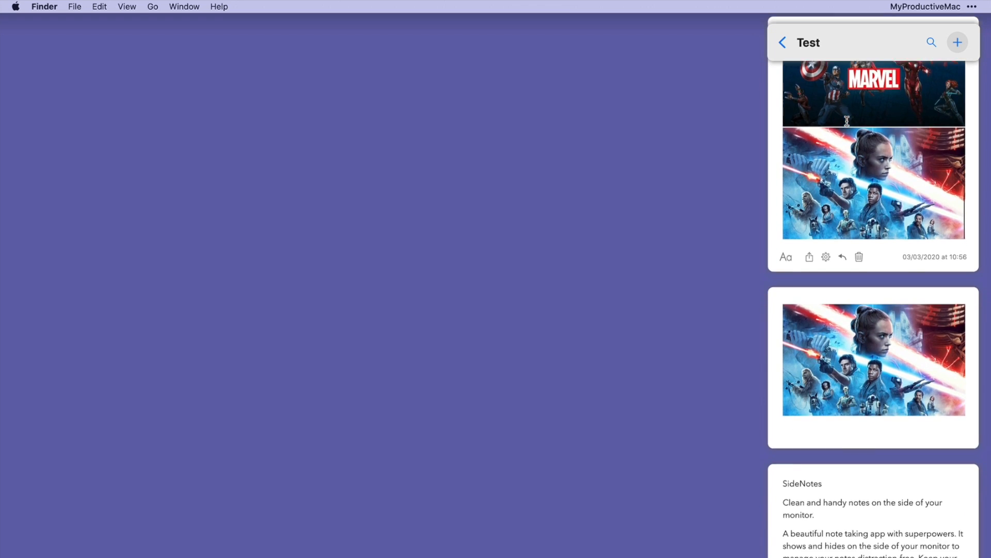
scroll(down, 3)
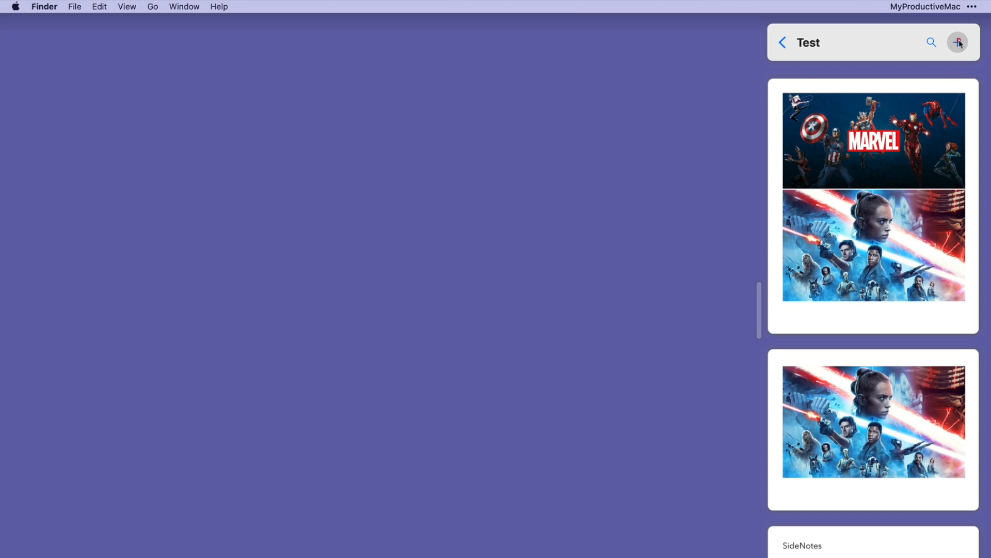
Create a Test note headed 'Apptorium Apps' listing SideNotes, Workspaces, TeaCode and other apps
click(960, 42)
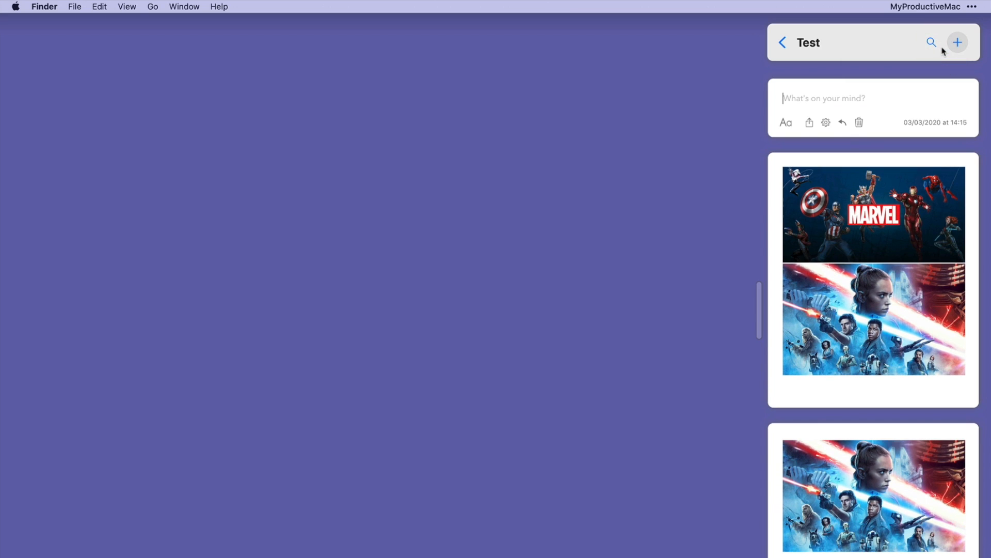
mouse_move(942, 49)
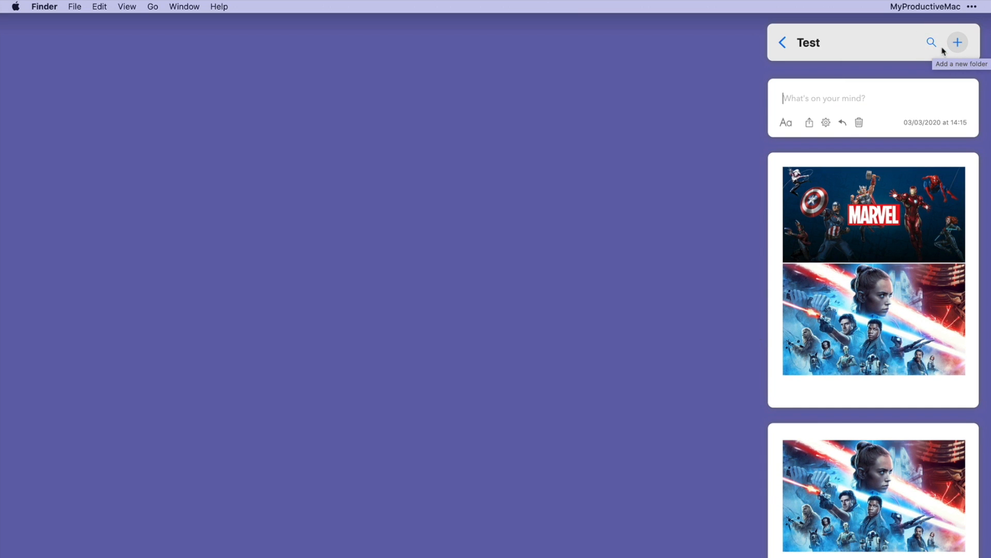
text(Apptorium Apps)
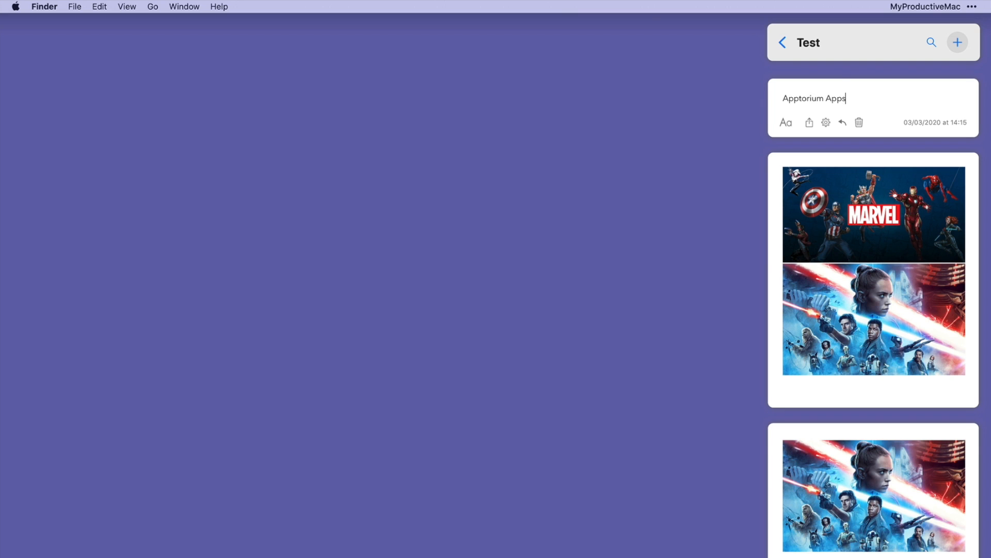
text(SideNotes)
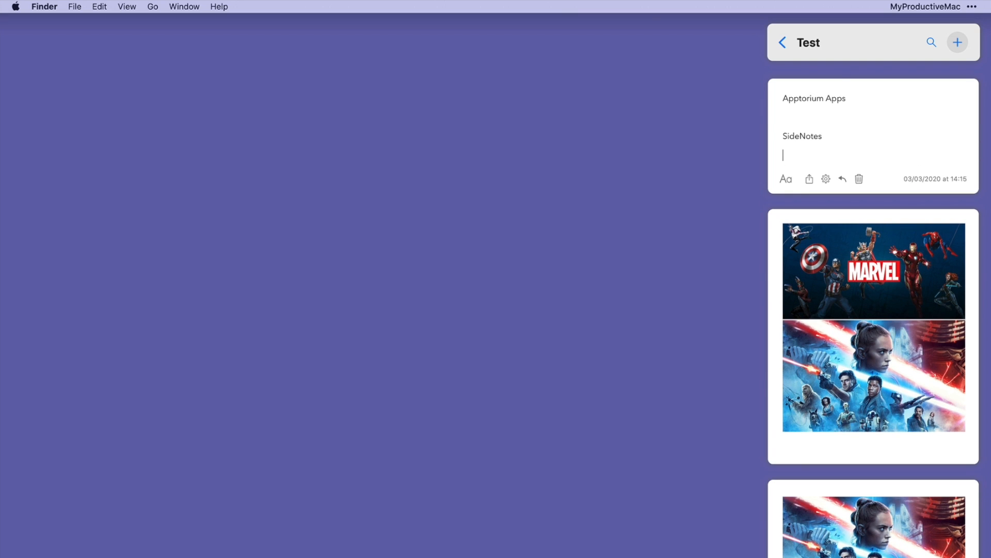
text(Workspaces)
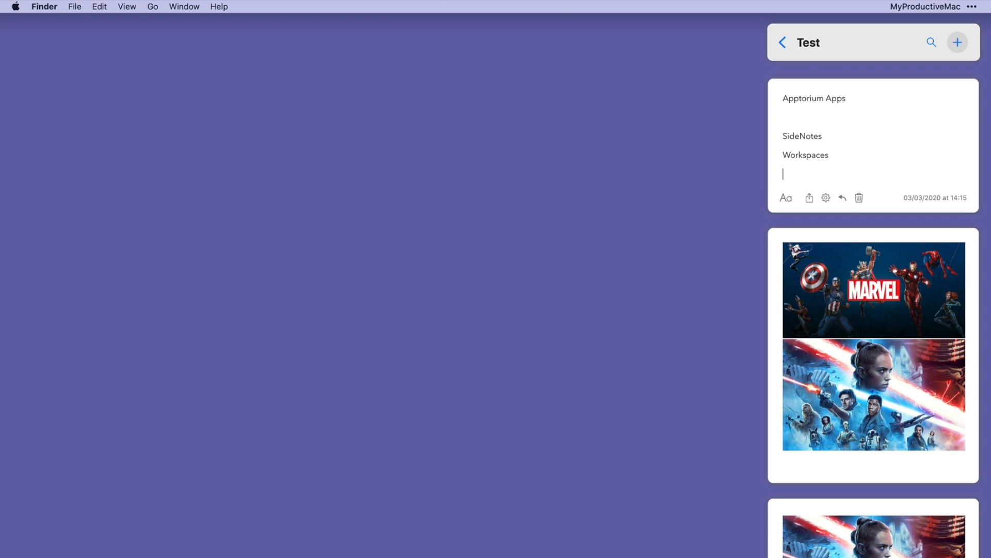
text(TeaCode)
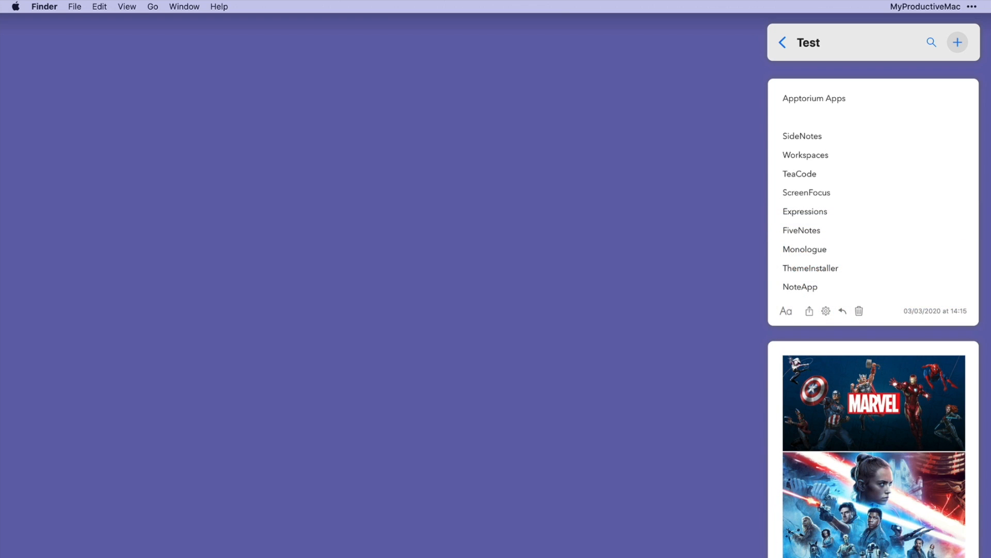
click(818, 287)
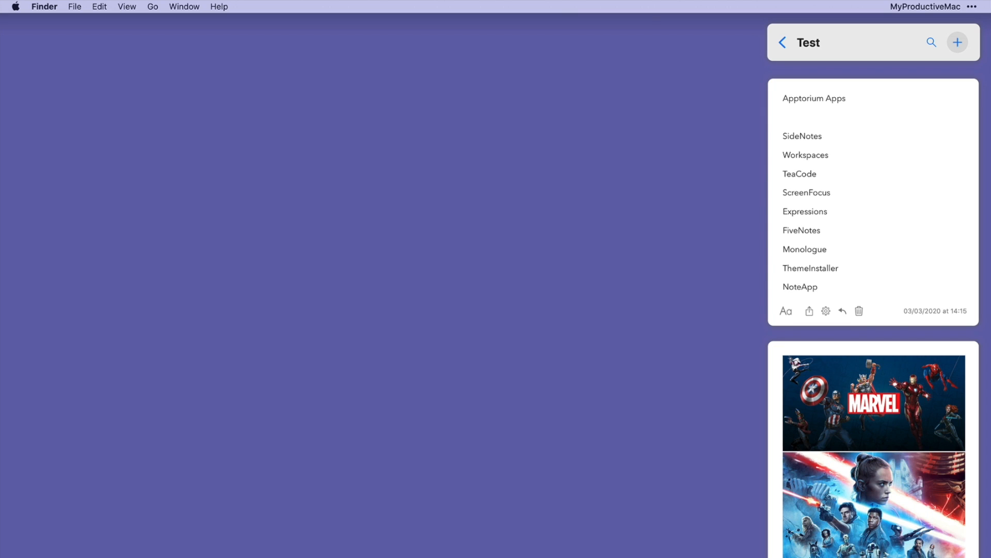
Format the 'Apptorium Apps' title as a header
double_click(814, 99)
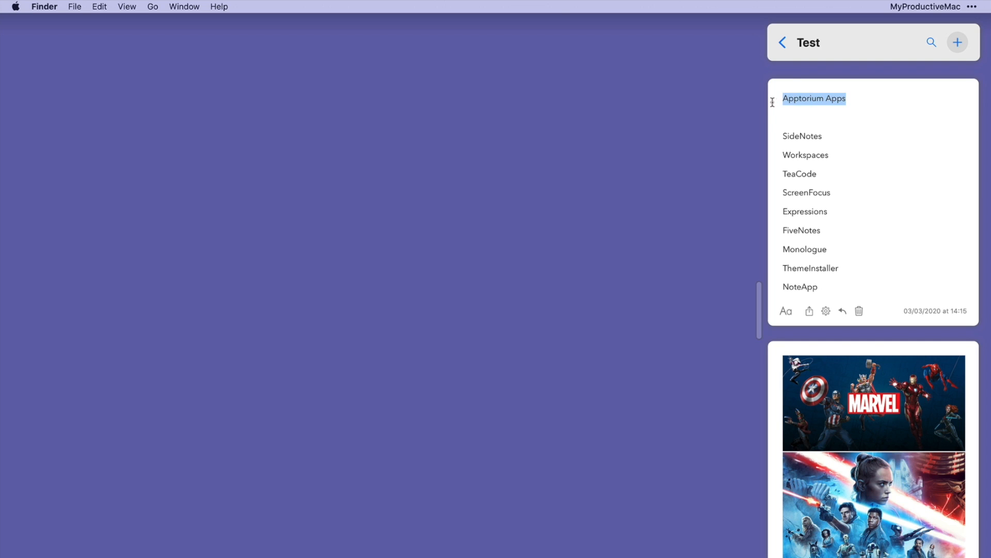
click(785, 311)
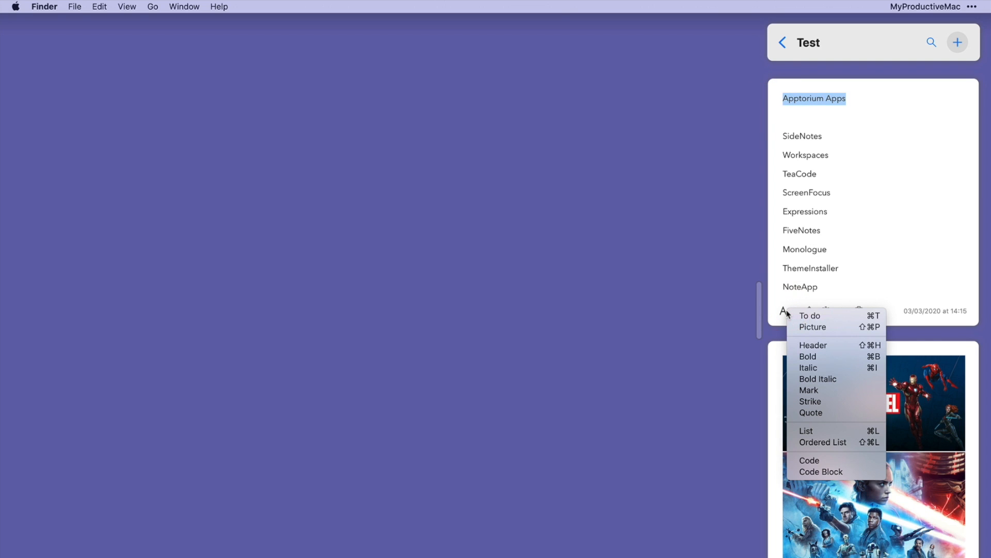
click(813, 345)
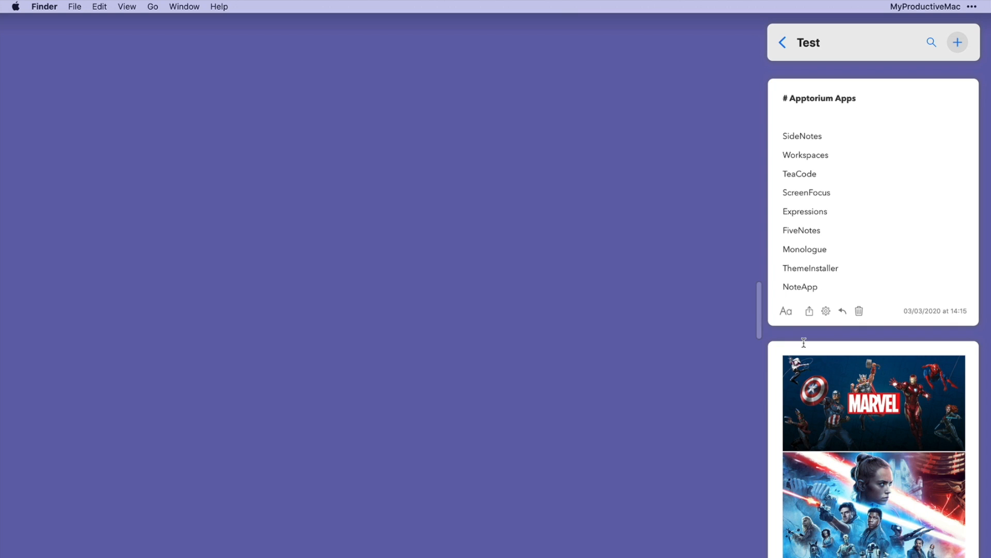
click(859, 99)
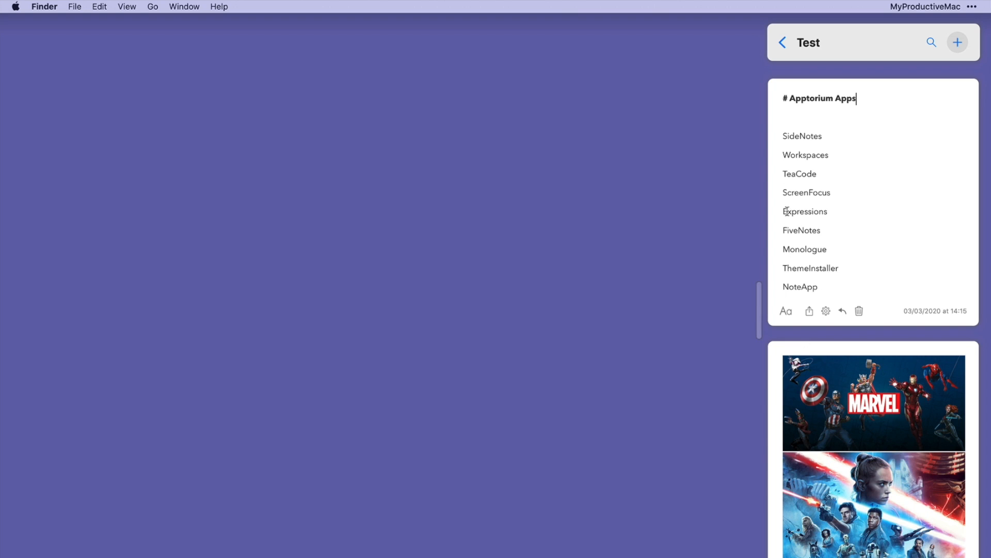
Try a bulleted list on the nine app names, then undo it
drag(803, 135, 819, 287)
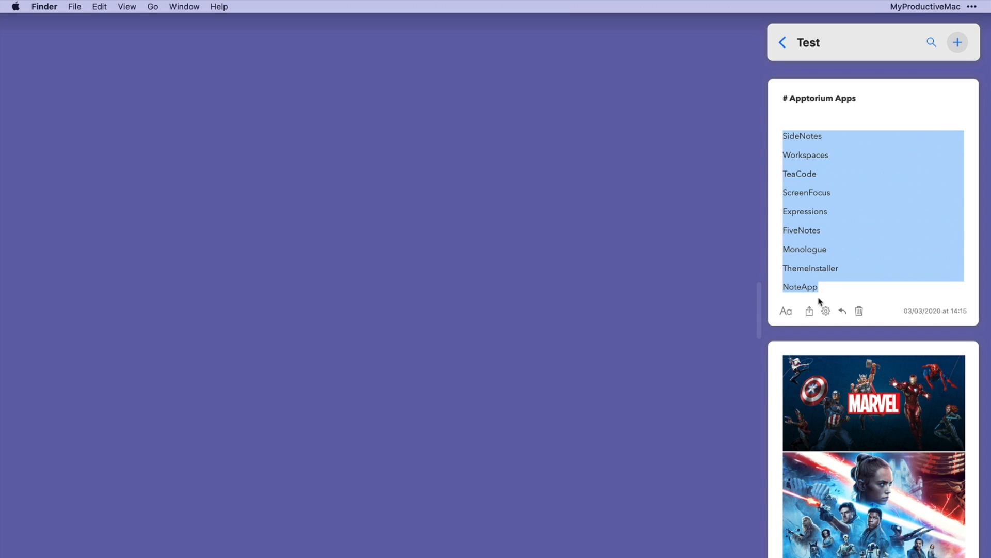
click(786, 310)
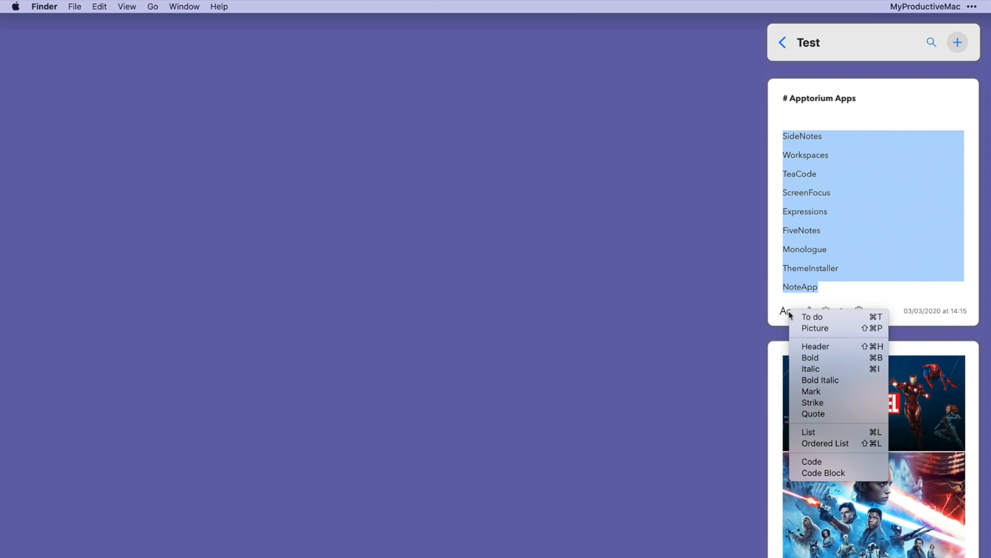
click(809, 432)
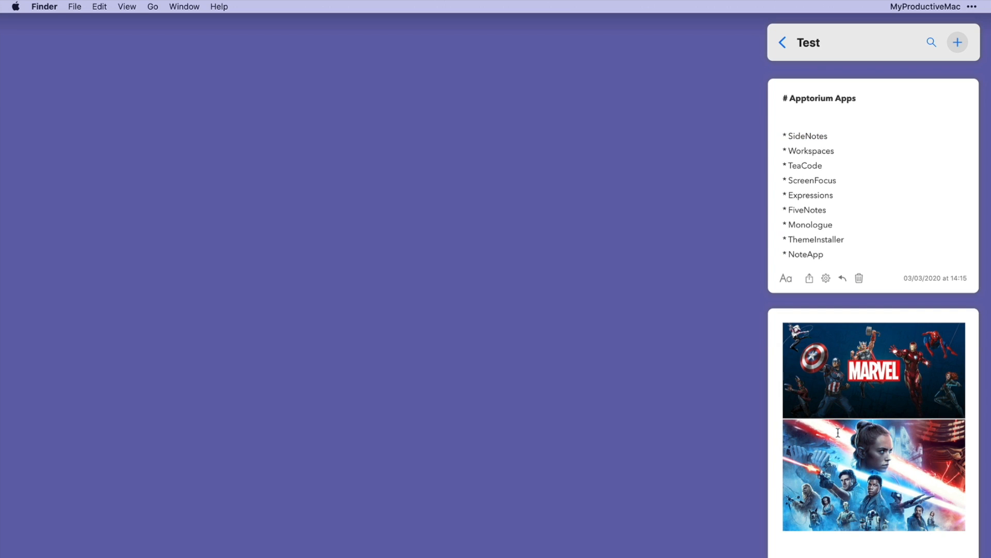
click(824, 254)
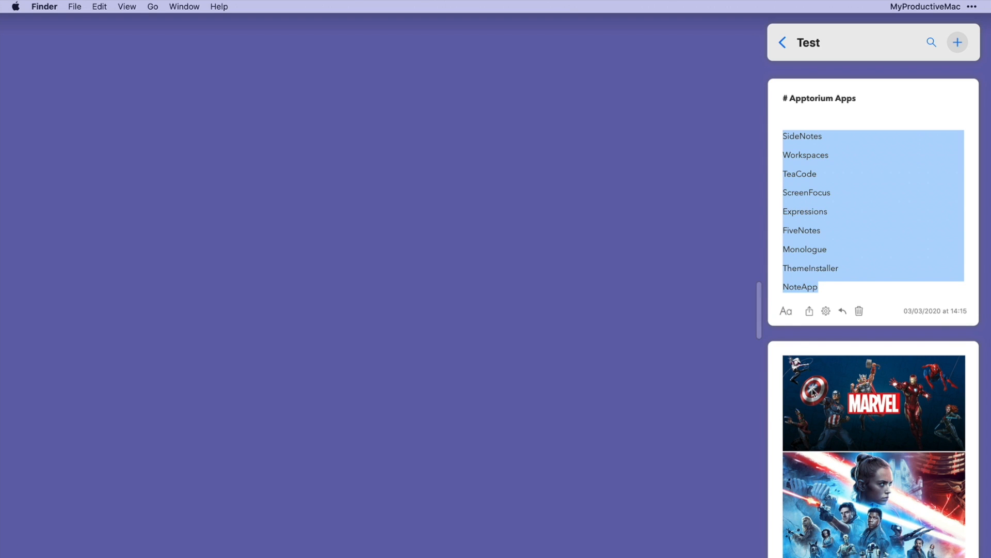
Try a numbered list on the app names, then undo it
click(786, 310)
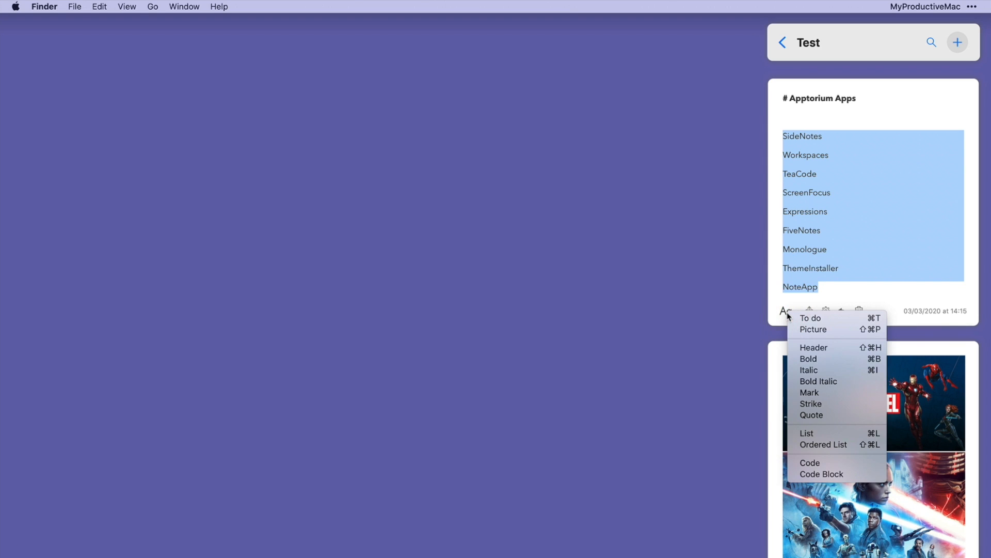
click(824, 444)
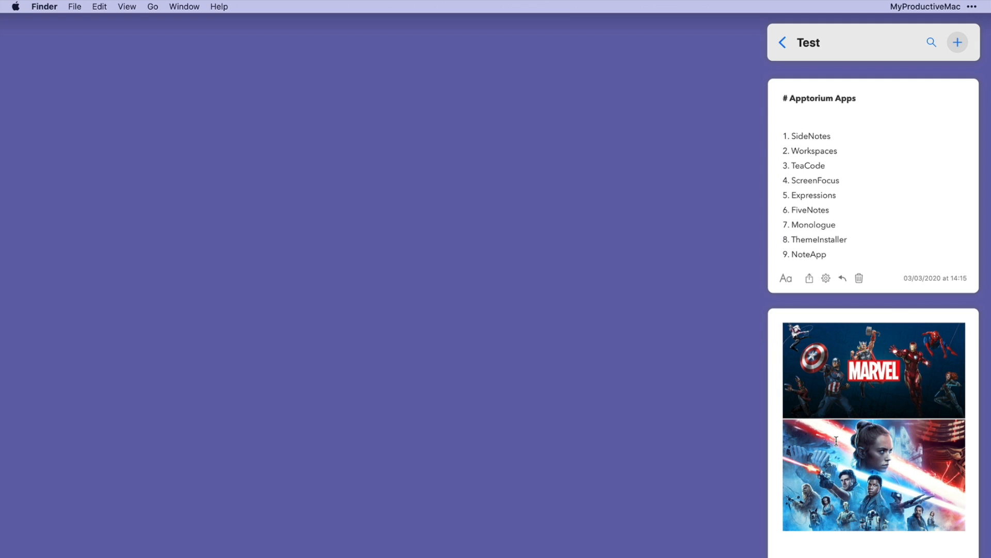
click(825, 255)
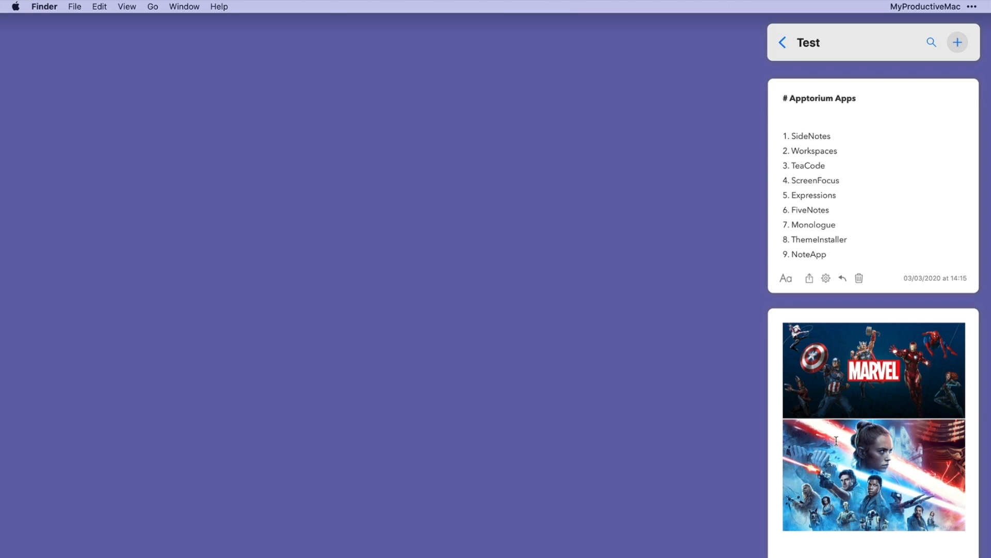
click(830, 254)
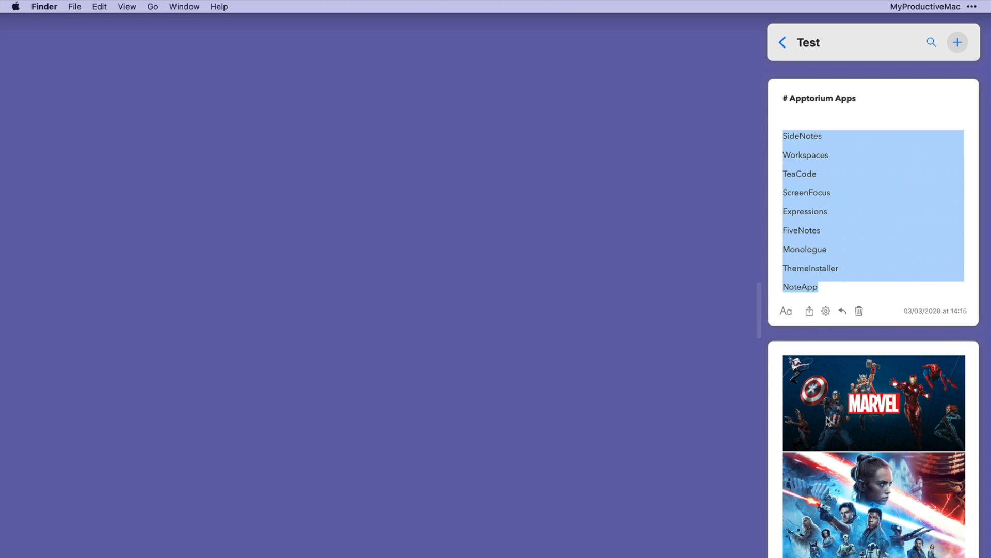
Apply another style from the Aa formatting menu to the nine app names
click(785, 311)
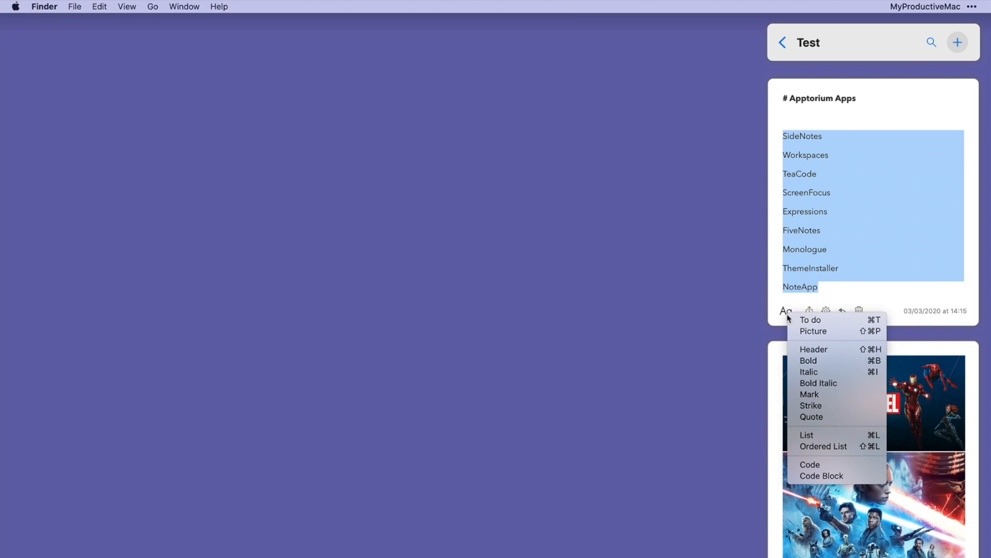
click(810, 319)
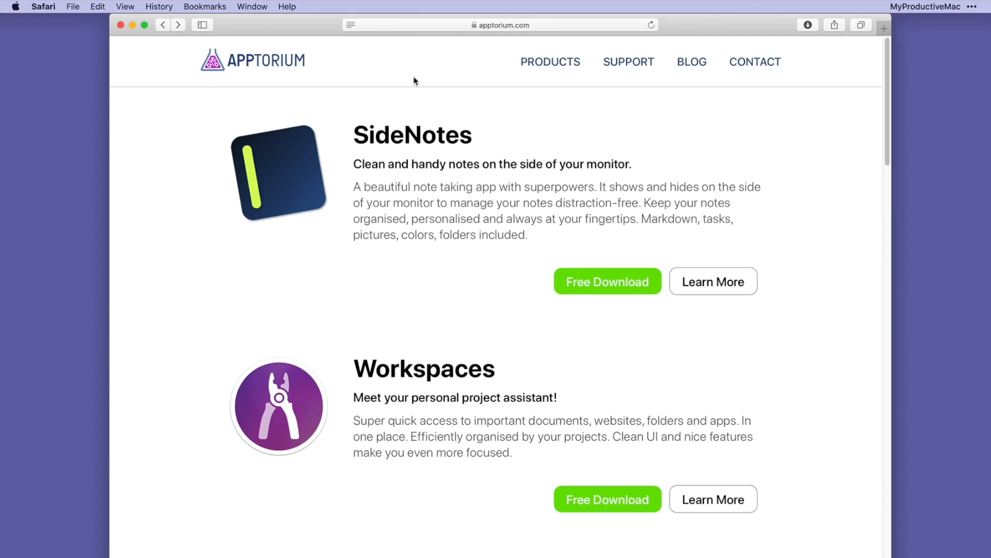
Enable SideNotes as a Safari Share Menu extension in System Preferences
click(500, 25)
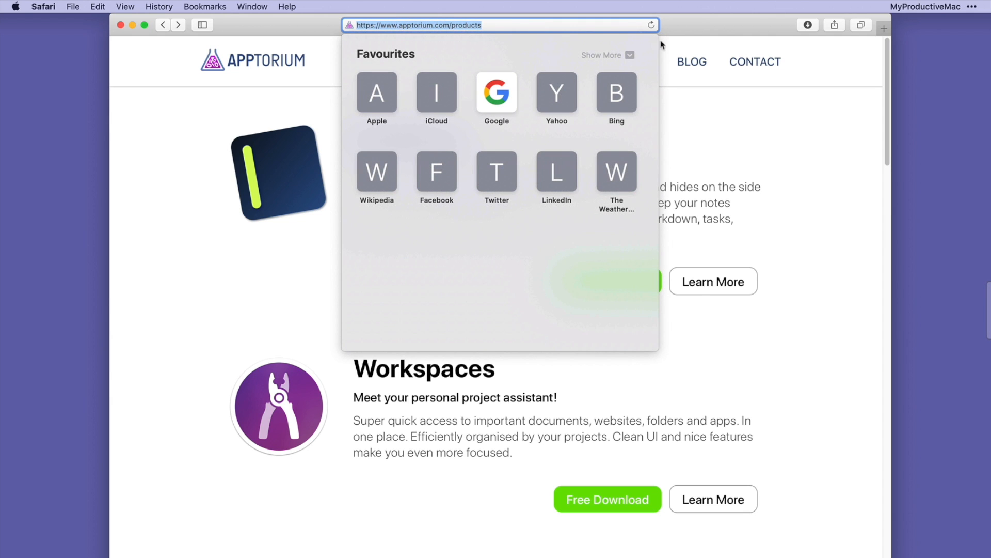
mouse_move(829, 63)
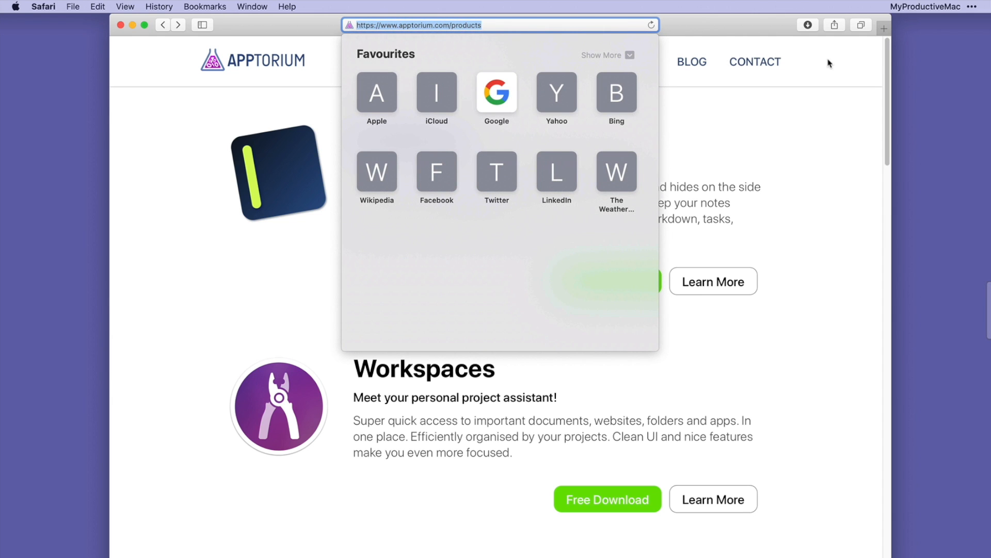
click(834, 25)
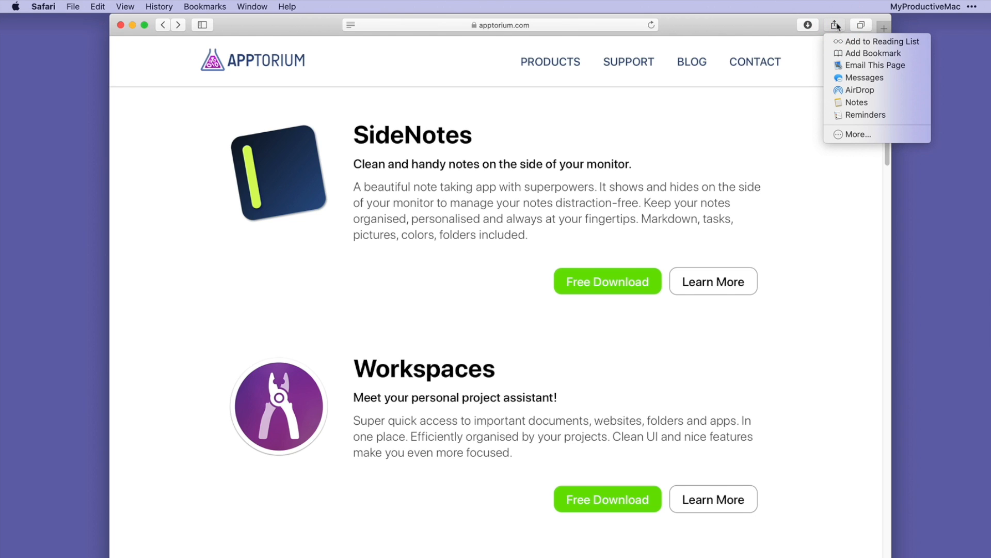
mouse_move(840, 34)
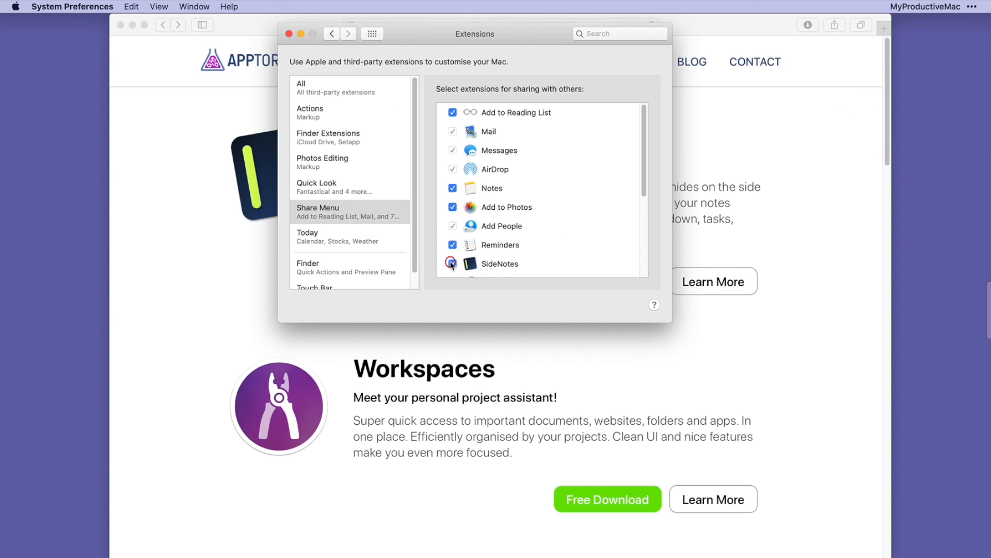
click(452, 263)
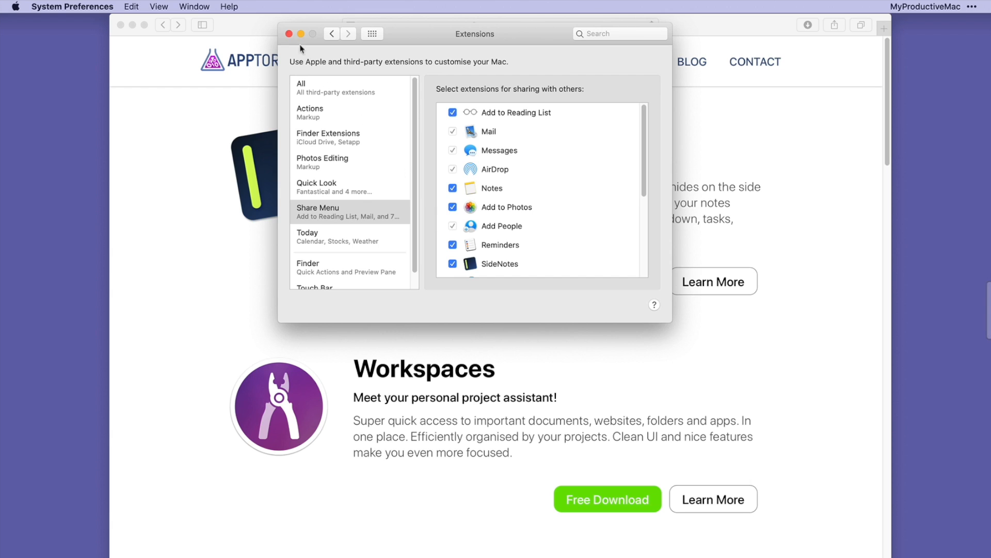
click(297, 34)
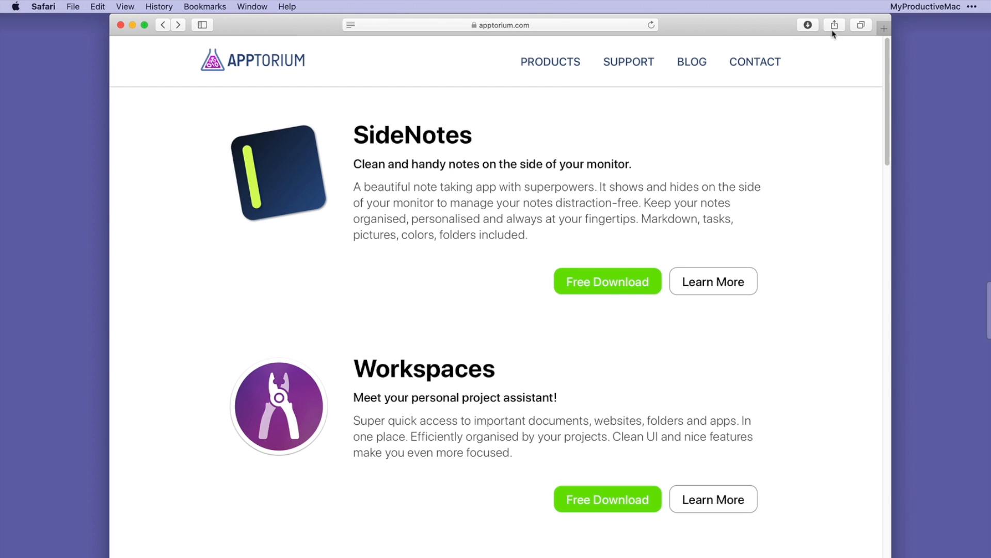
Share the Apptorium products page link to a new note in Test
click(835, 25)
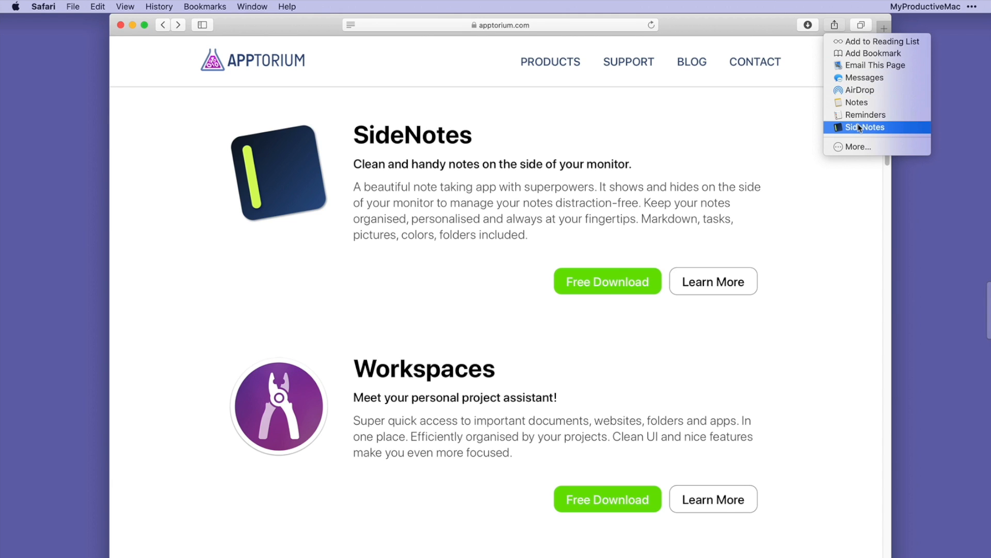
click(866, 127)
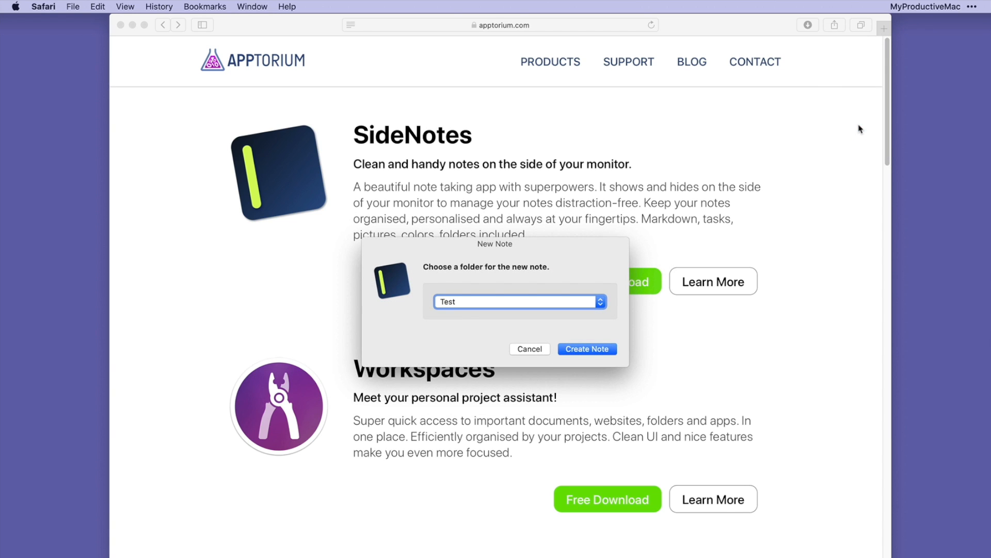
mouse_move(847, 134)
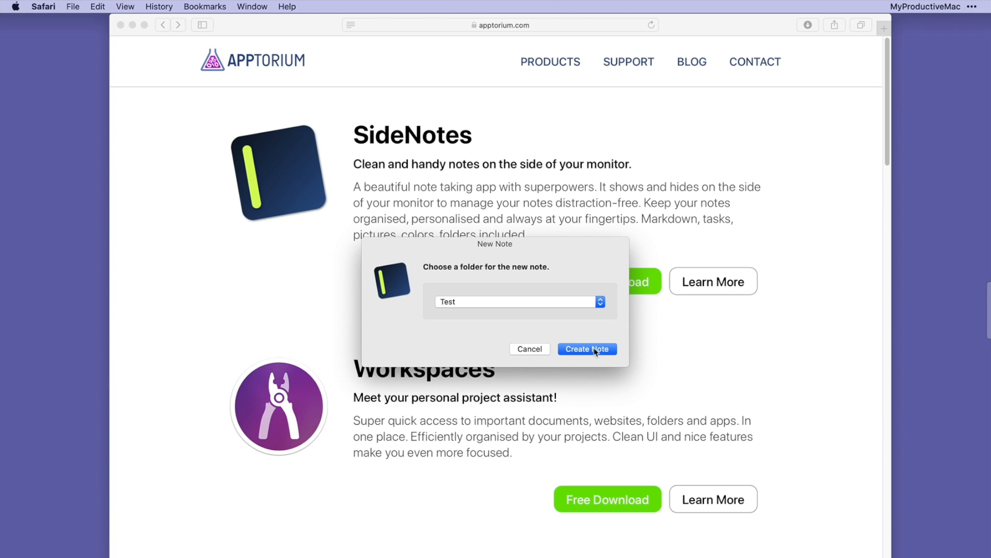
click(587, 348)
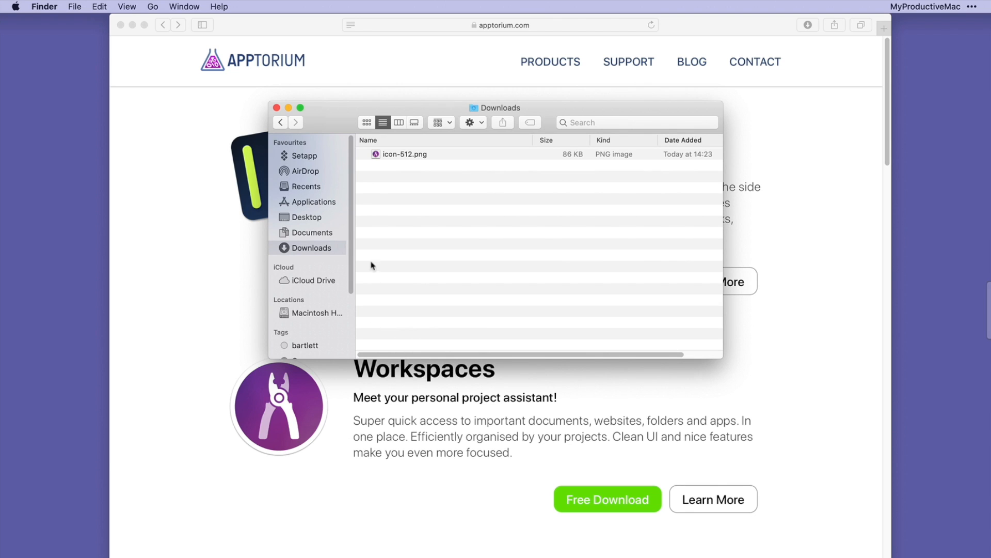
Share icon-512.png from Downloads to a Test note captioned 'Workspaces Logo'
right_click(392, 154)
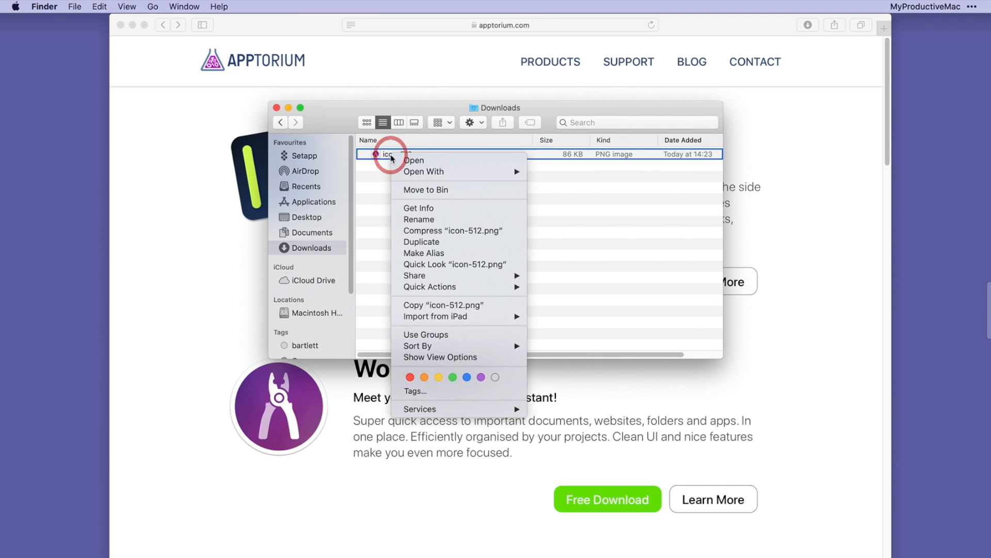
mouse_move(435, 276)
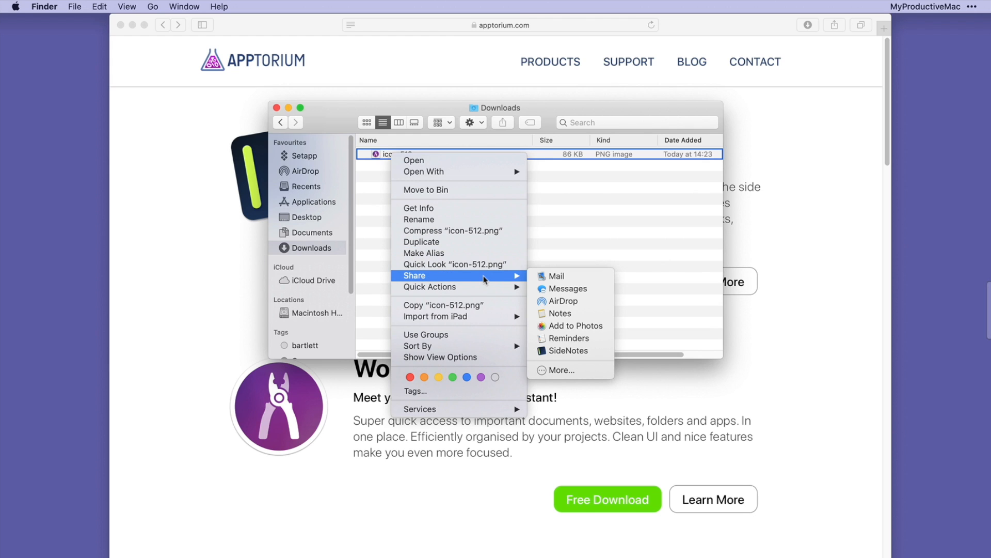
mouse_move(584, 353)
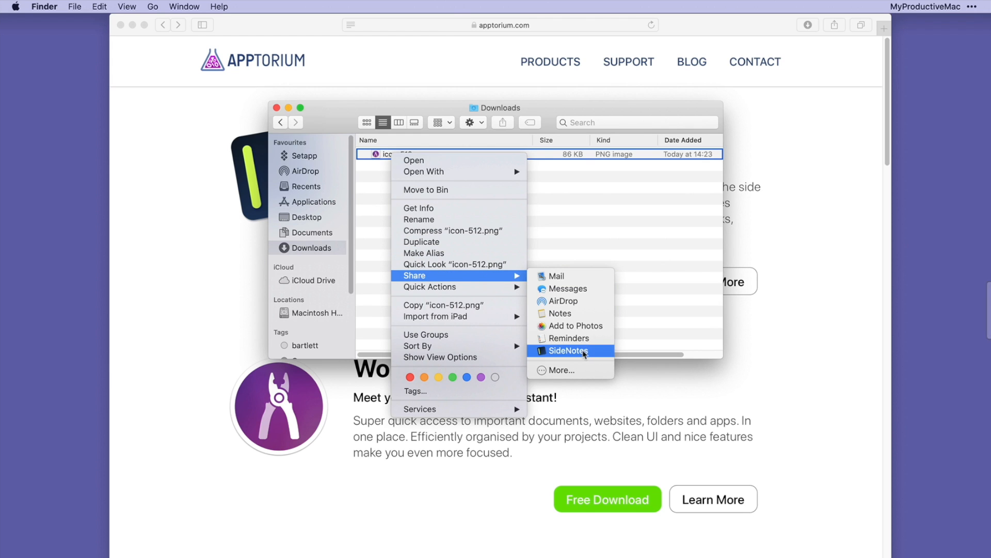
click(568, 351)
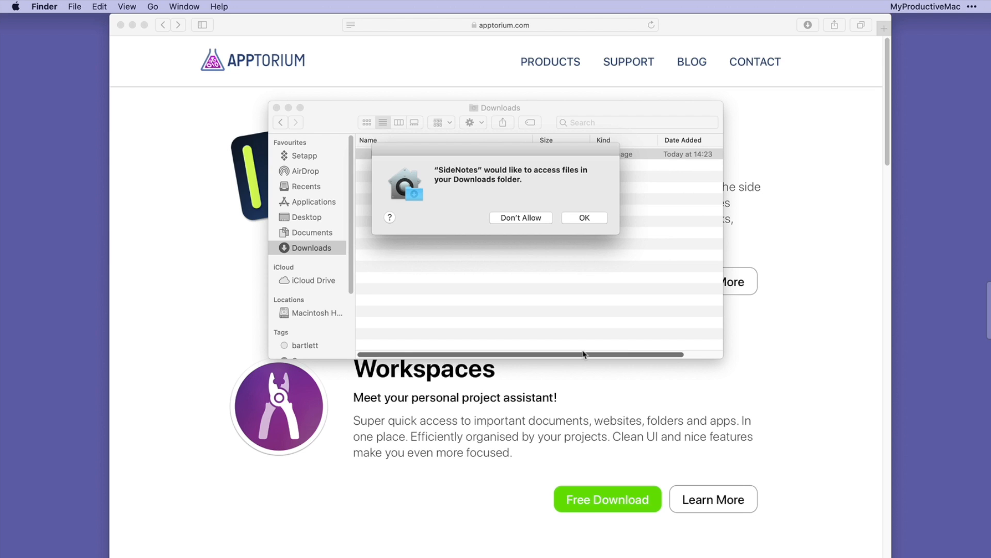
click(584, 218)
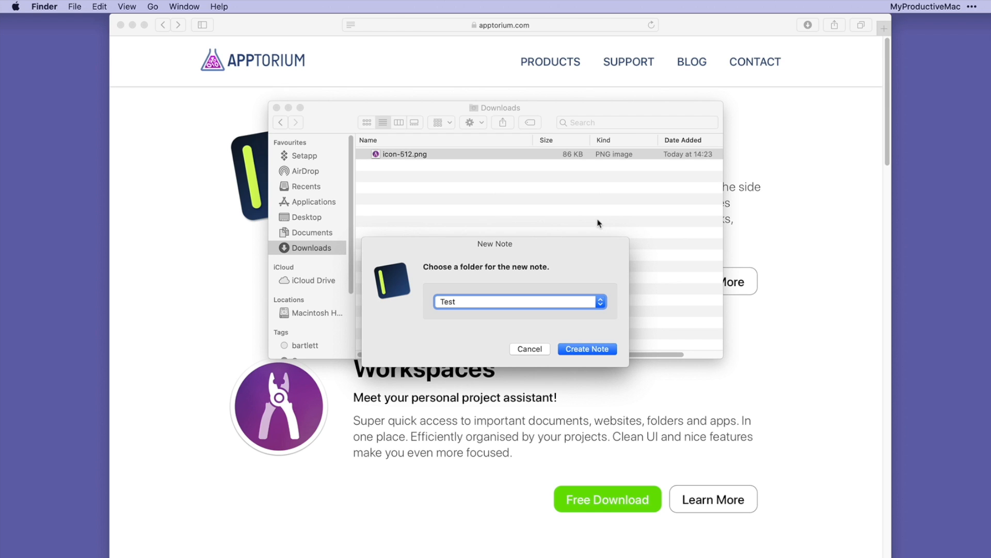
click(588, 349)
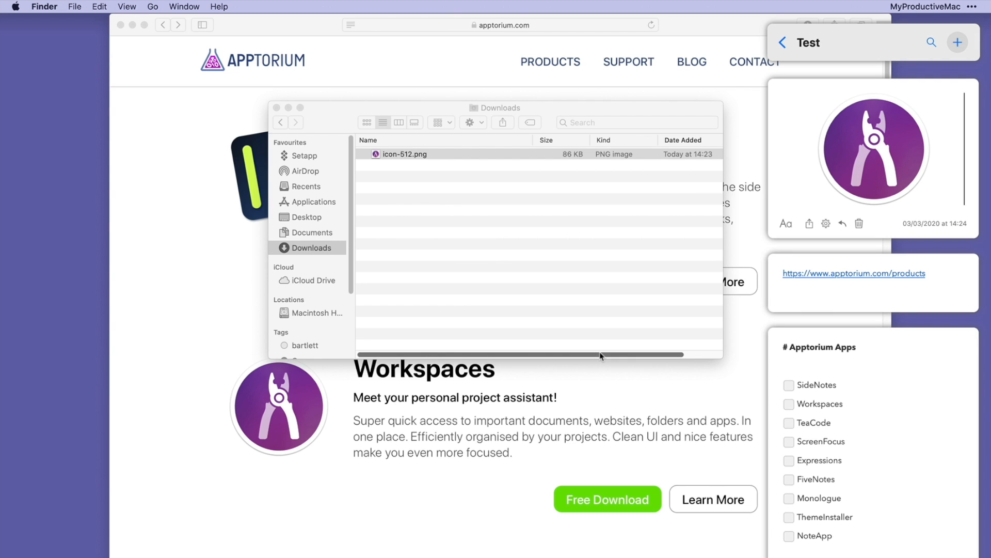
text(Workspaces Logo)
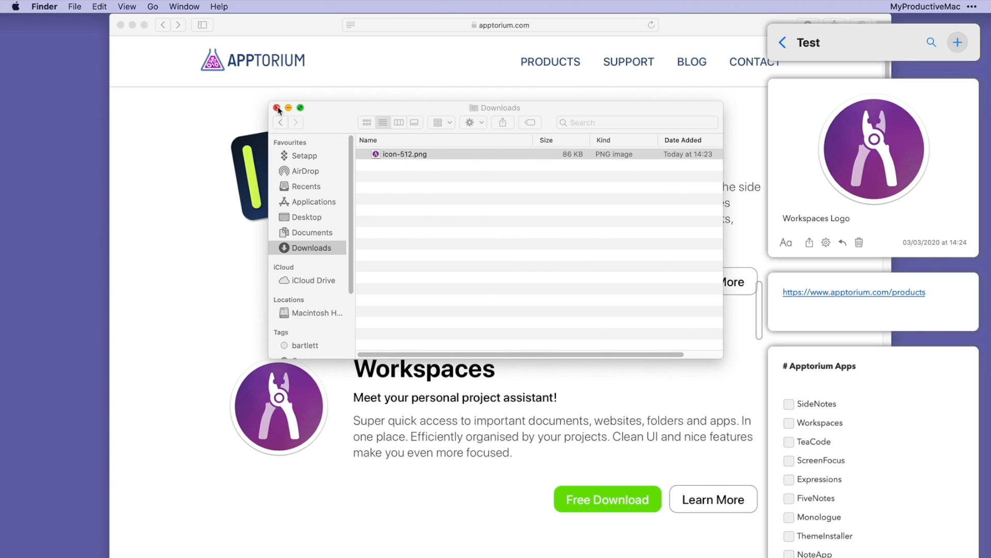
Close Downloads and select the Workspaces heading and description on the products page
click(277, 108)
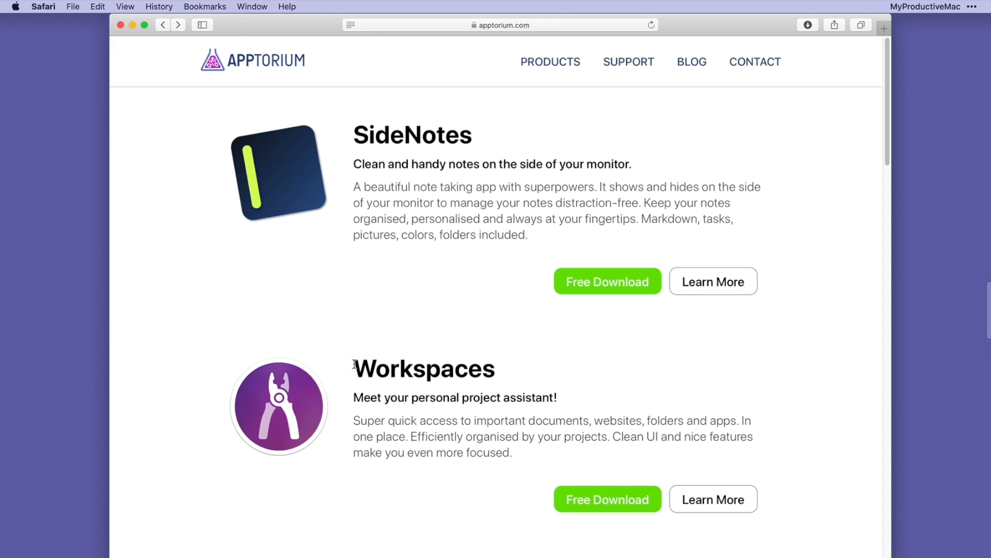
drag(353, 364, 513, 452)
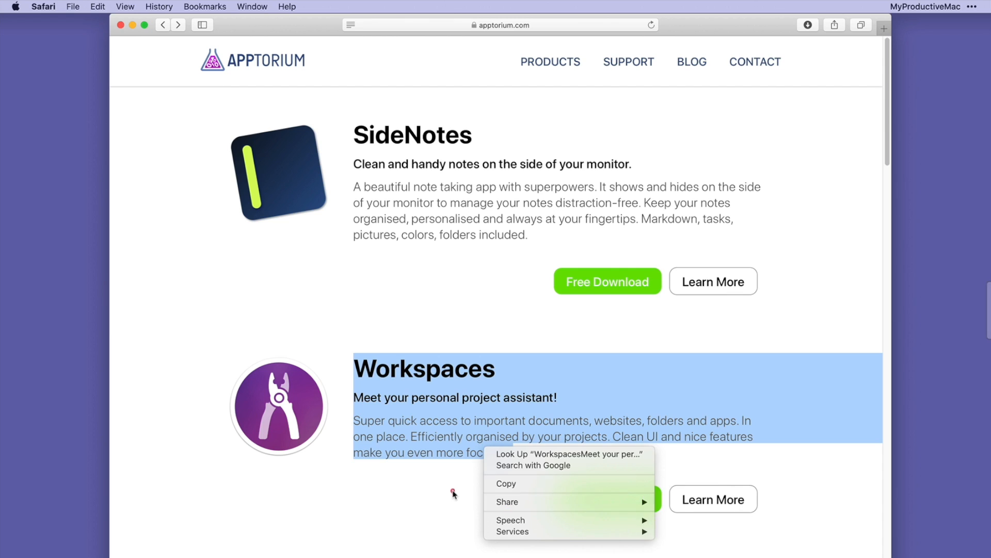
click(451, 493)
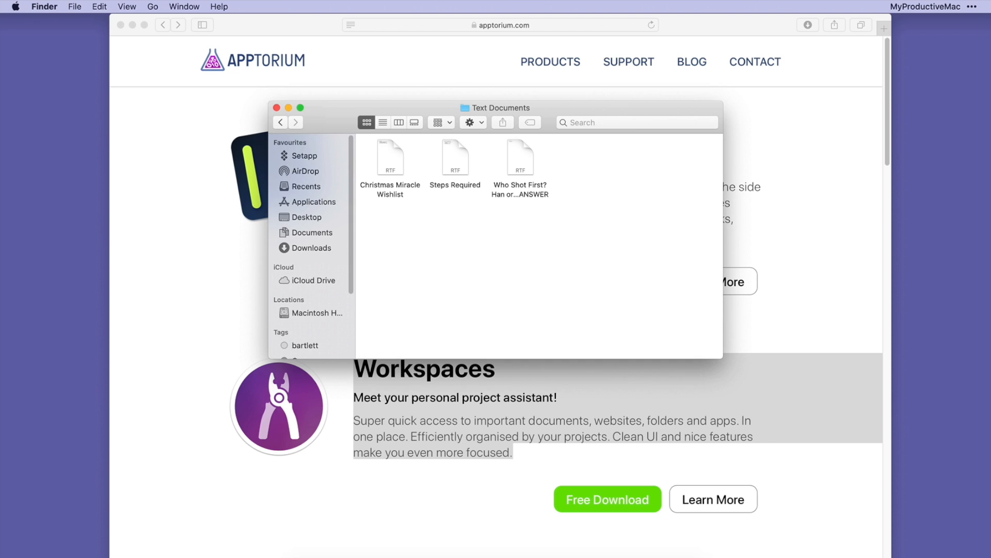
Share the 'Who Shot First? Han or Greedo? OFFICIAL ANSWER' RTF to a new Test note
click(520, 158)
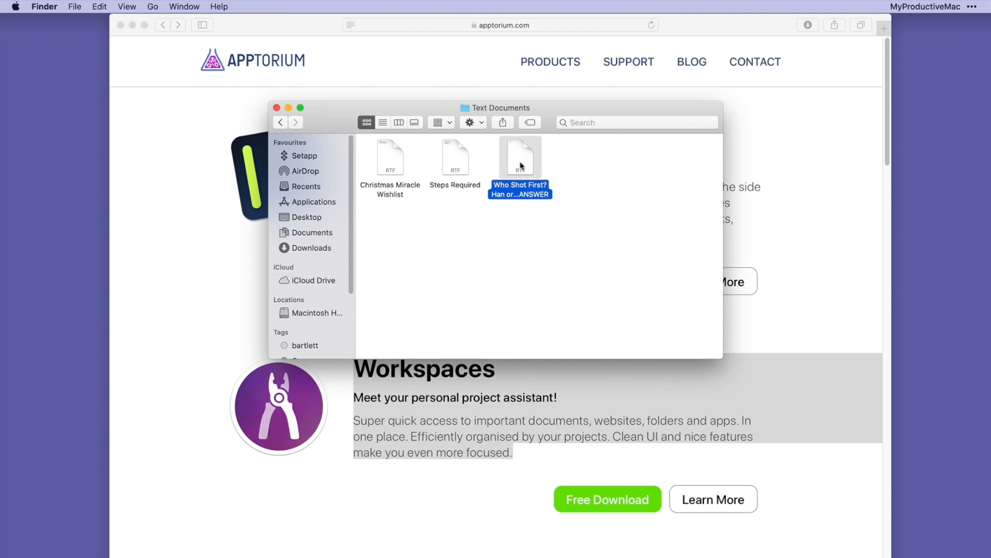
right_click(520, 156)
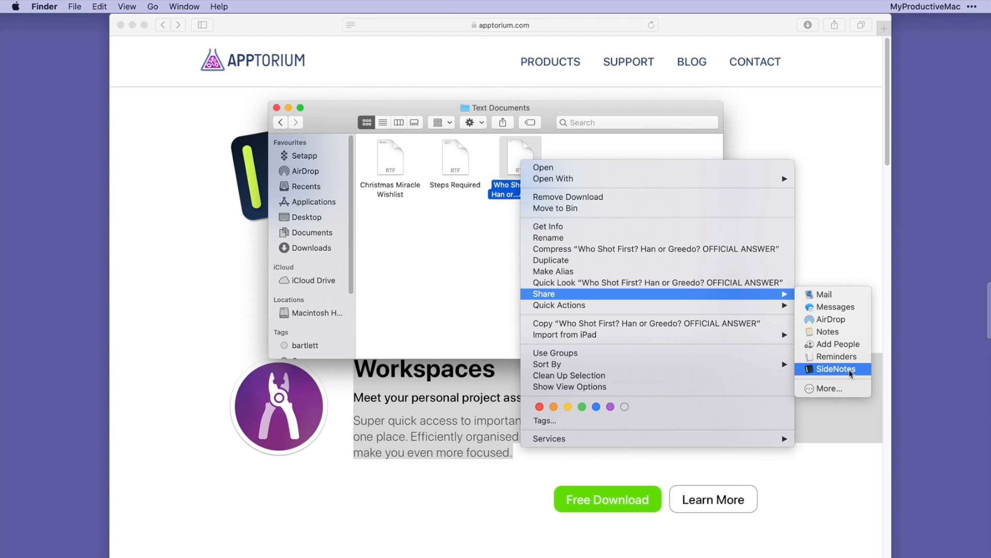
click(836, 369)
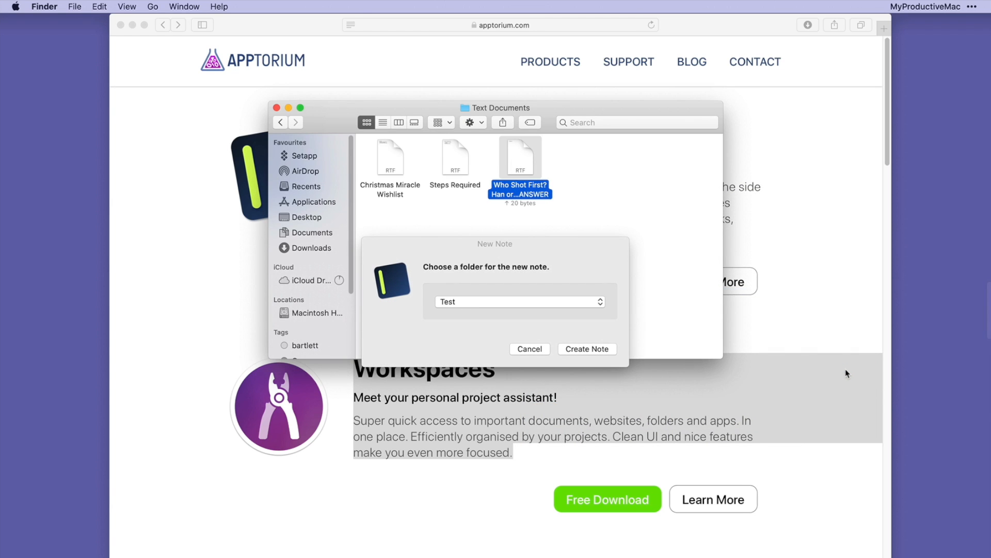
click(587, 348)
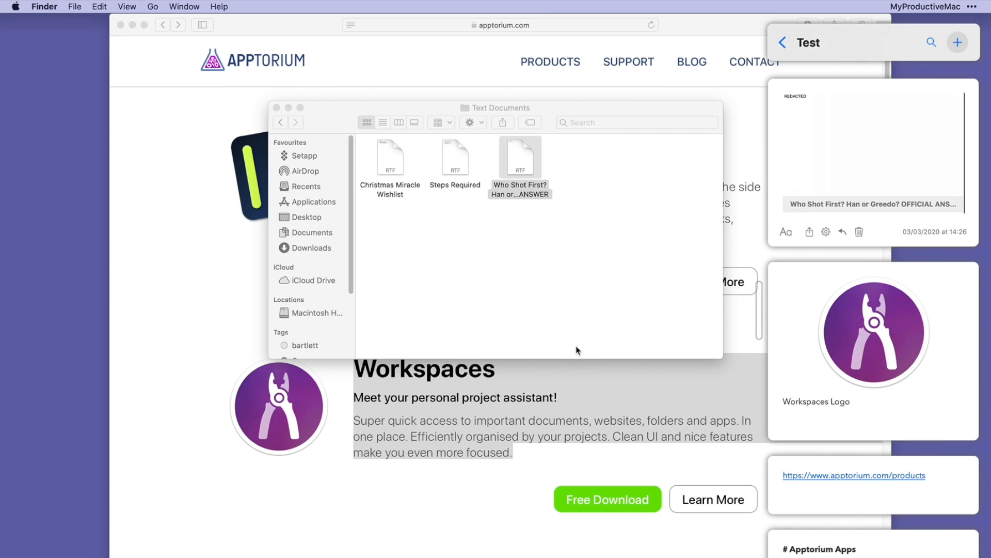
click(872, 149)
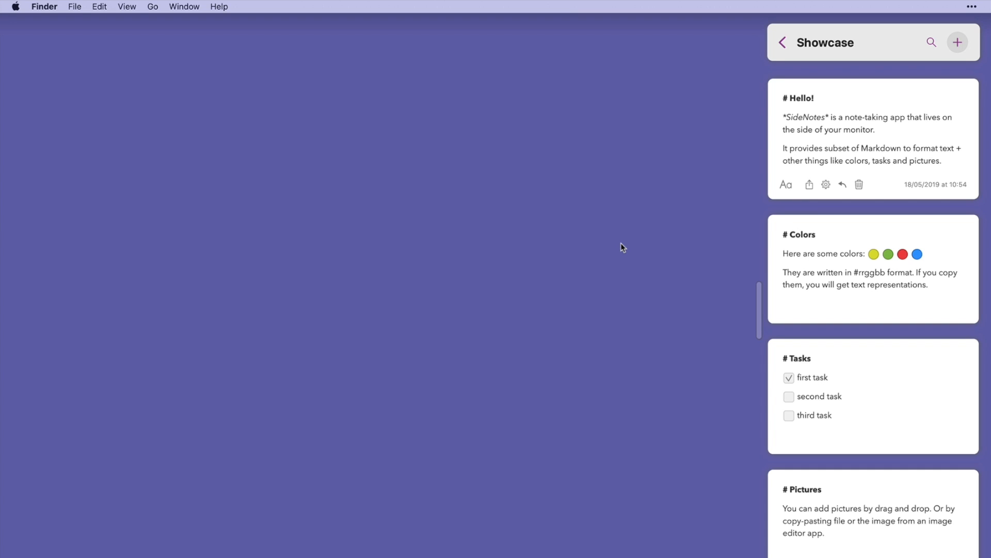
mouse_move(890, 81)
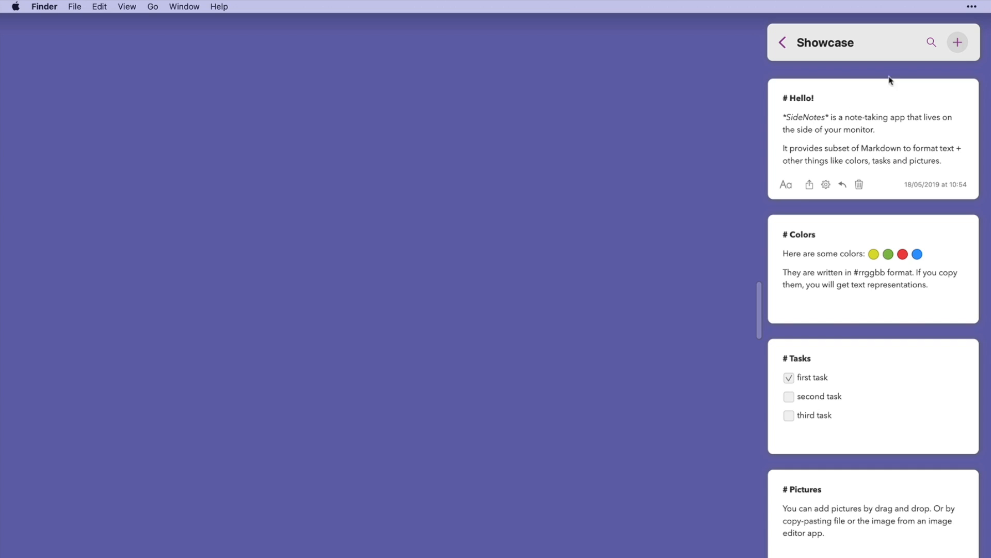
Add an iPad sketch as a note via Import from iPhone or iPad
click(958, 42)
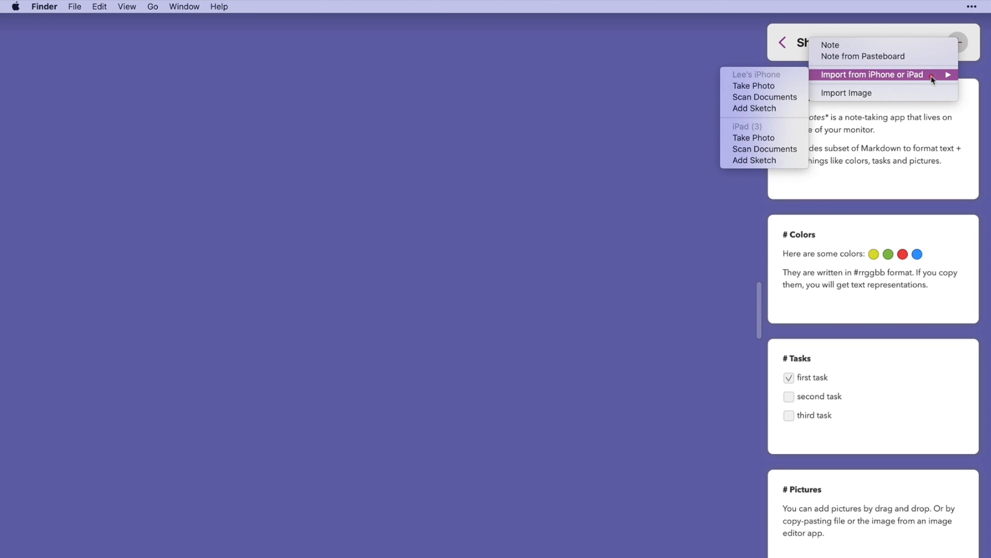
mouse_move(913, 79)
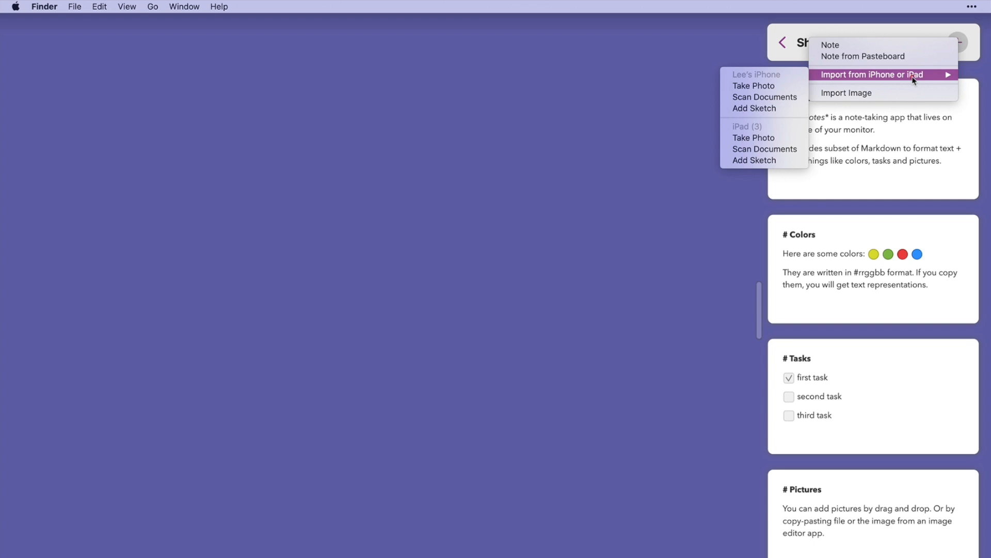
mouse_move(788, 118)
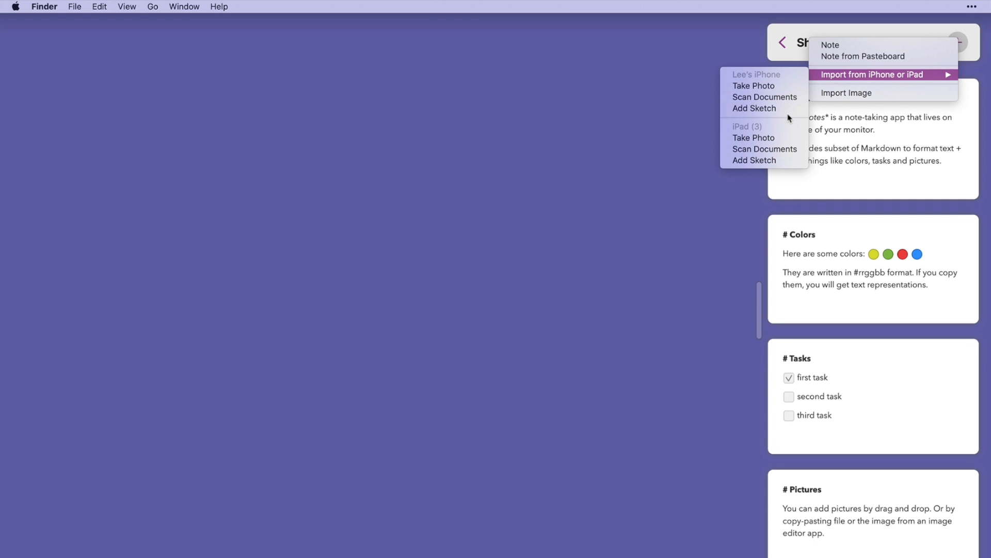
click(774, 163)
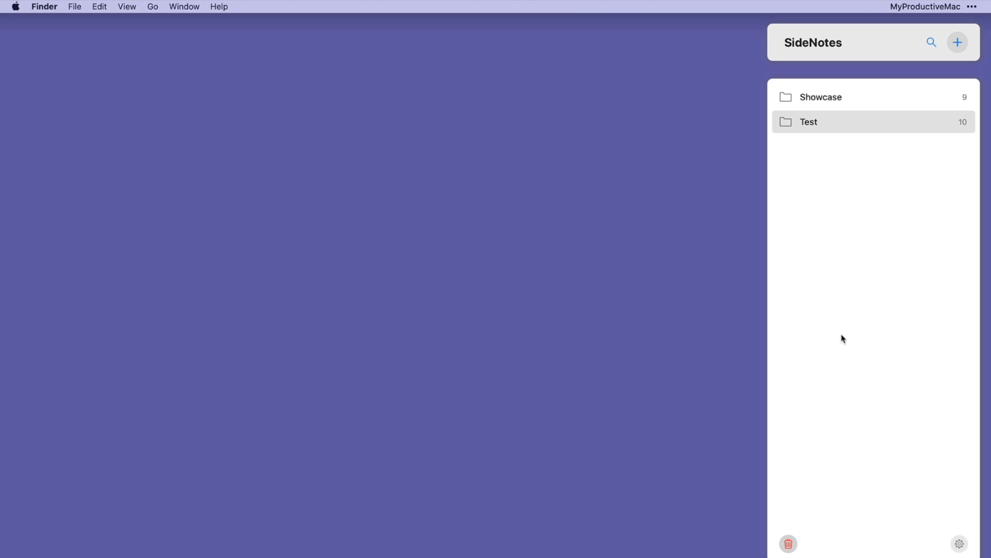
Search notes for 'han' to open the description note, then search 'appto'
click(931, 42)
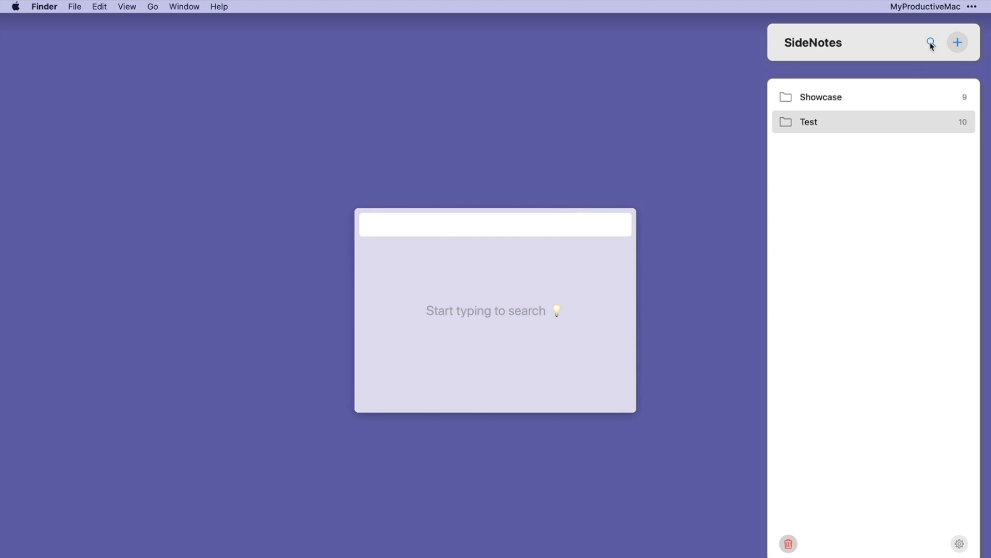
text(handy)
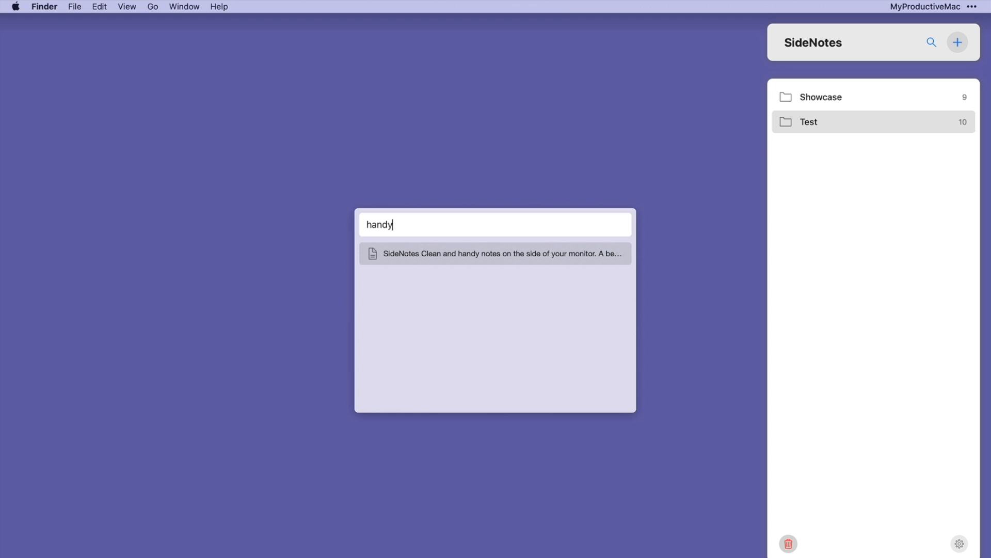
click(495, 254)
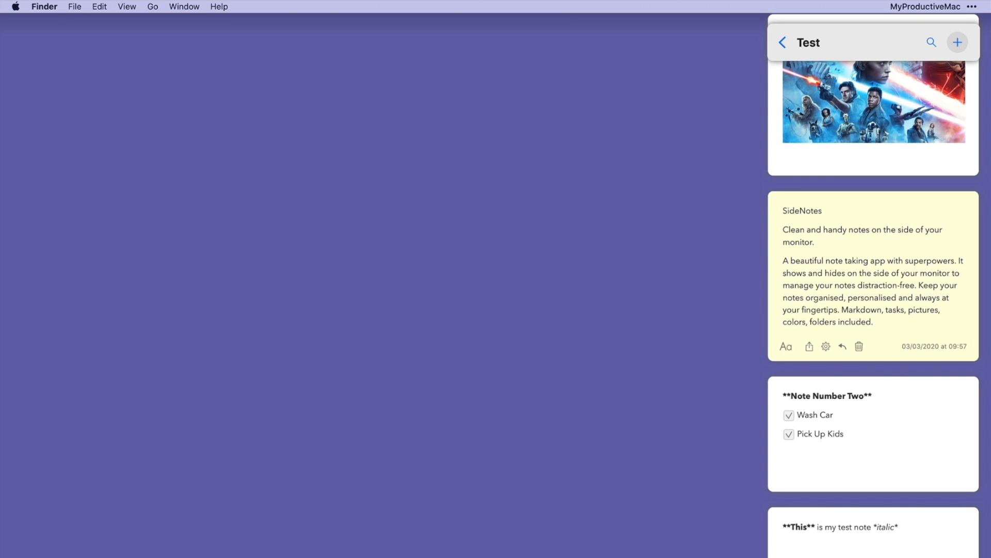
mouse_move(958, 42)
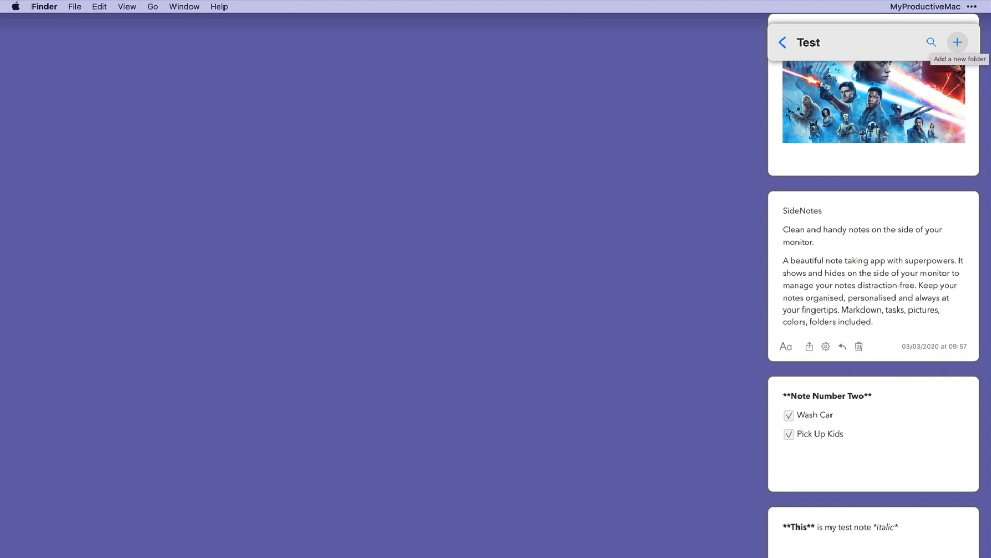
click(872, 322)
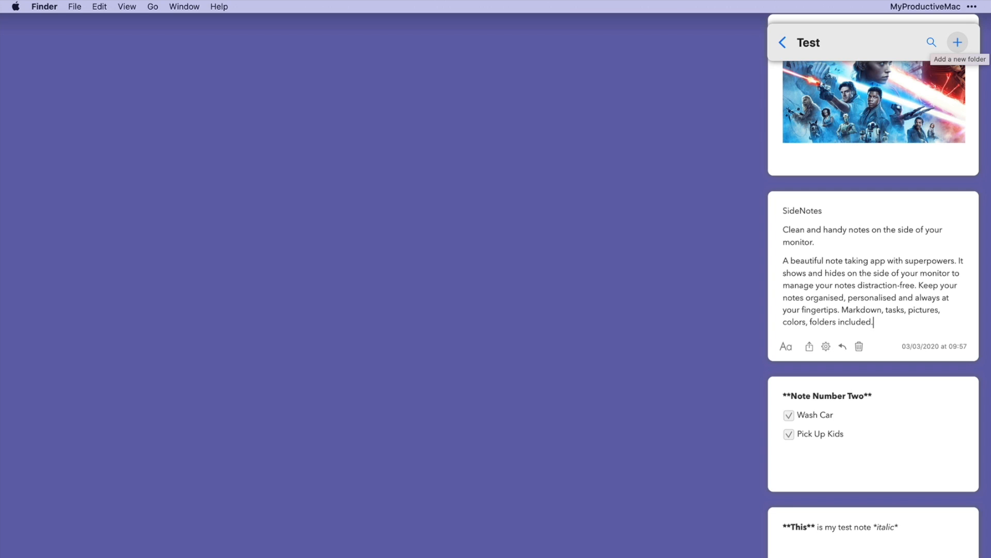
mouse_move(931, 43)
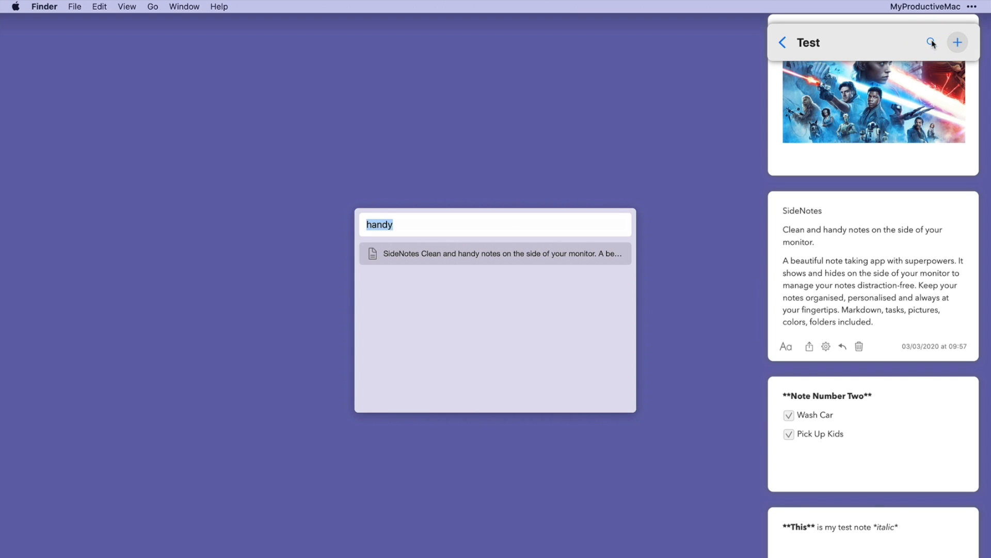
text(apptorium Apps)
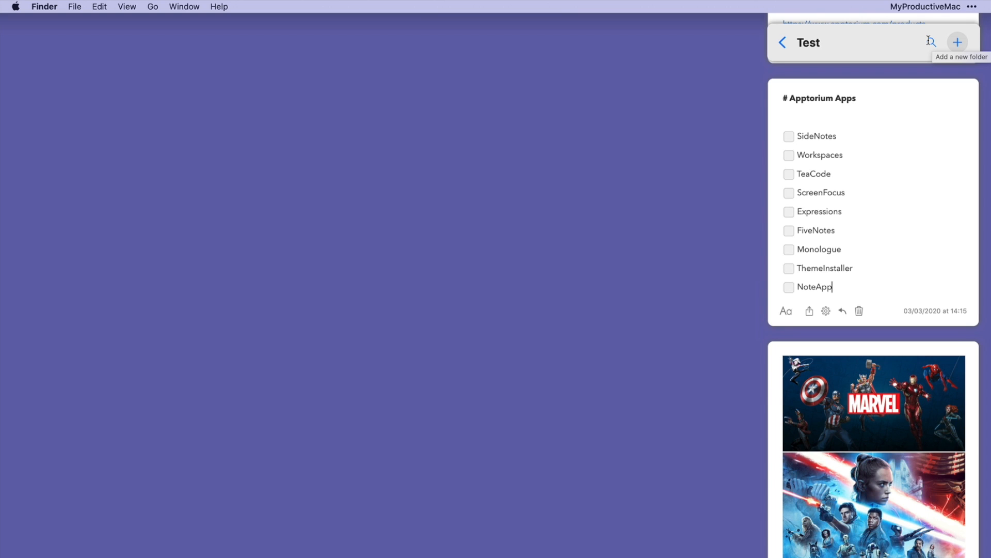
Return to the folder list and open SideNotes Preferences on the Text tab
click(782, 42)
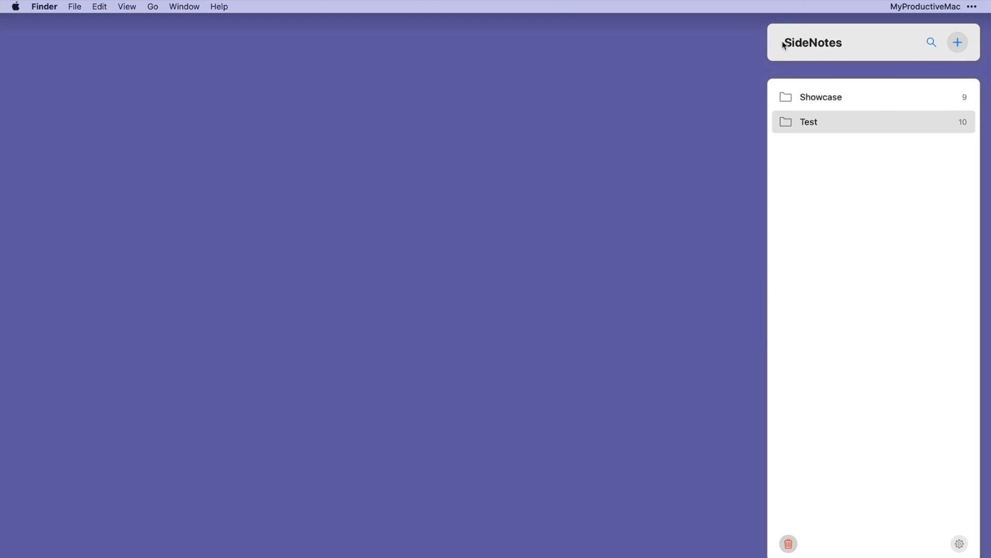
click(959, 542)
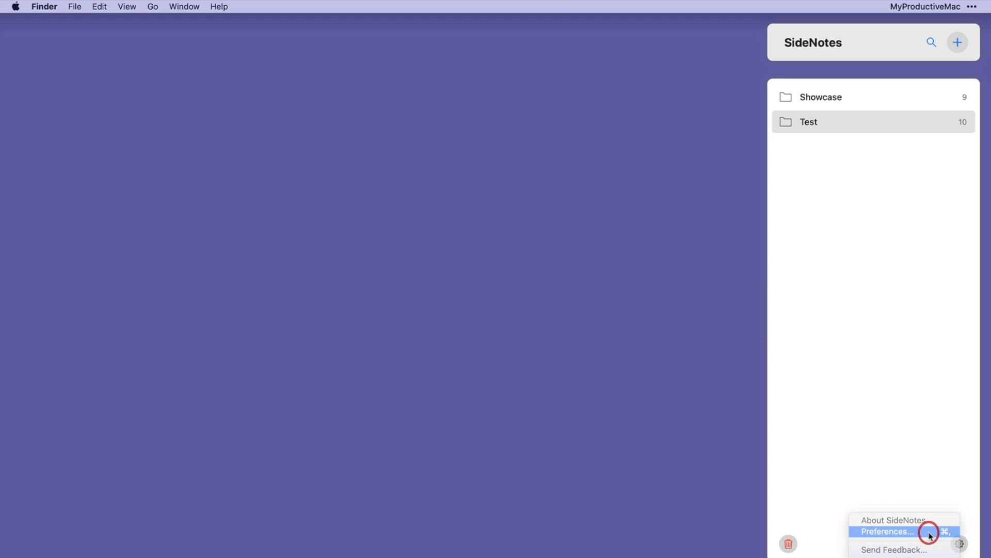
click(888, 533)
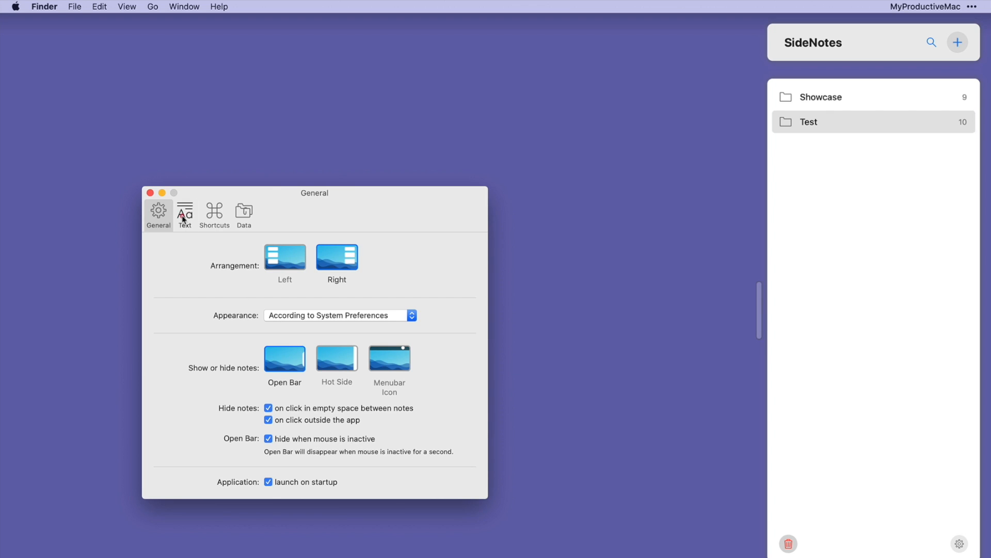
click(184, 215)
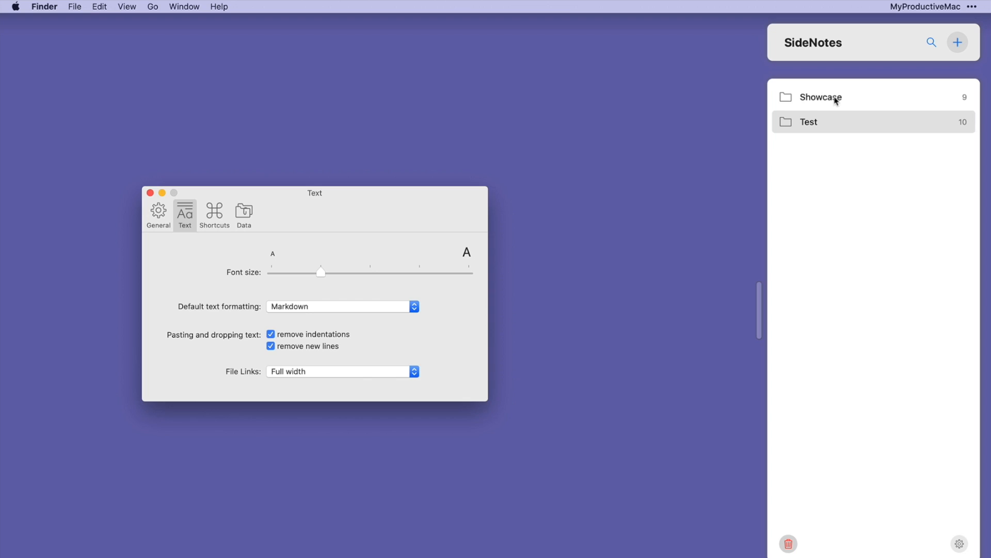
Keep Markdown as default formatting, with stripping indentation and line breaks on paste enabled
click(822, 97)
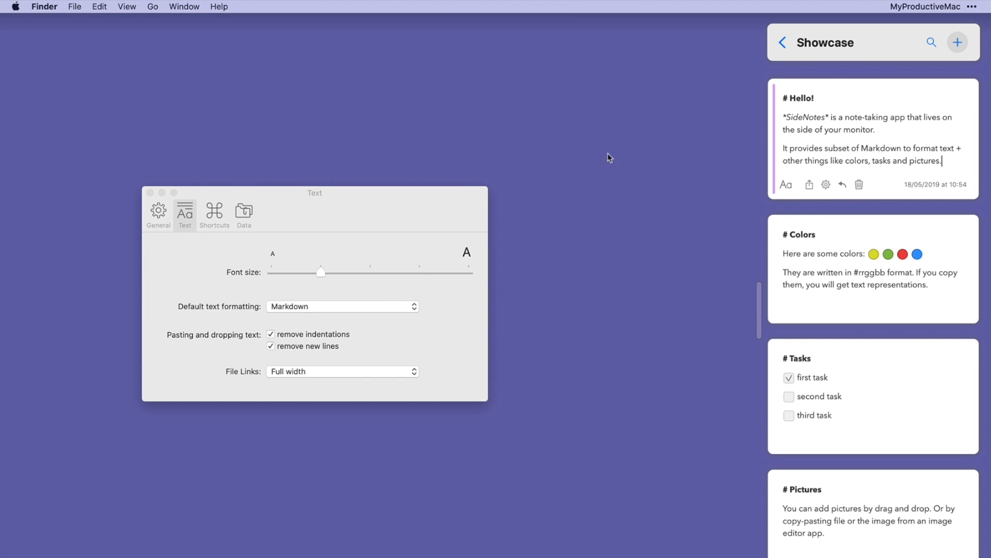
drag(321, 272, 370, 272)
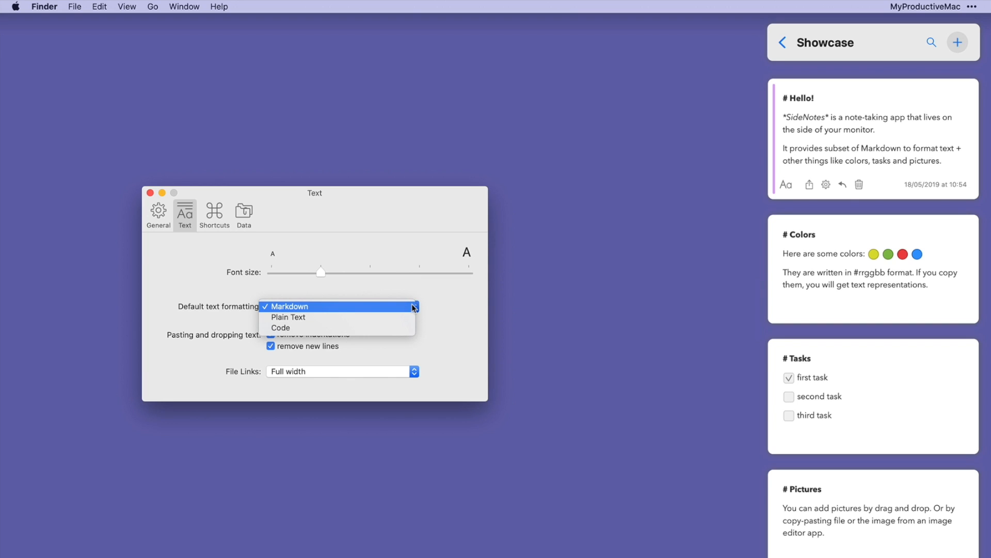
click(290, 306)
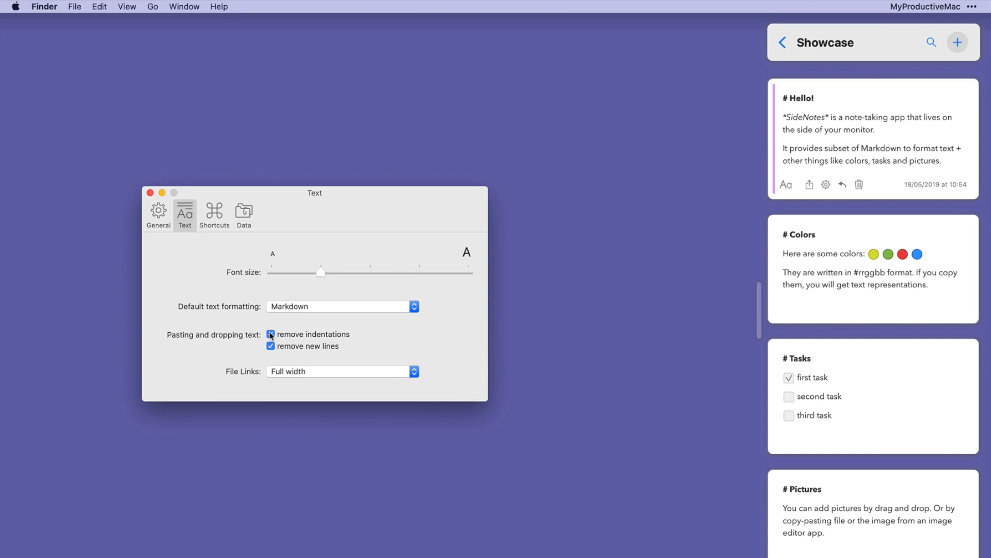
click(271, 334)
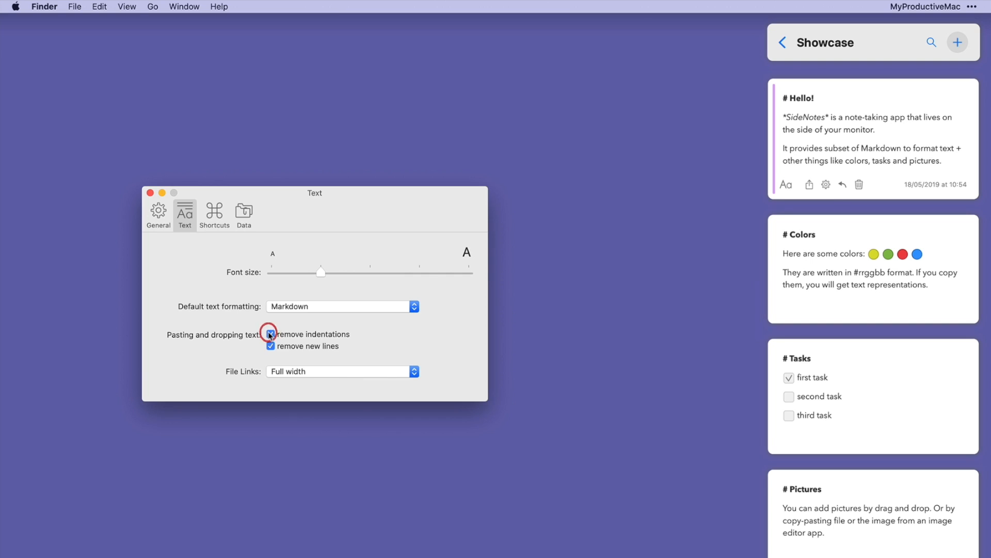
click(271, 346)
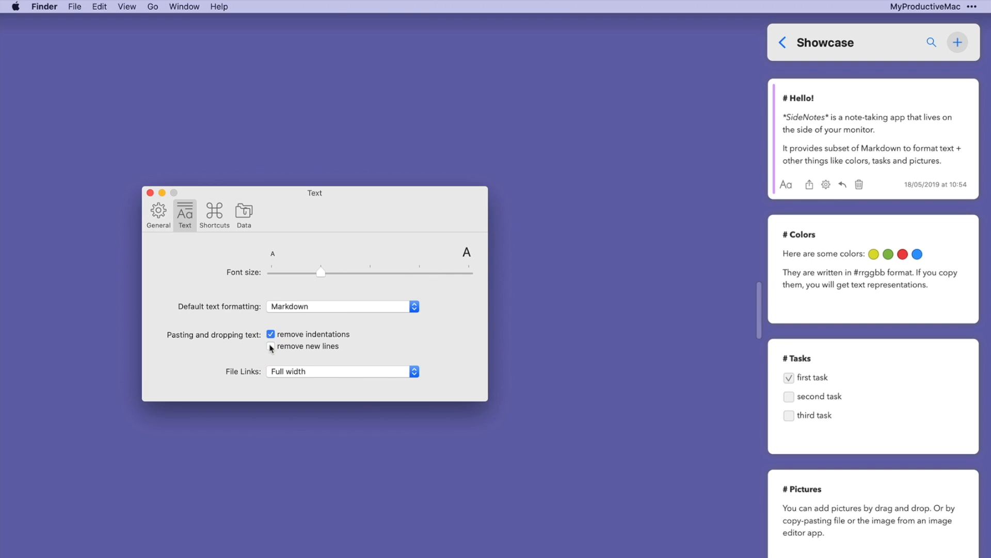
click(270, 346)
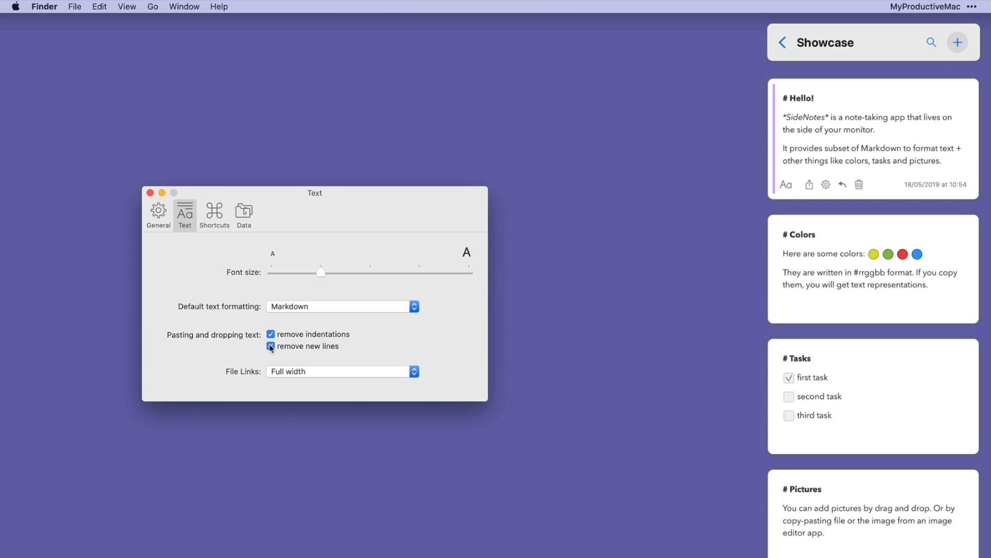
click(782, 41)
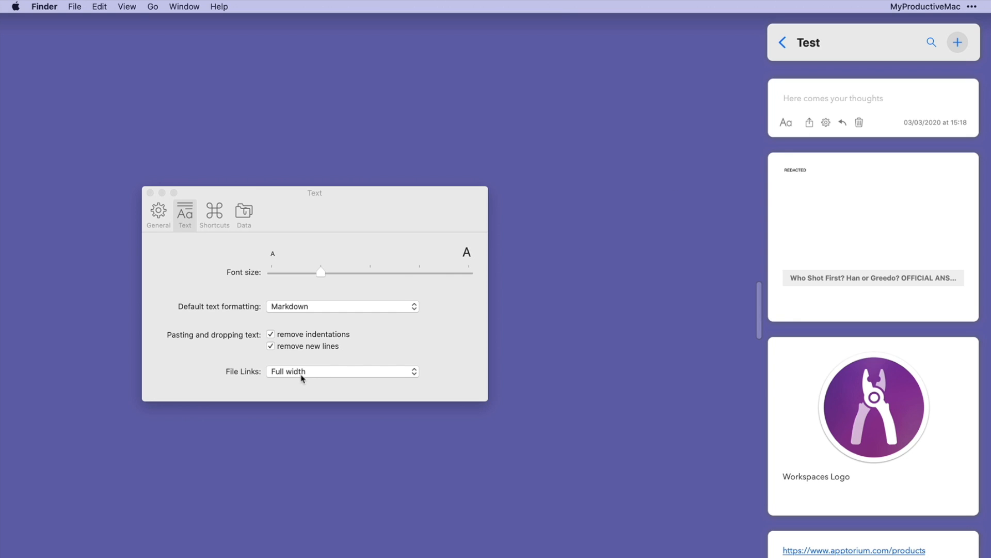
Change the File Links display to Compact
click(341, 371)
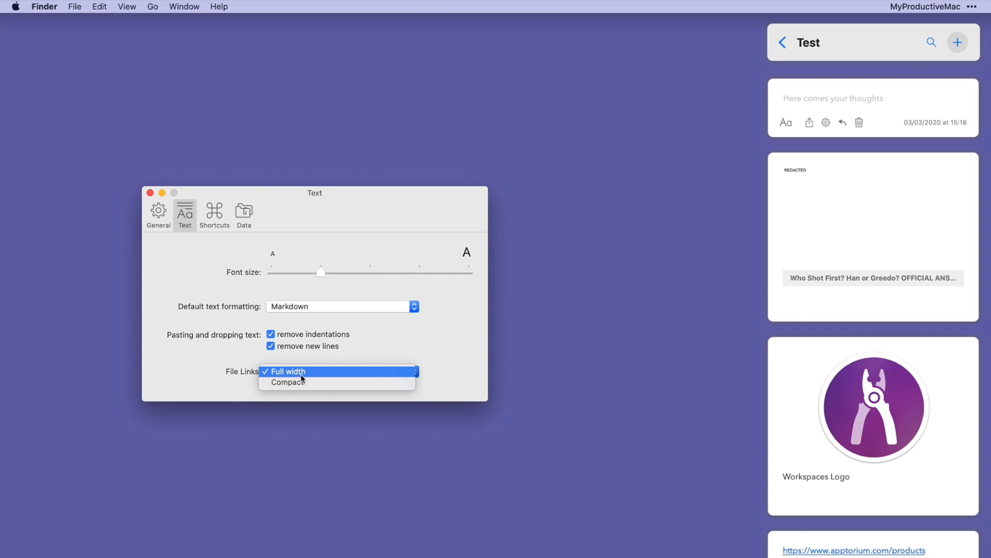
click(286, 382)
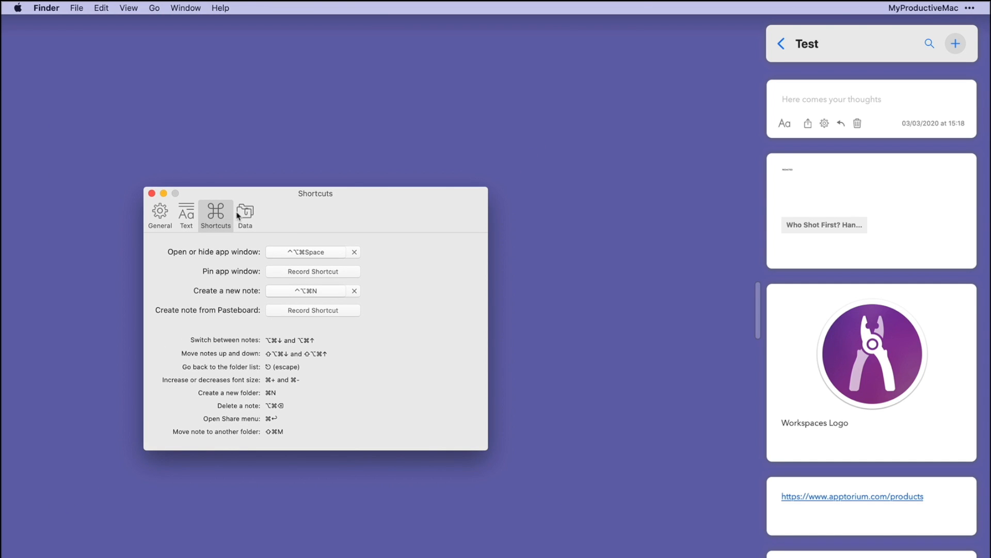
From the Data tab, reveal the data folder with data.json and images in Finder
click(245, 216)
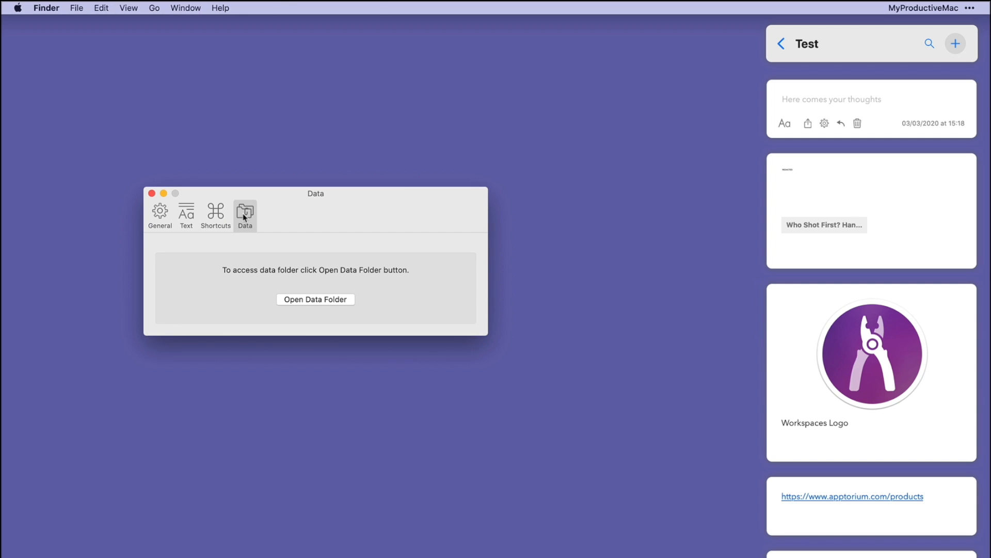
click(315, 299)
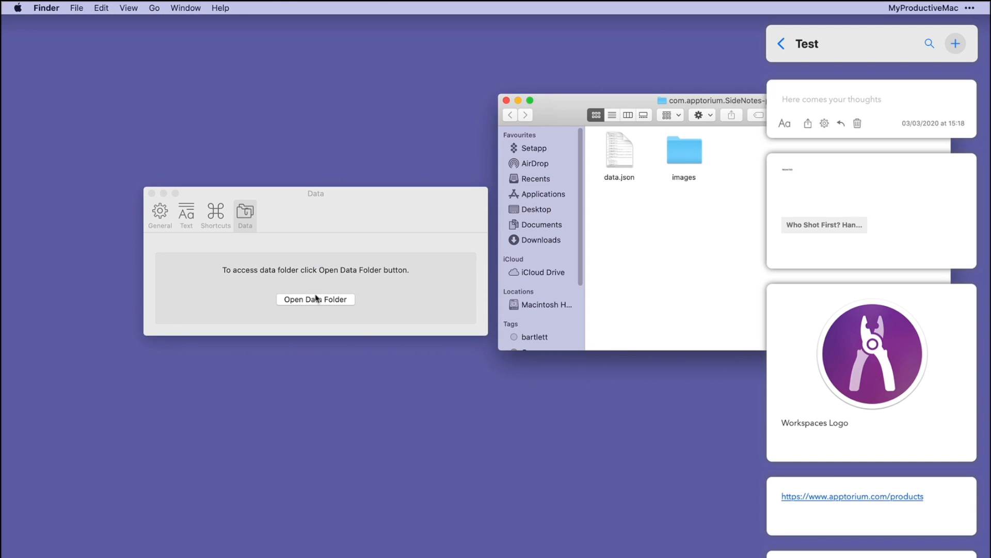